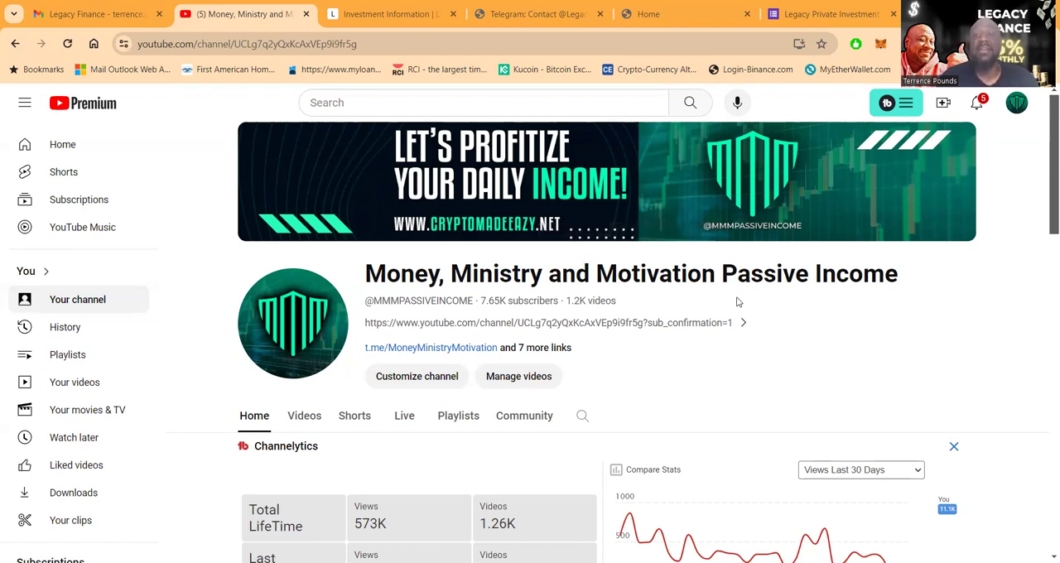
pyautogui.moveTo(563, 265)
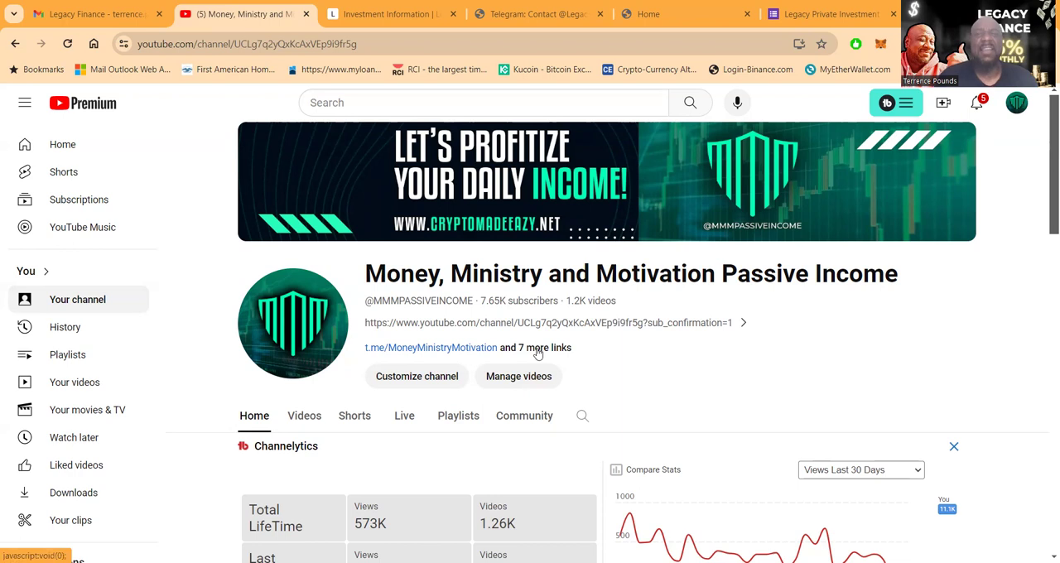
# - Expand the YouTube channel's About details, read through its links, then close them
pyautogui.click(535, 347)
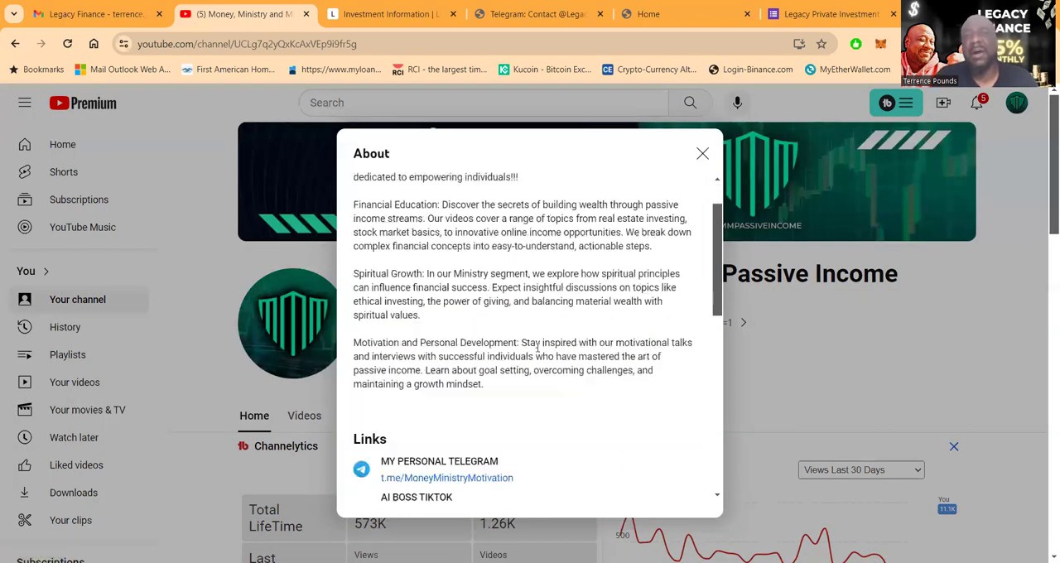
pyautogui.scroll(-3)
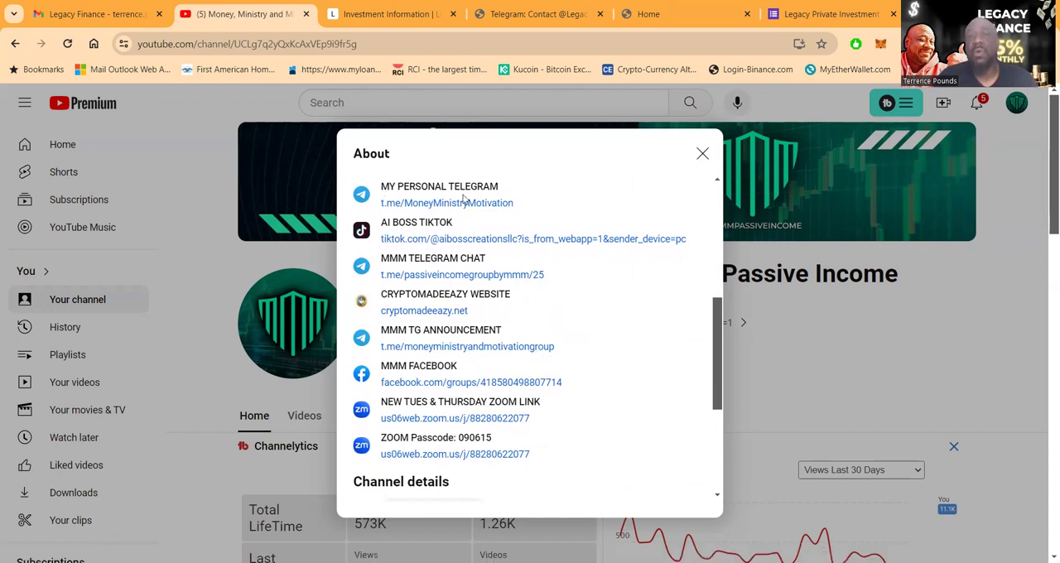
pyautogui.moveTo(539, 258)
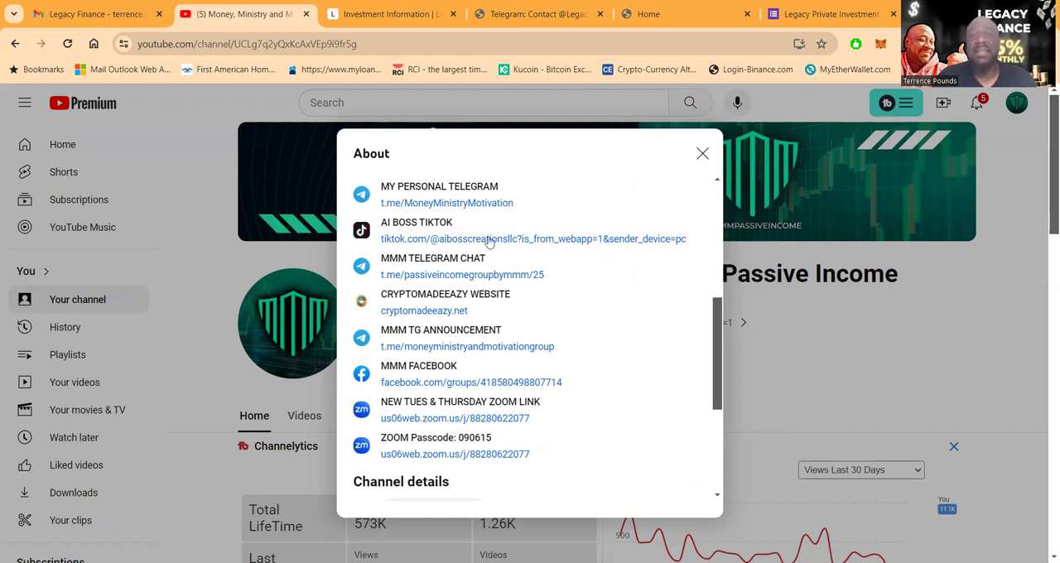
pyautogui.moveTo(551, 320)
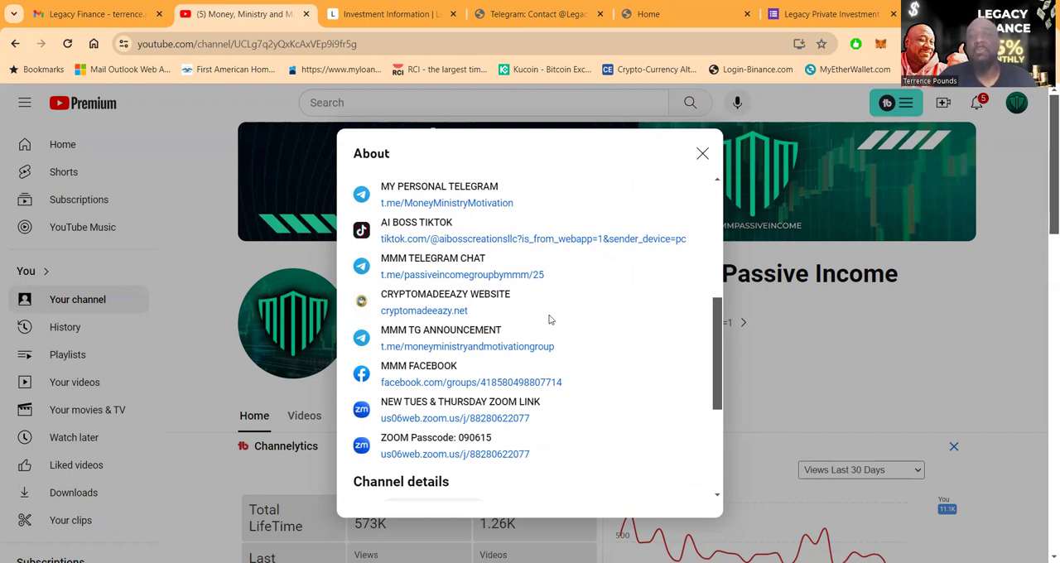
pyautogui.scroll(-3)
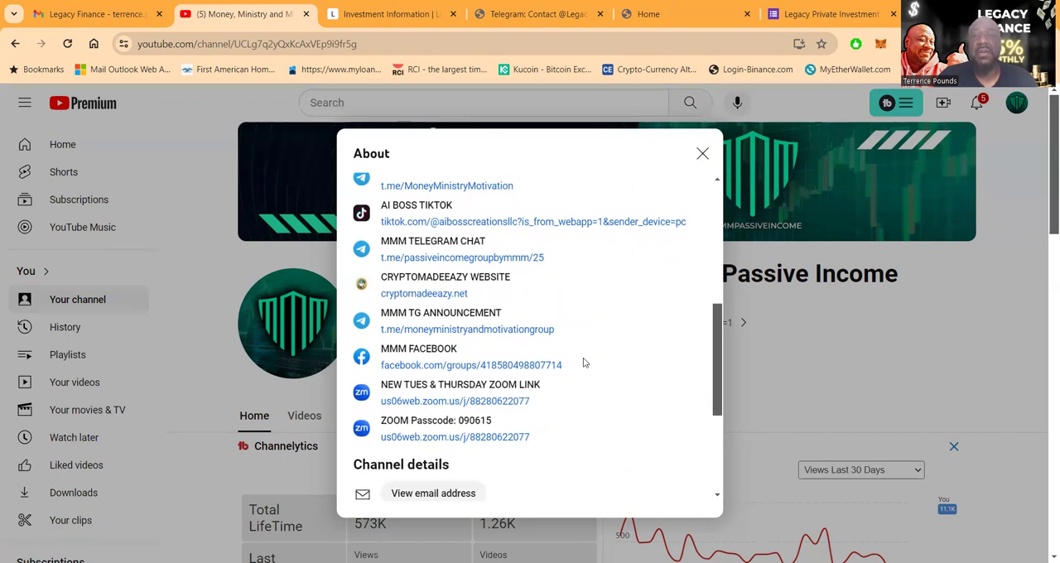
pyautogui.scroll(-3)
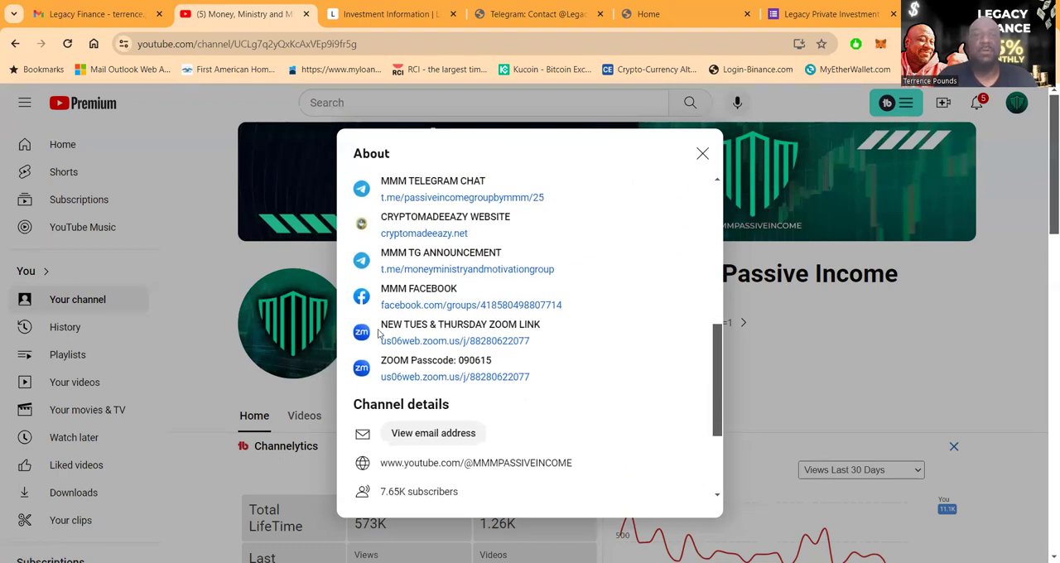
pyautogui.moveTo(540, 366)
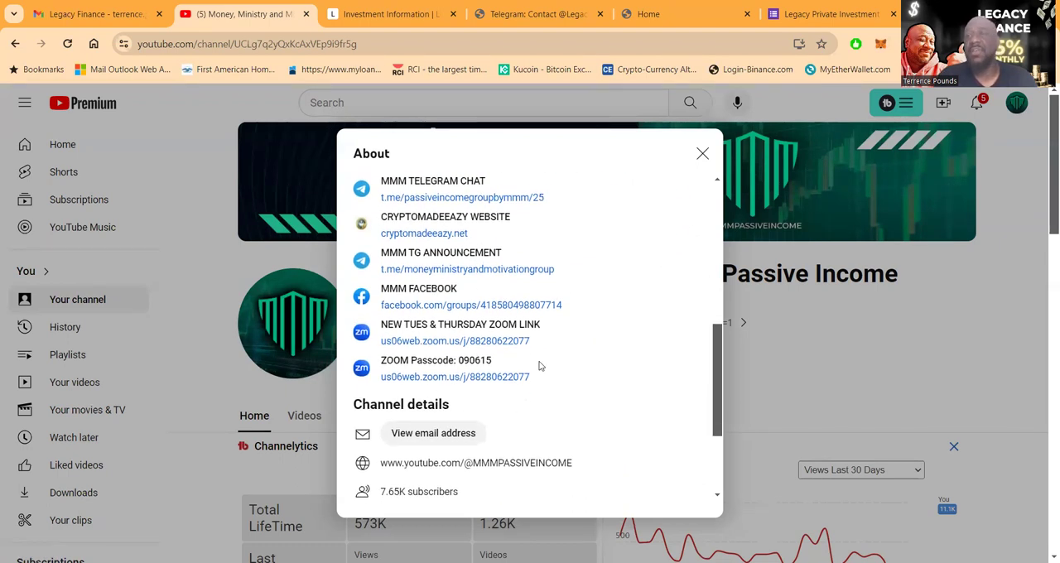
pyautogui.scroll(-3)
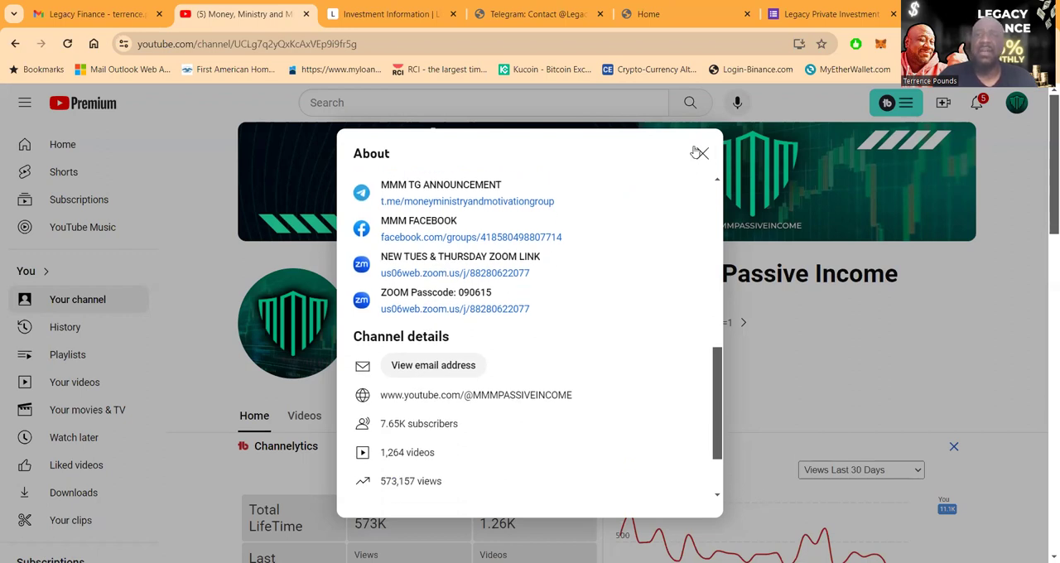
pyautogui.click(699, 153)
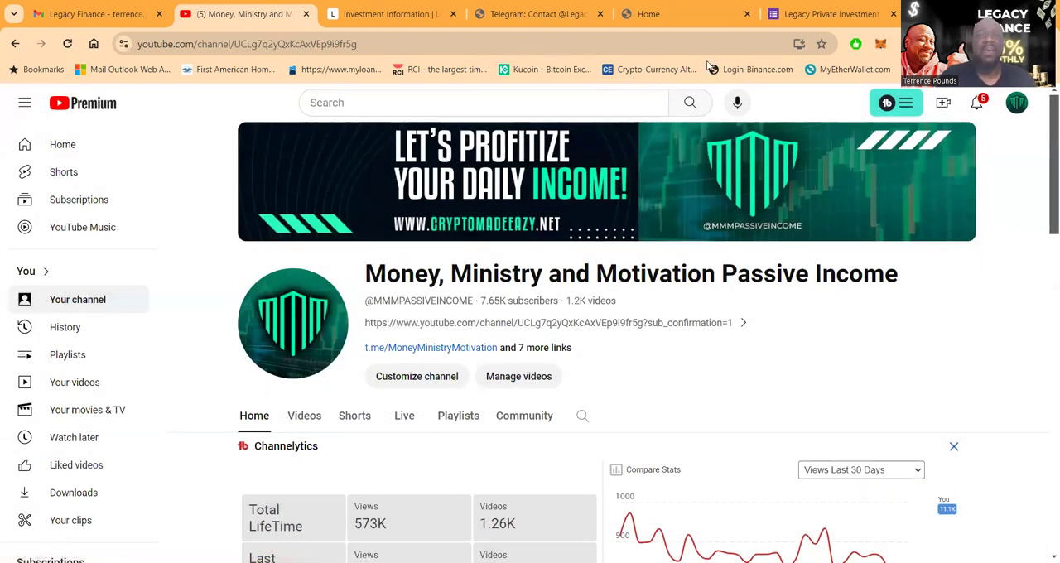
pyautogui.moveTo(622, 179)
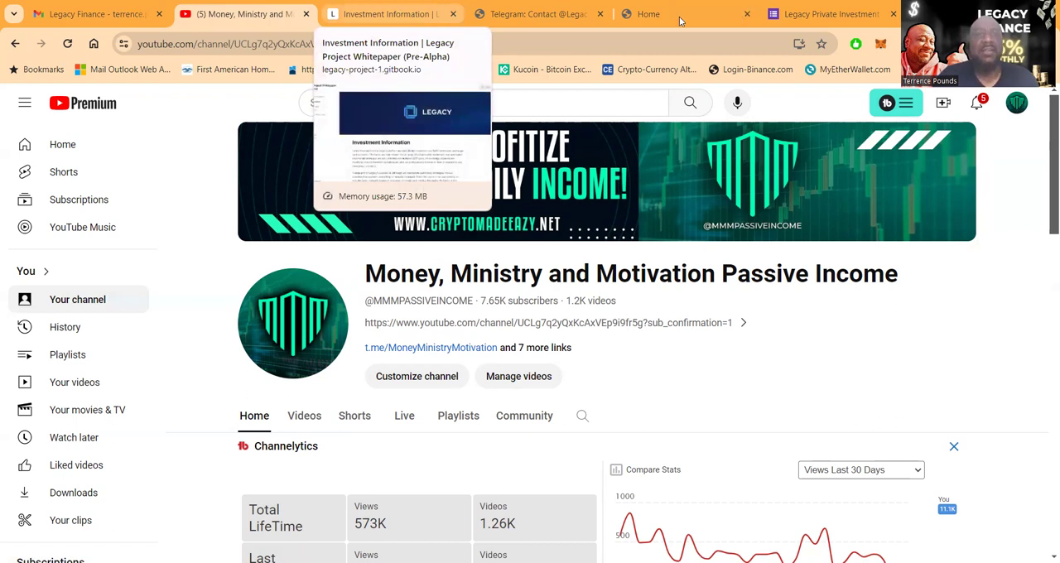
# - Switch to the legacyfinance.app Home tab and scroll down to the Private Alpha status
pyautogui.click(649, 14)
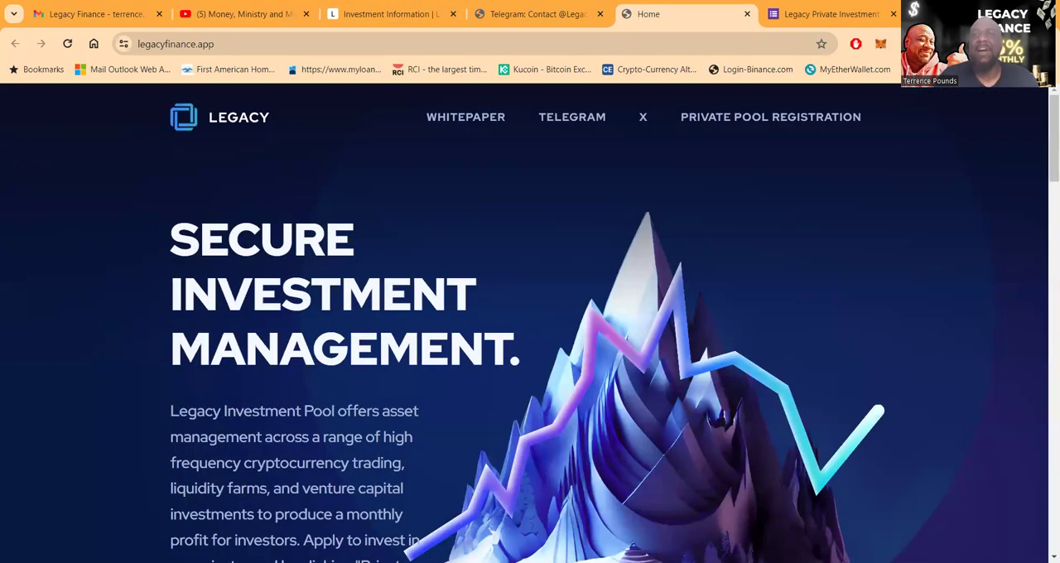
pyautogui.moveTo(481, 243)
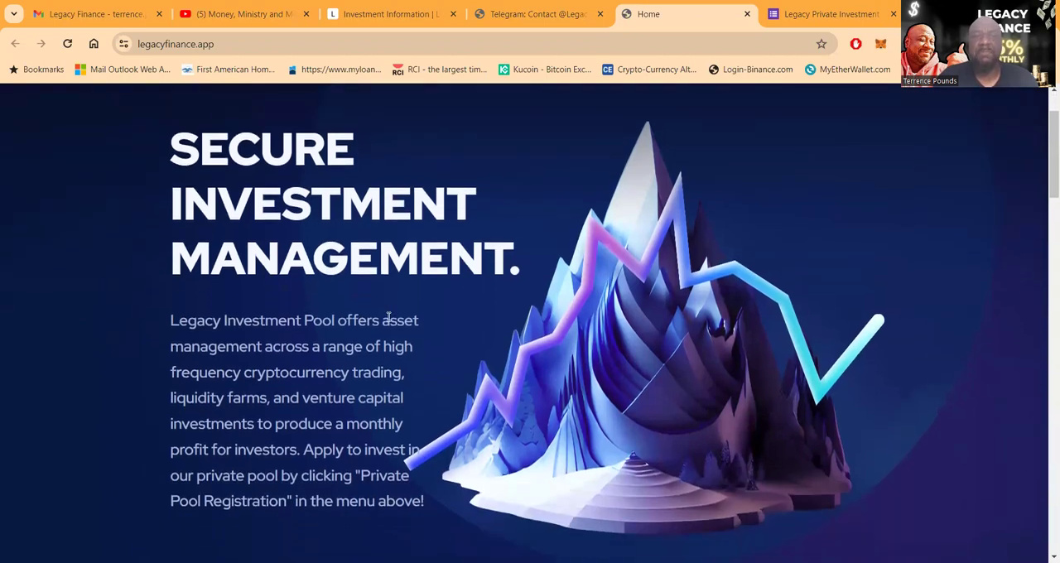
pyautogui.scroll(-3)
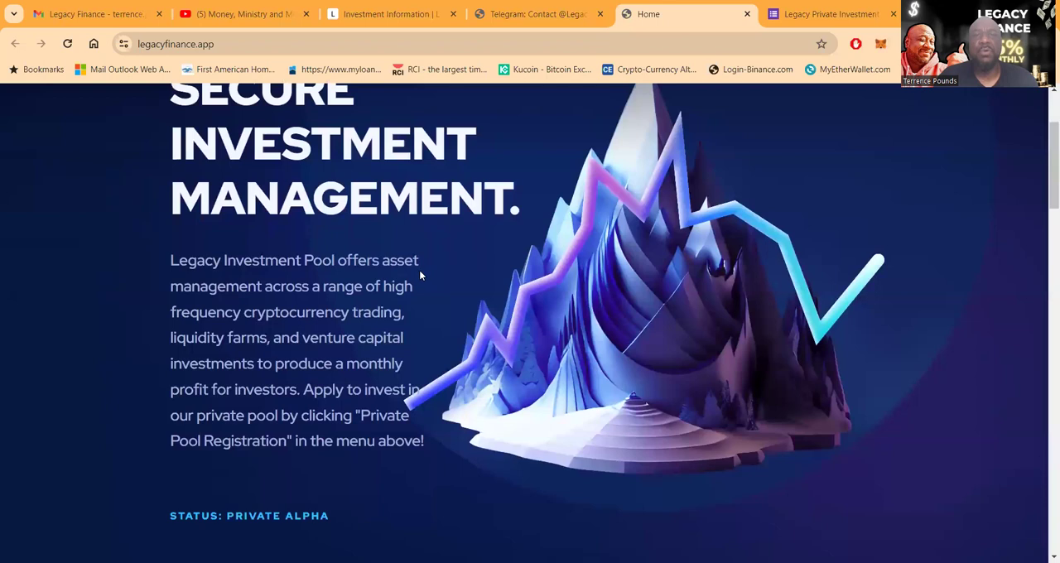
pyautogui.moveTo(331, 307)
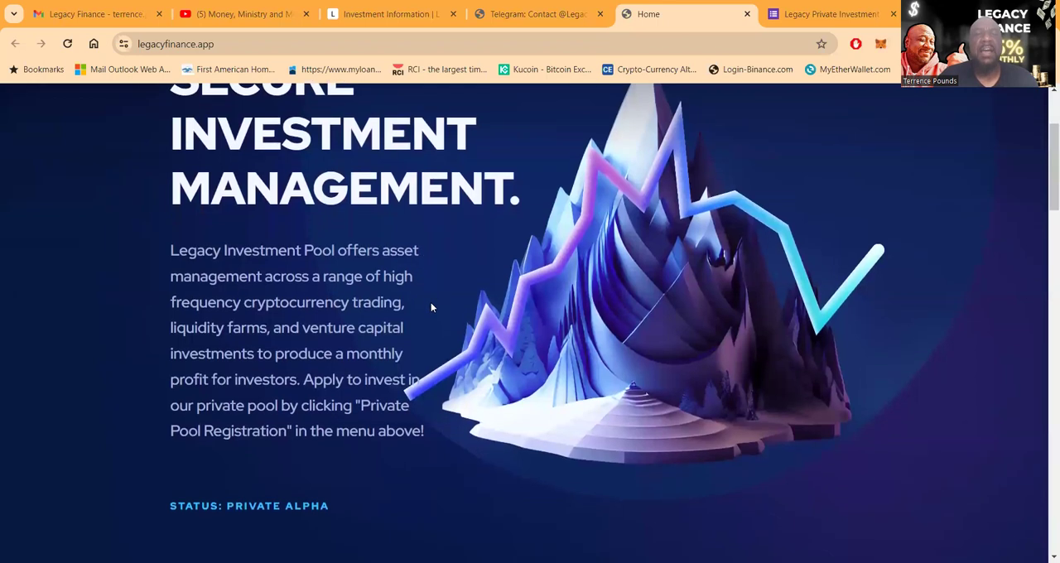
pyautogui.scroll(-3)
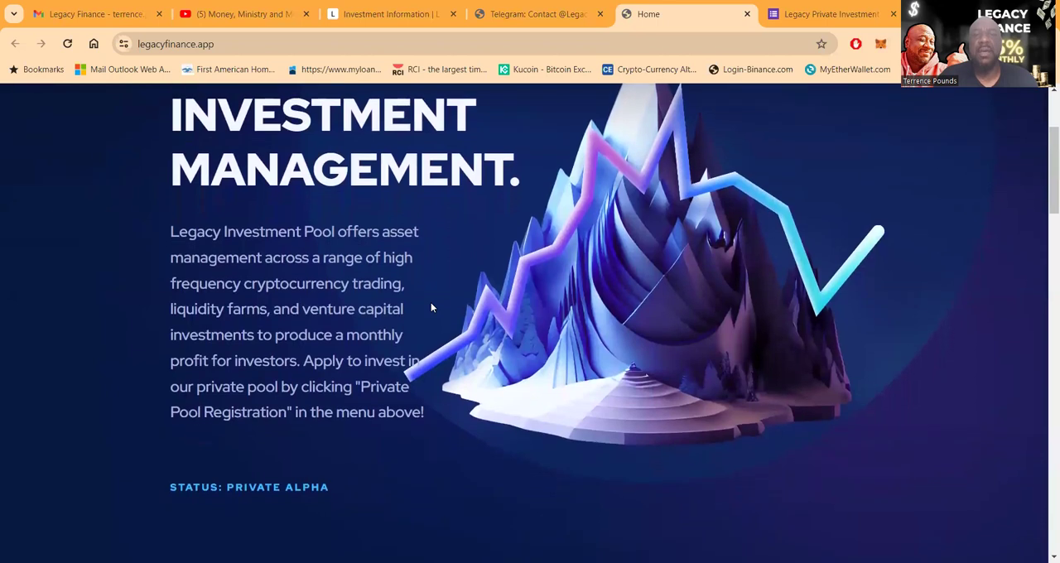
pyautogui.scroll(-3)
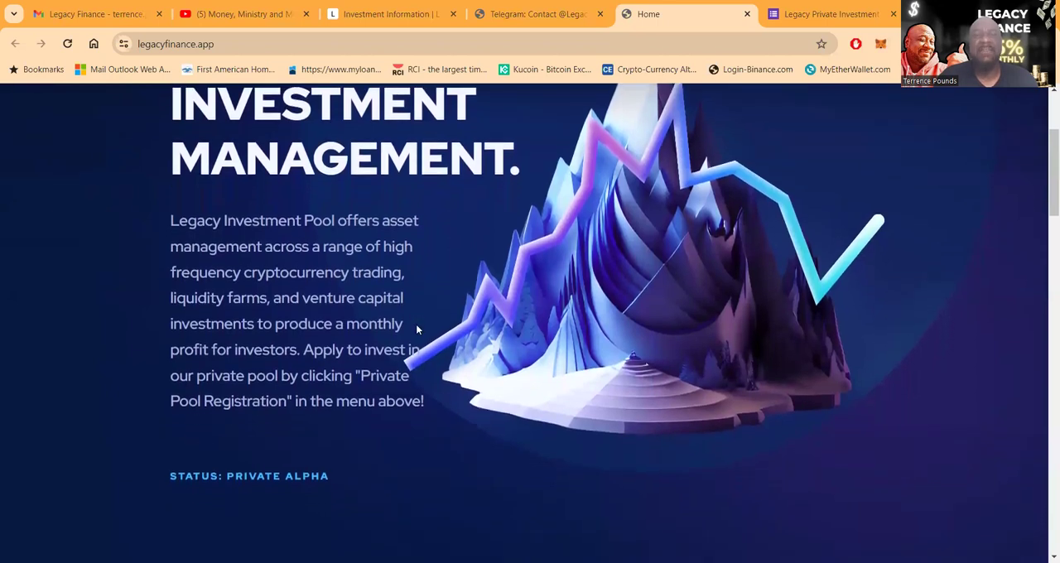
pyautogui.moveTo(443, 344)
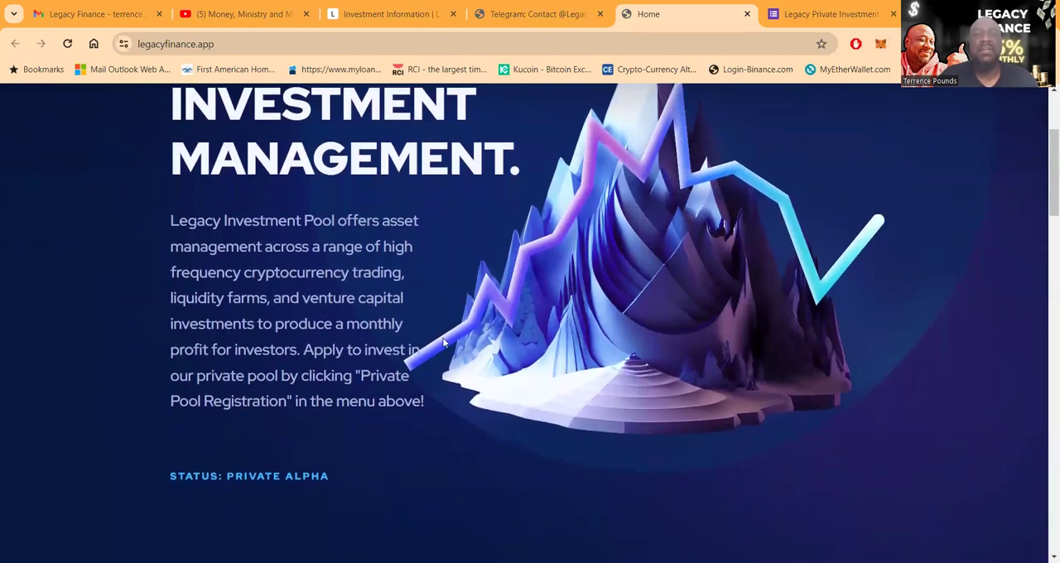
pyautogui.scroll(-3)
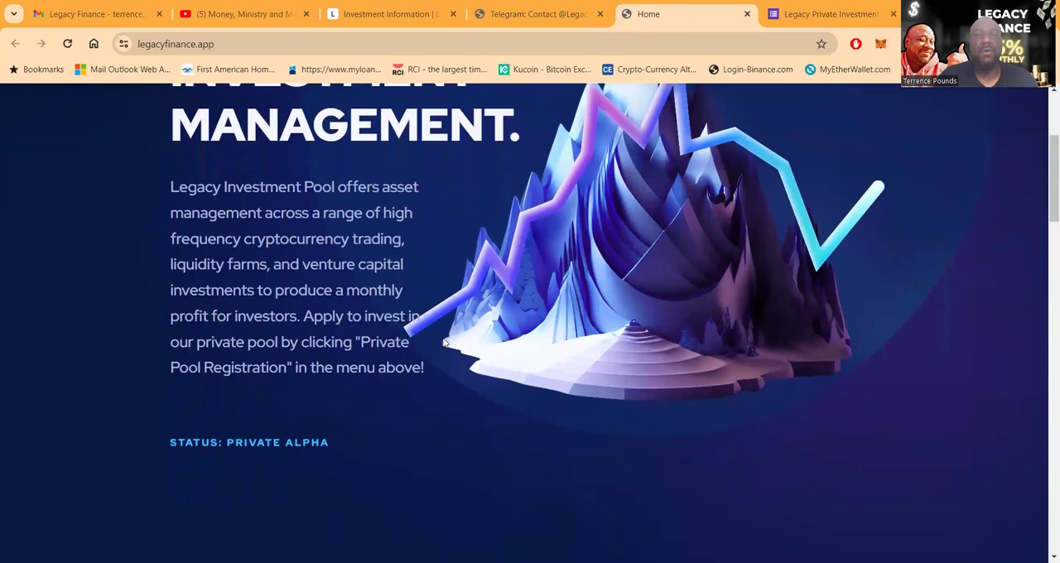
pyautogui.scroll(-3)
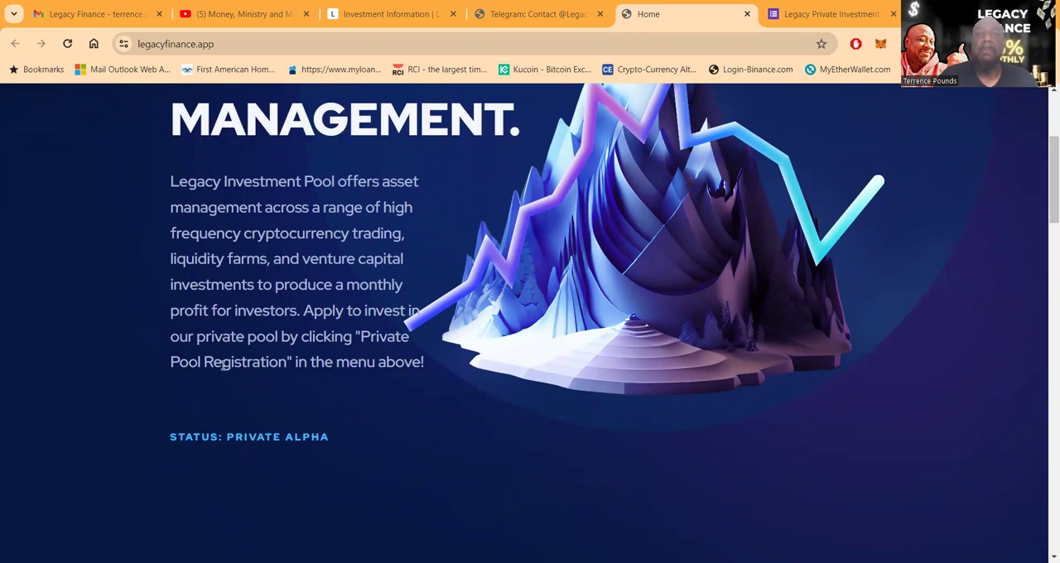
pyautogui.moveTo(533, 379)
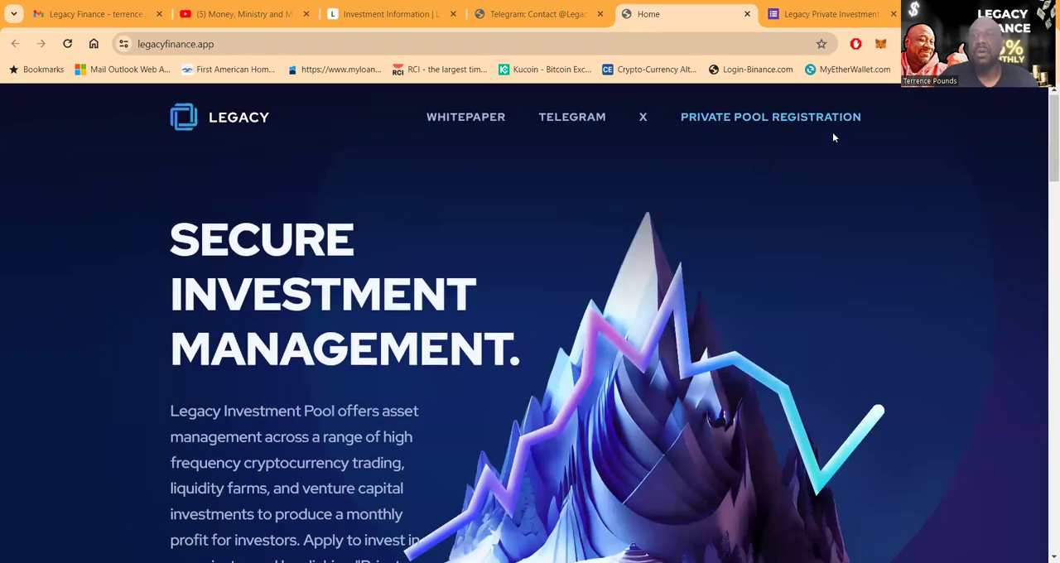
pyautogui.scroll(-3)
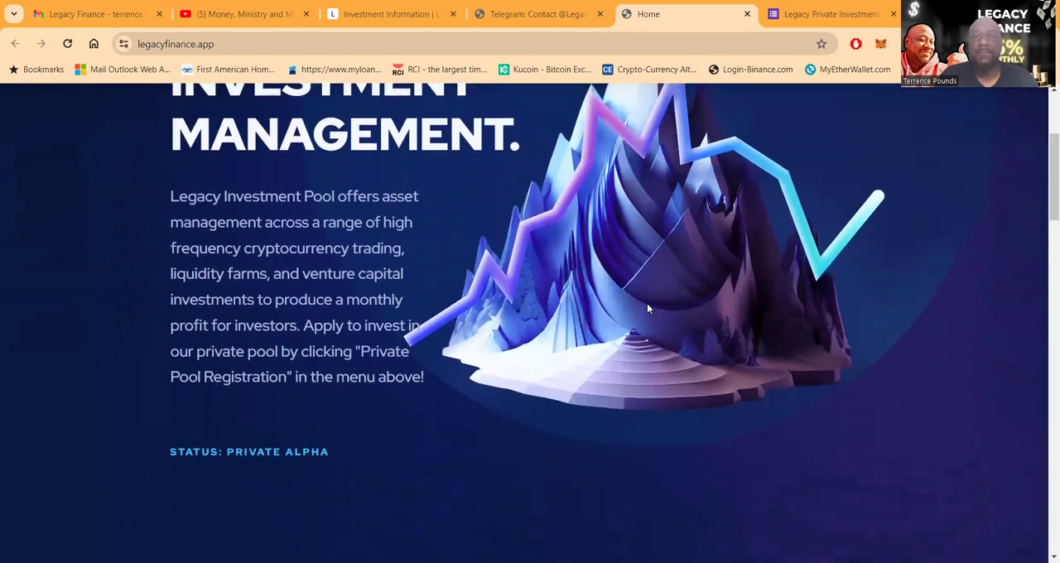
pyautogui.scroll(-3)
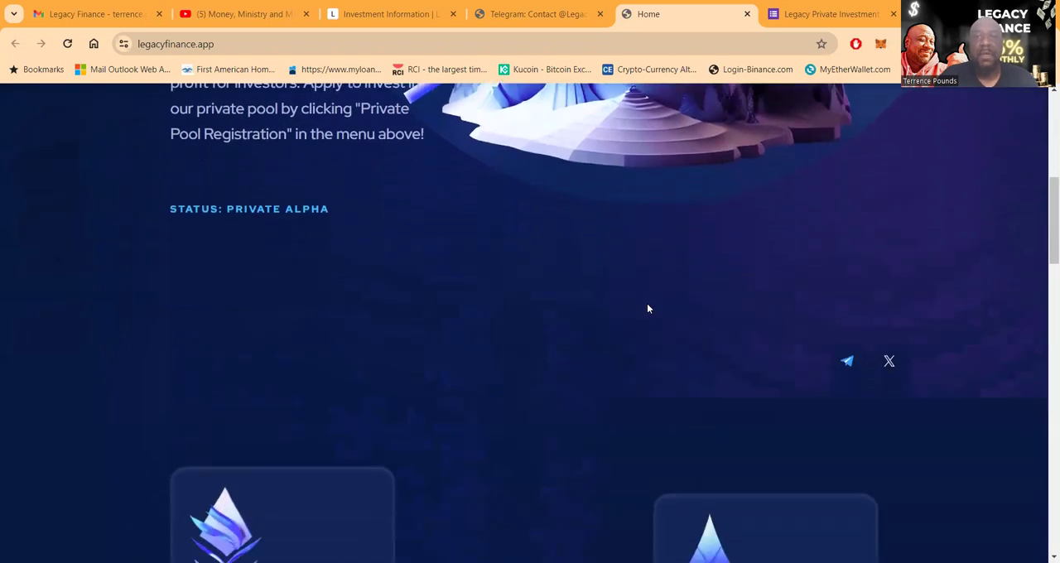
pyautogui.scroll(-3)
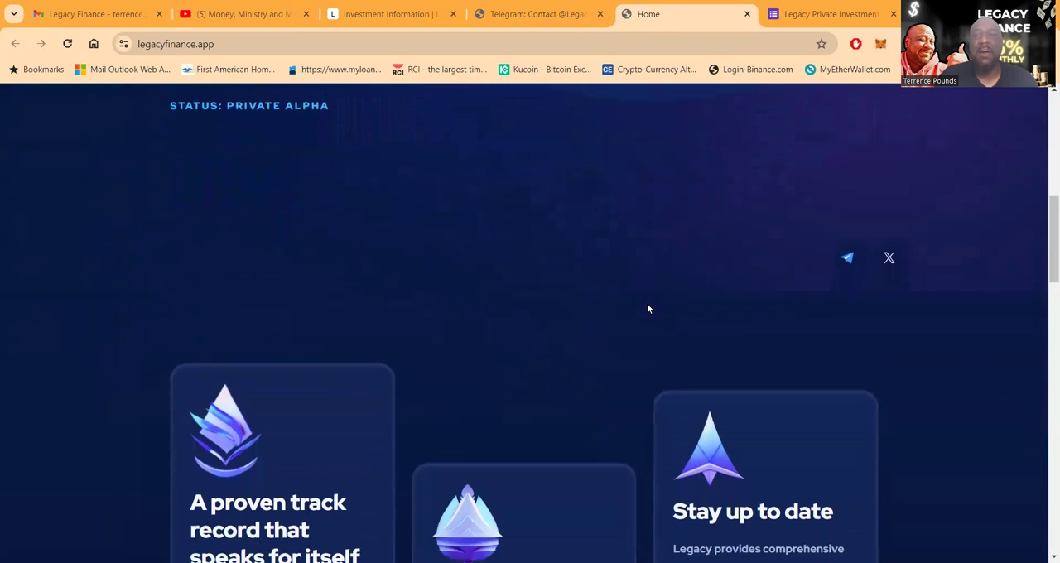
pyautogui.scroll(-3)
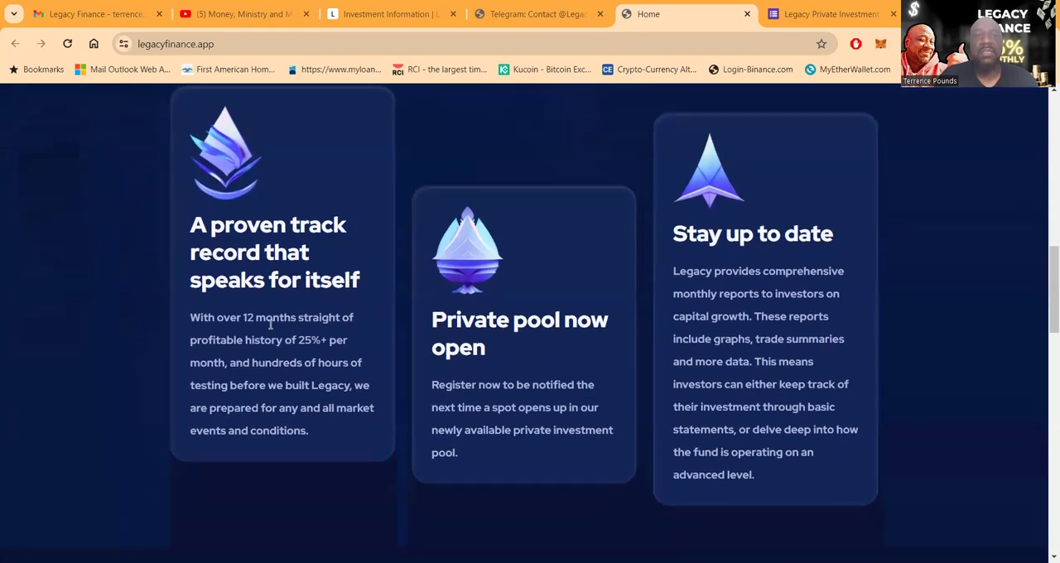
pyautogui.moveTo(352, 330)
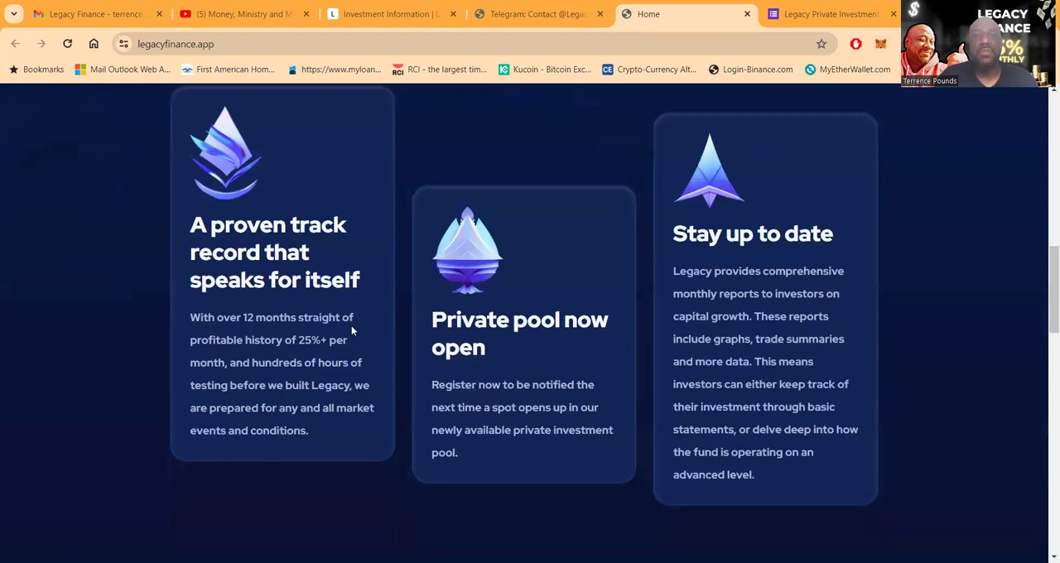
pyautogui.moveTo(154, 348)
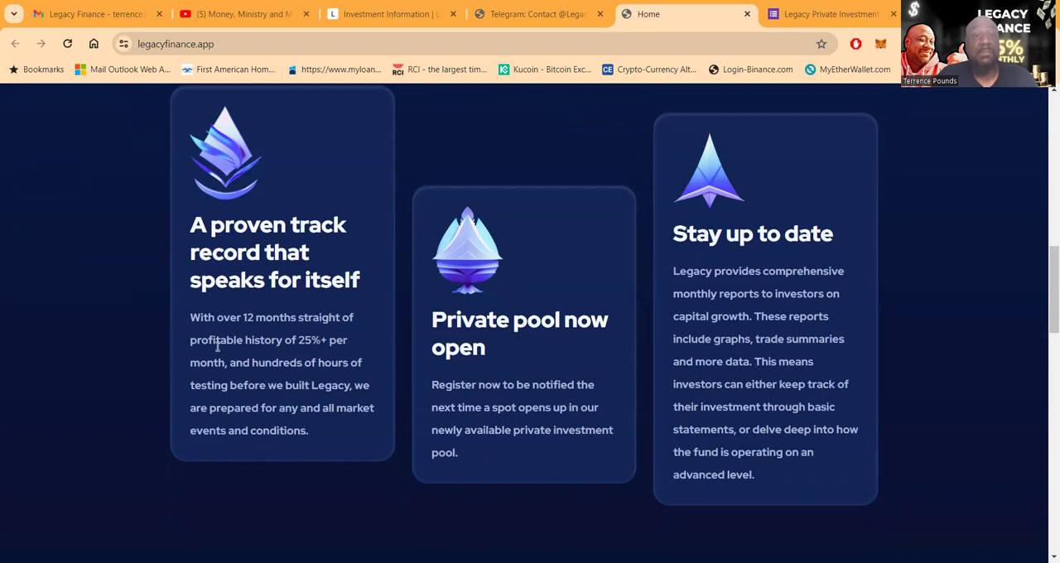
pyautogui.moveTo(195, 377)
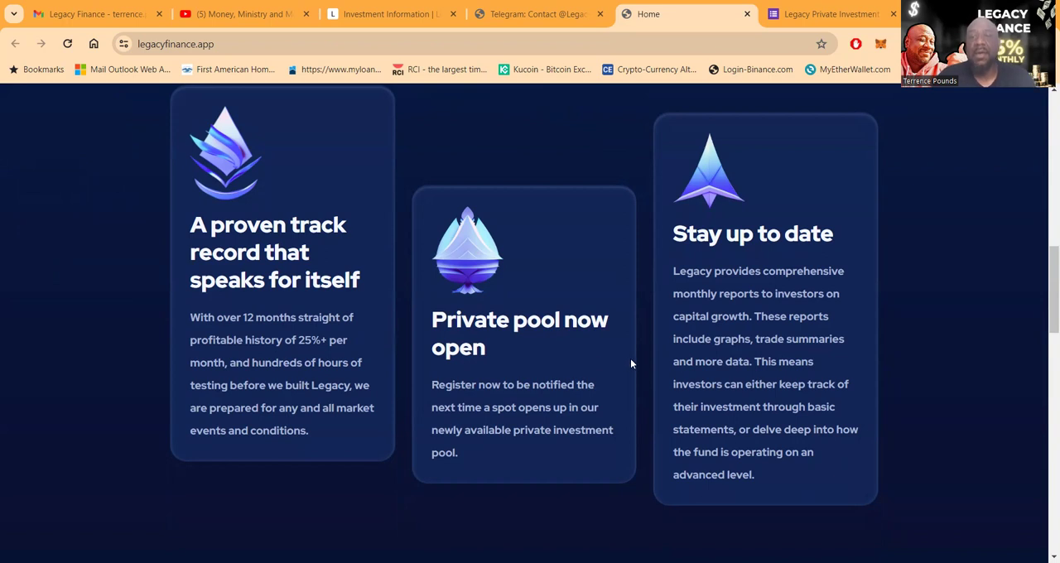
# - Scroll down to the FAQ and expand the 'Is the project trustworthy?' answer
pyautogui.scroll(-3)
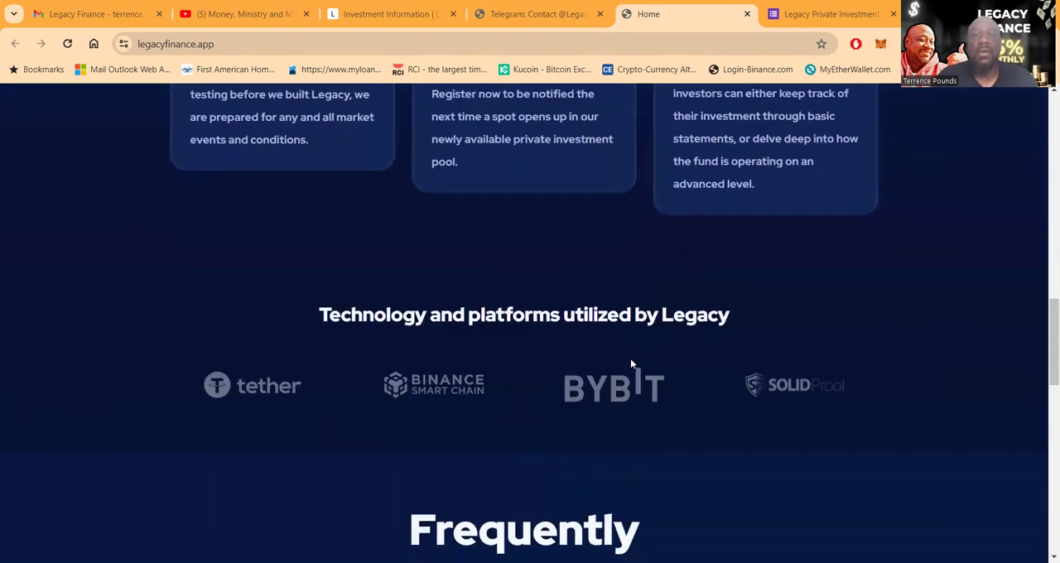
pyautogui.scroll(-3)
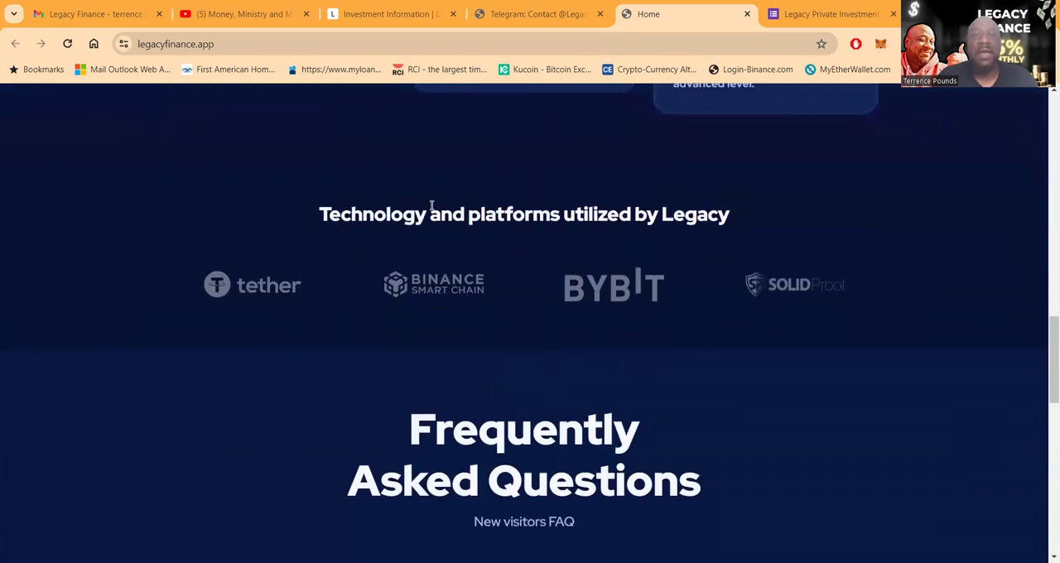
pyautogui.moveTo(453, 338)
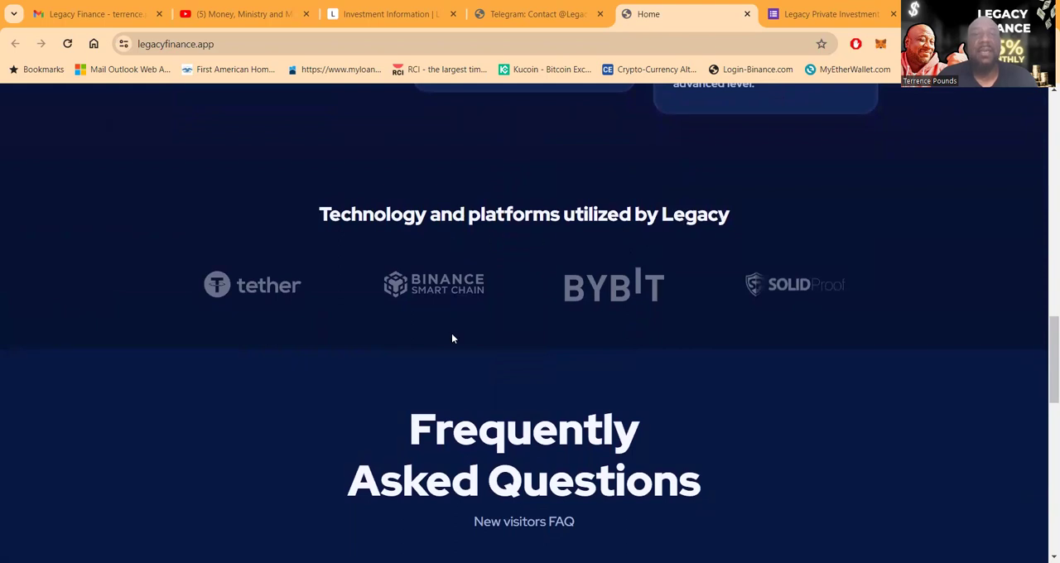
pyautogui.scroll(-3)
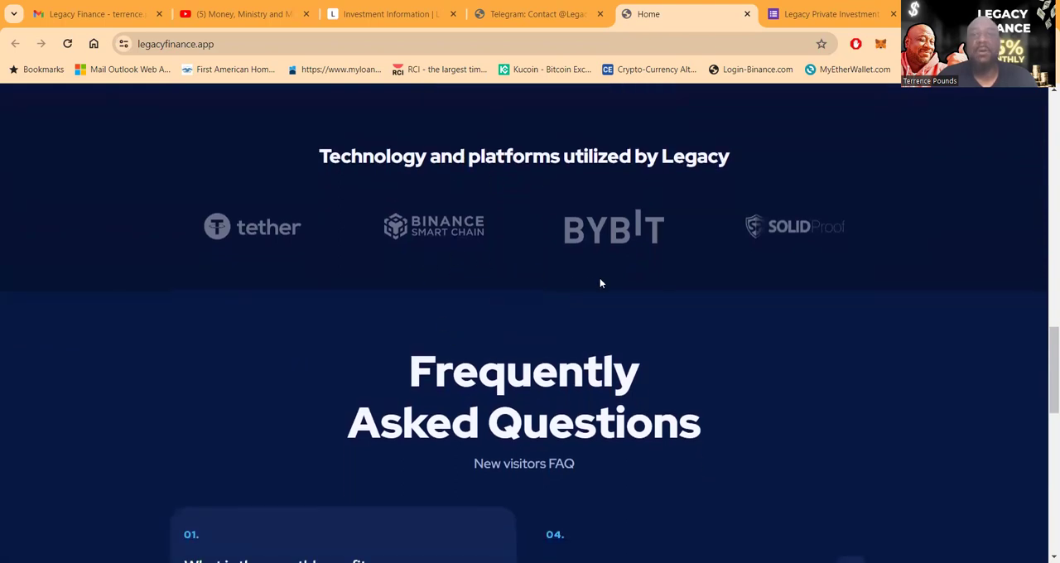
pyautogui.scroll(-3)
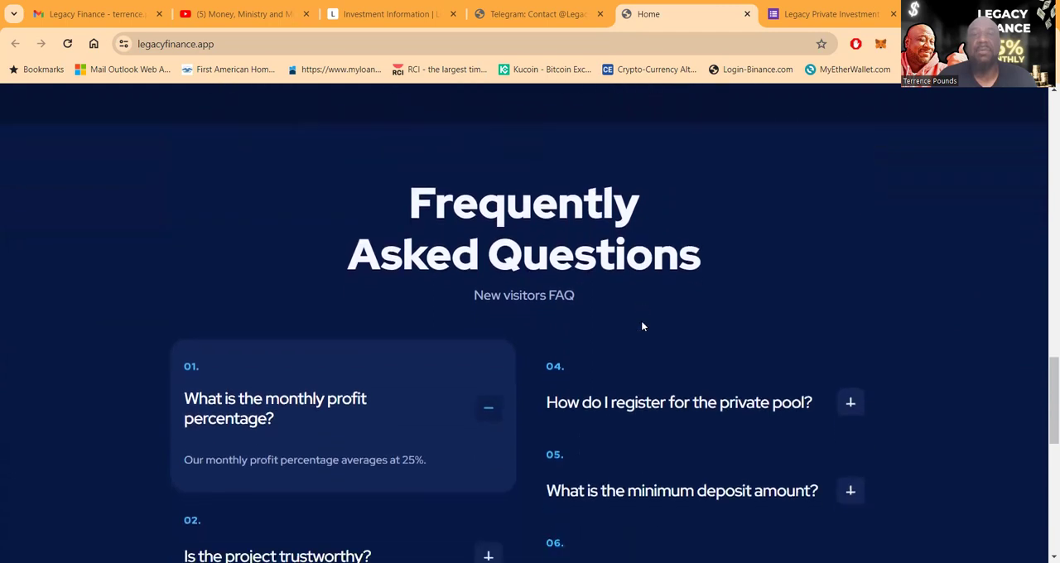
pyautogui.scroll(-3)
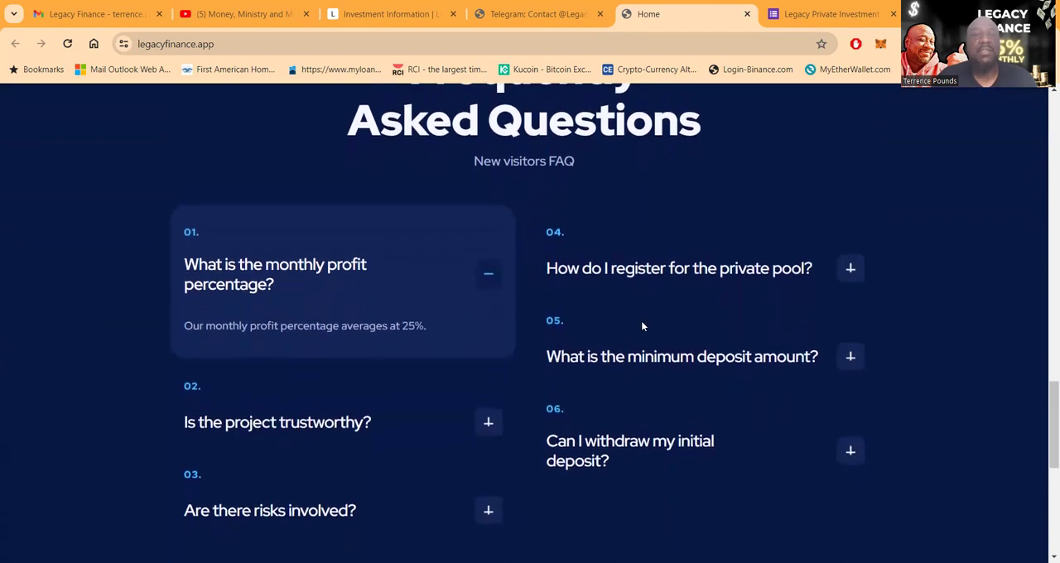
pyautogui.scroll(-3)
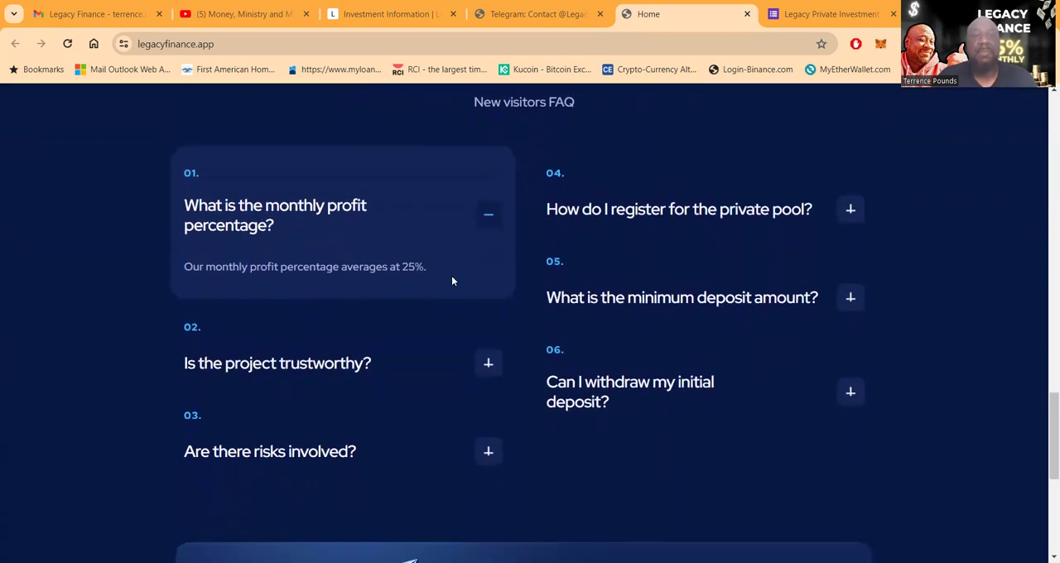
pyautogui.click(488, 363)
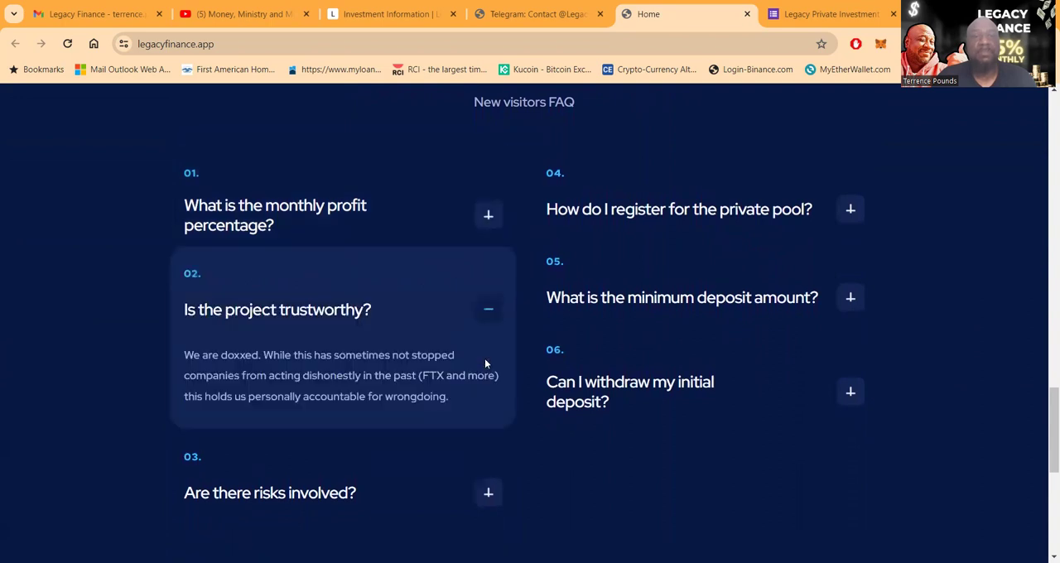
# - Expand the risks, private pool registration and minimum deposit answers, then scroll to the footer
pyautogui.scroll(-3)
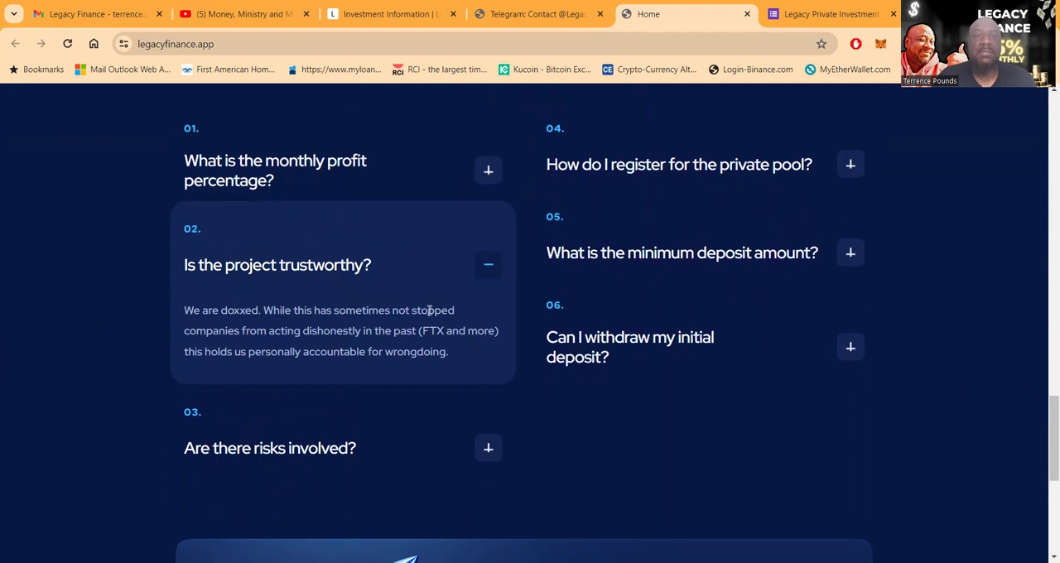
pyautogui.moveTo(247, 335)
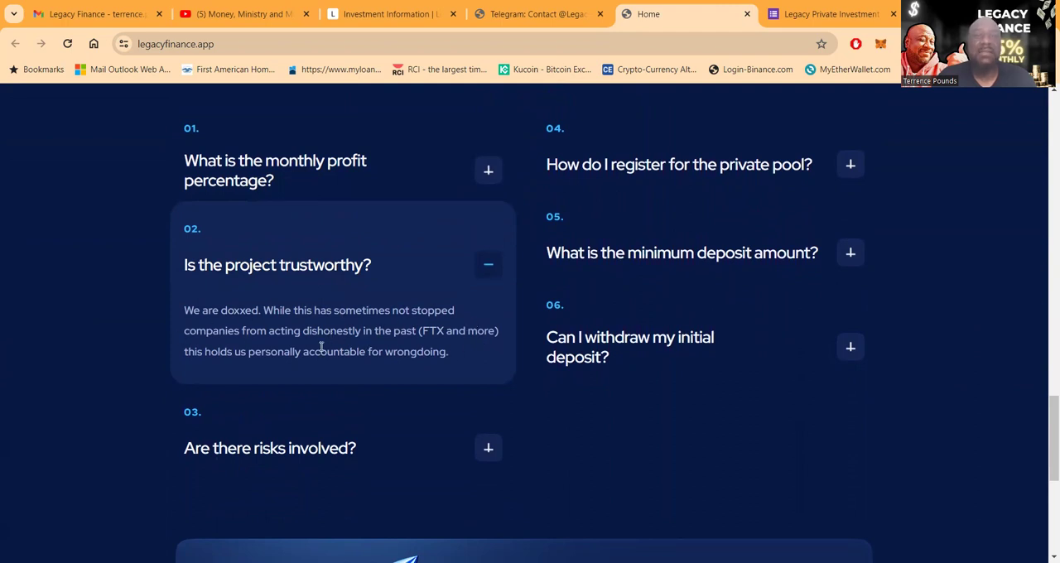
pyautogui.scroll(-3)
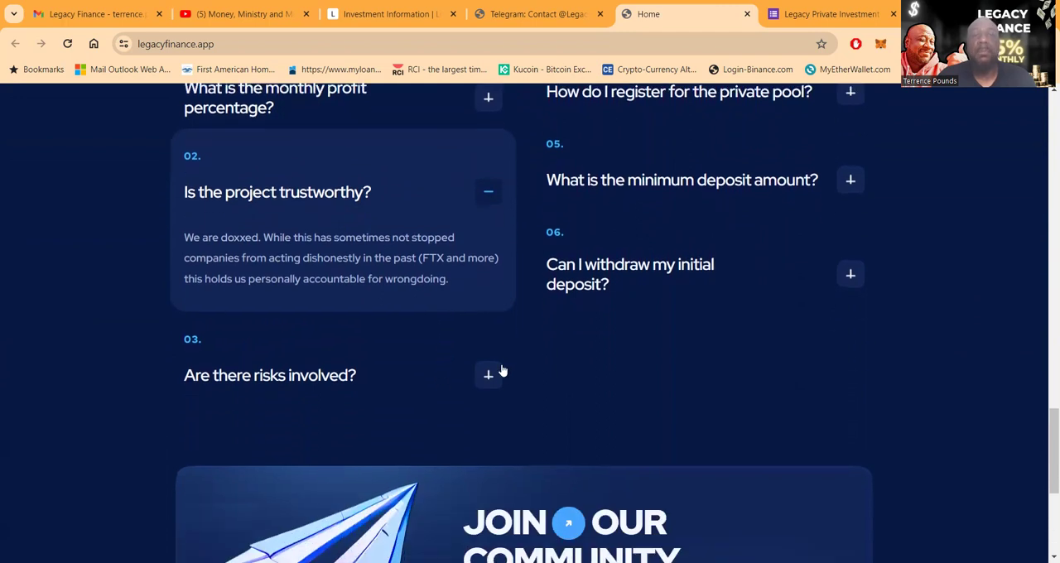
pyautogui.click(488, 375)
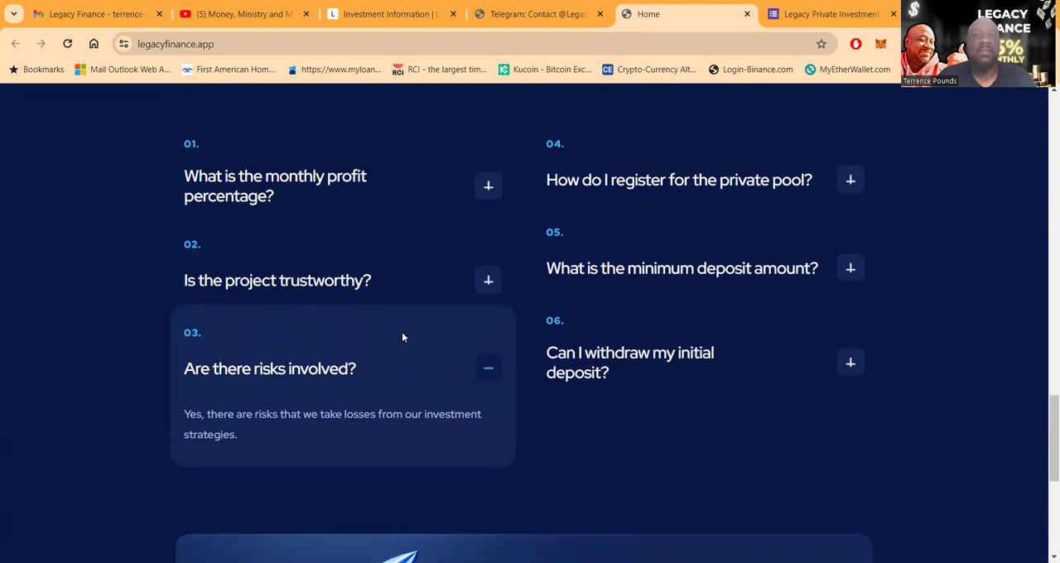
pyautogui.click(850, 245)
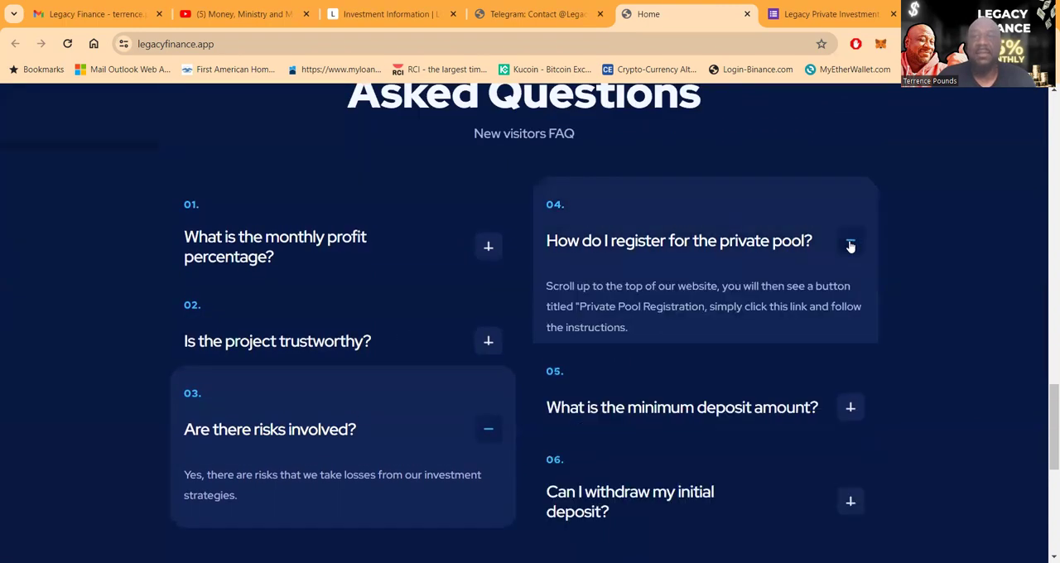
pyautogui.click(850, 241)
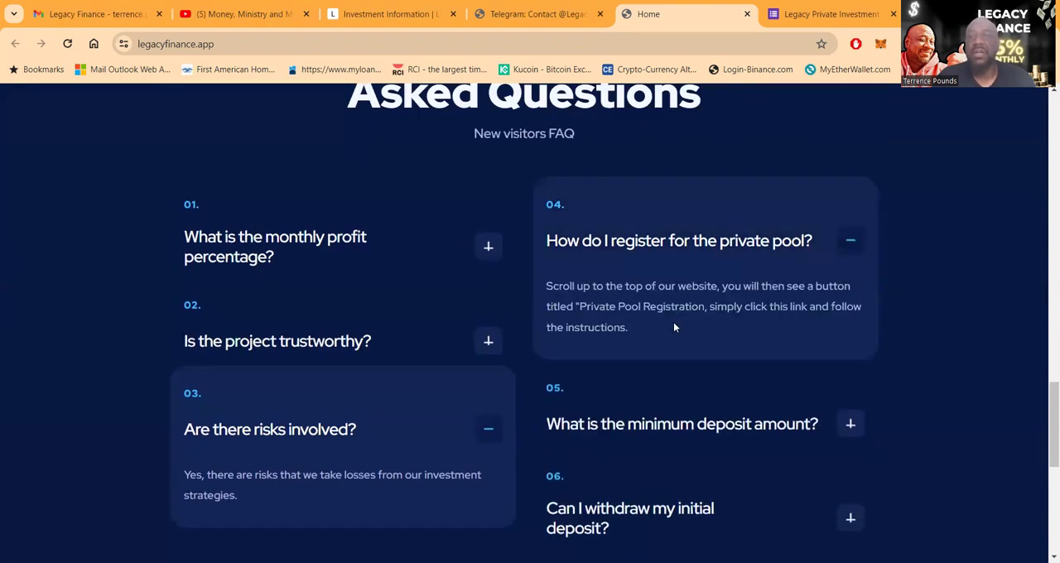
pyautogui.scroll(-3)
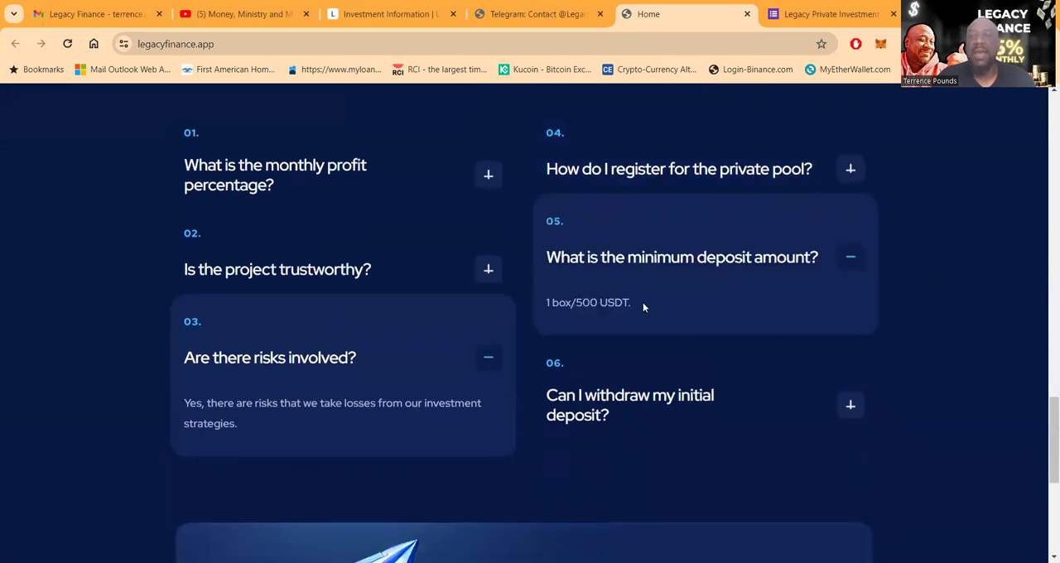
pyautogui.moveTo(658, 311)
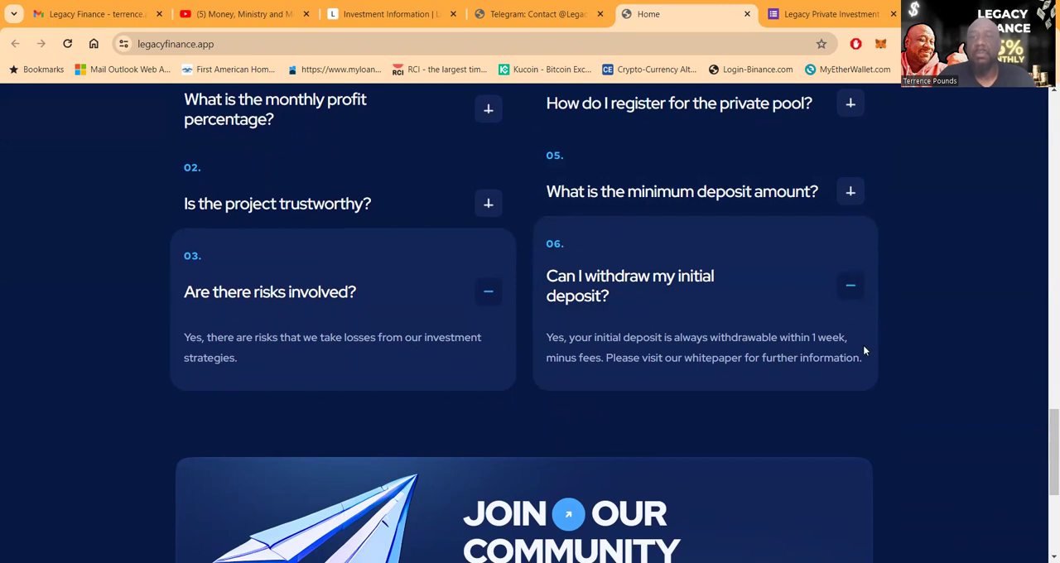
pyautogui.moveTo(723, 375)
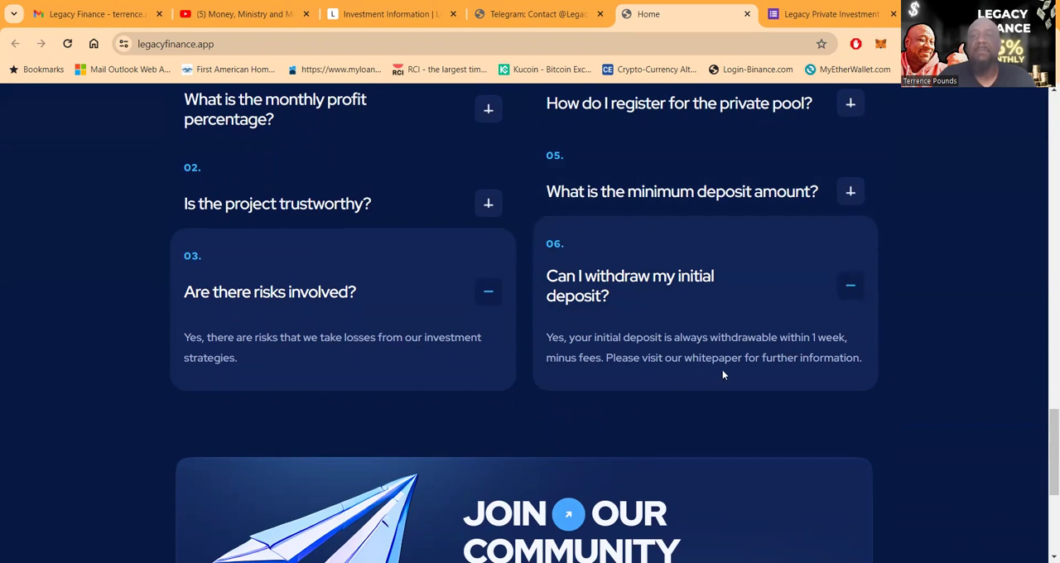
pyautogui.scroll(-3)
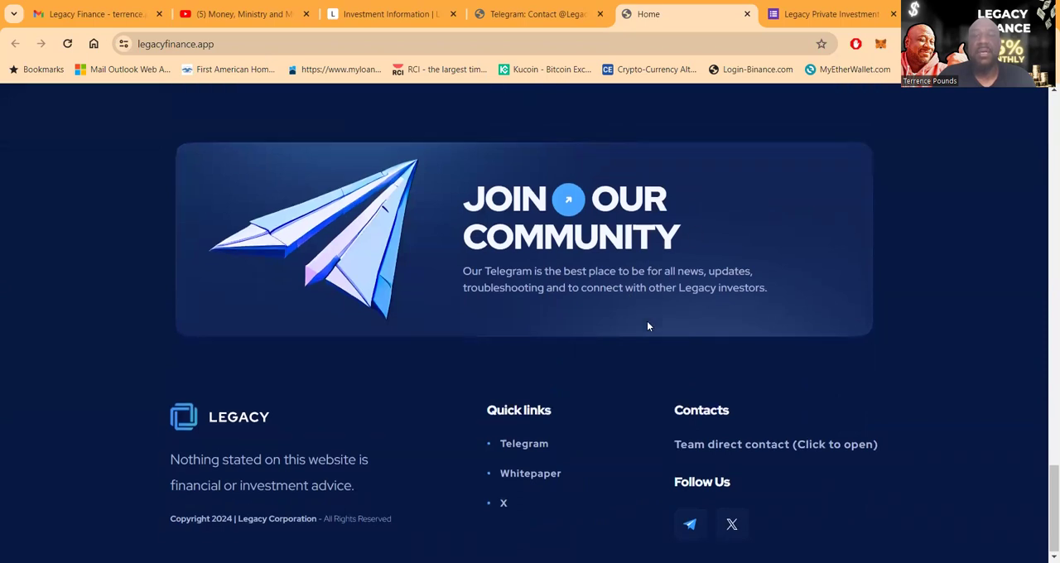
pyautogui.moveTo(690, 524)
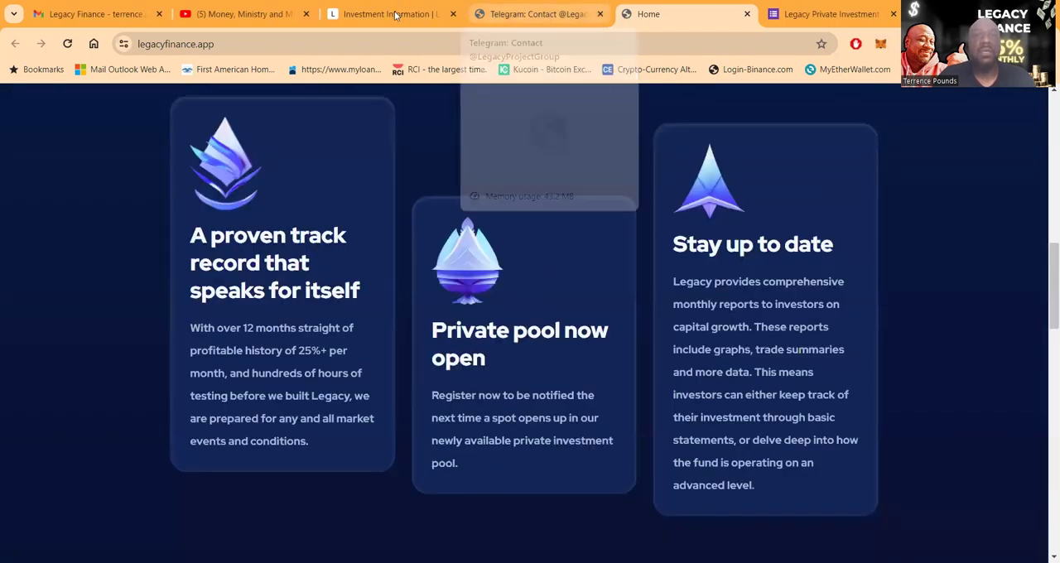
# - Switch to the GitBook whitepaper tab and read the Legacy Project Introduction to its early-stage note
pyautogui.click(389, 14)
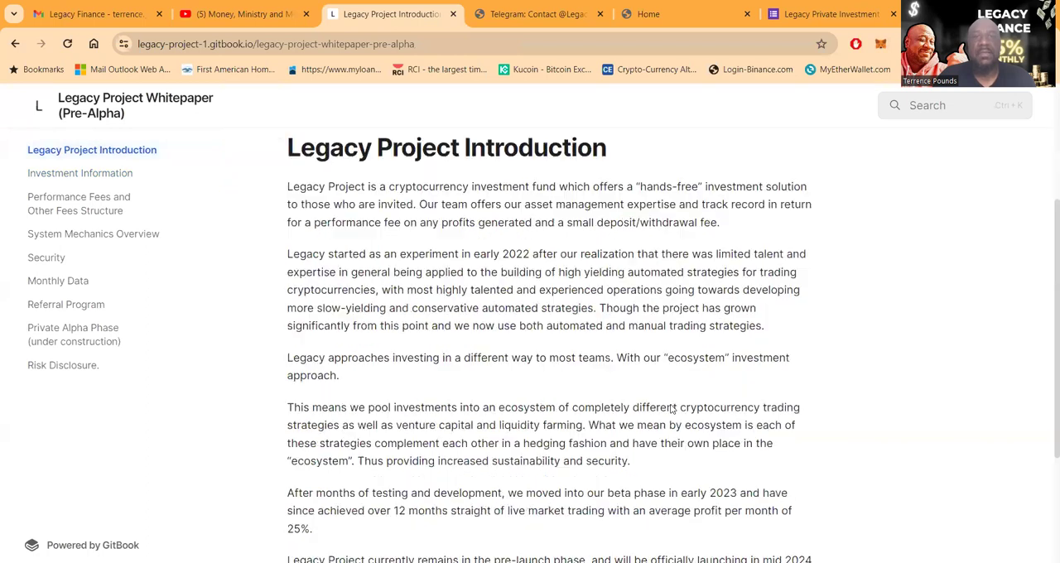
pyautogui.scroll(-3)
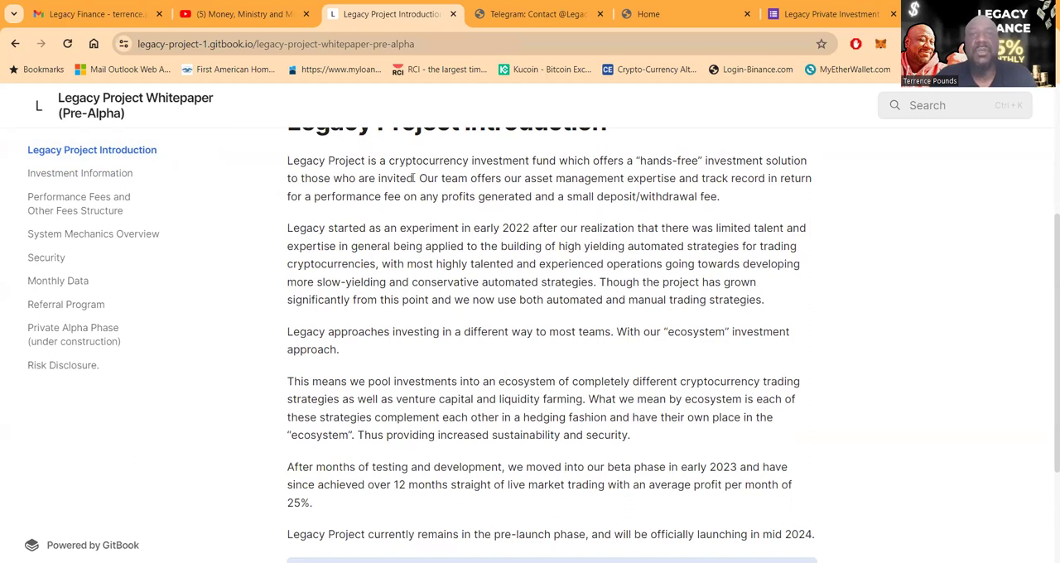
pyautogui.moveTo(656, 197)
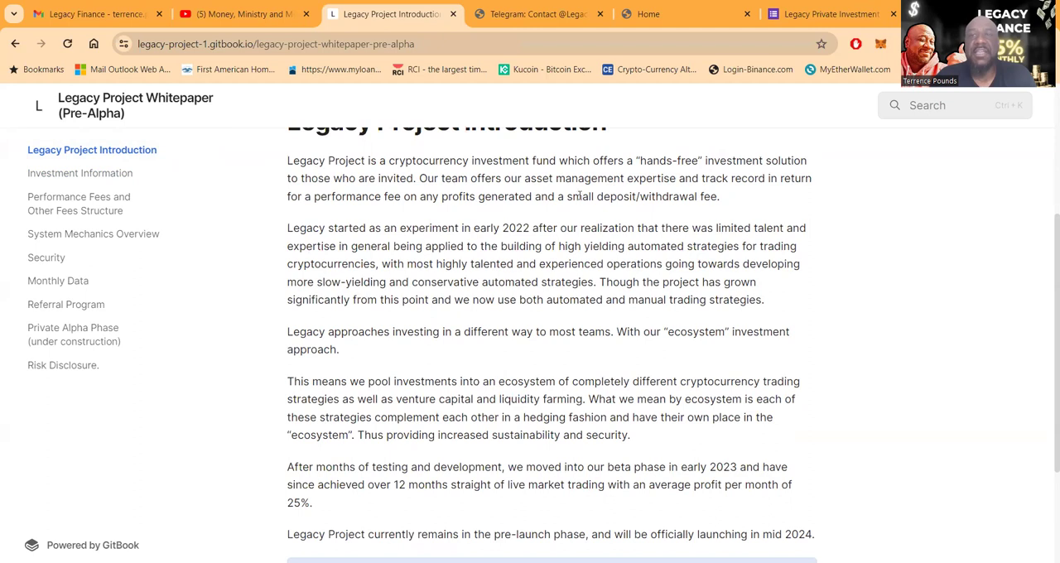
pyautogui.moveTo(438, 193)
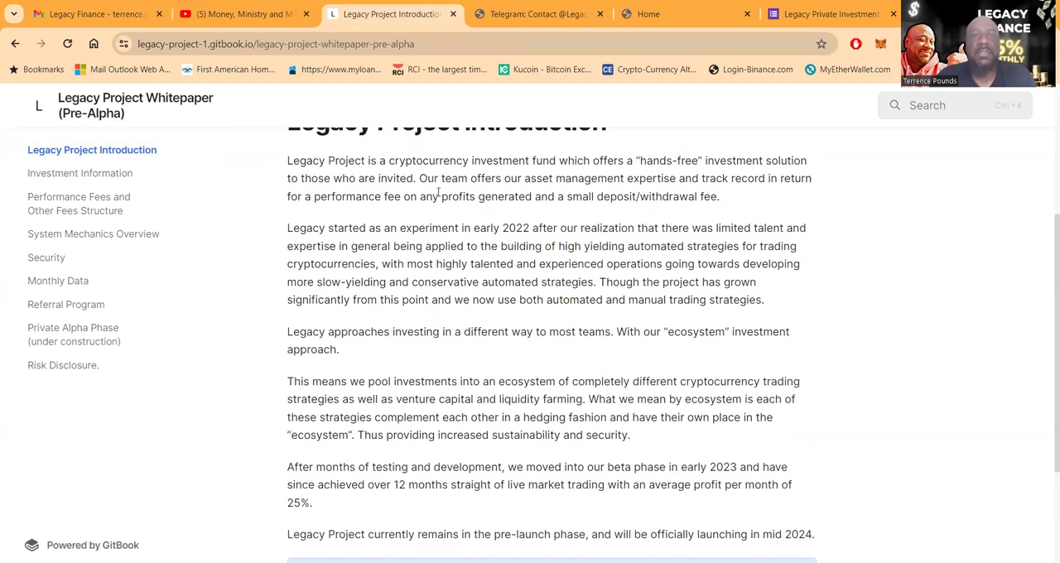
pyautogui.moveTo(838, 303)
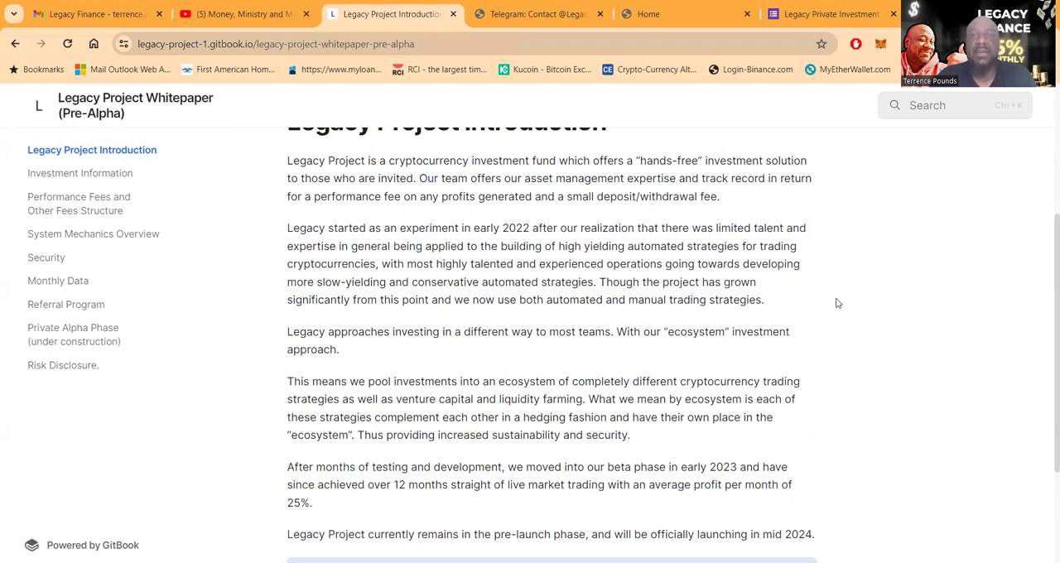
pyautogui.scroll(-3)
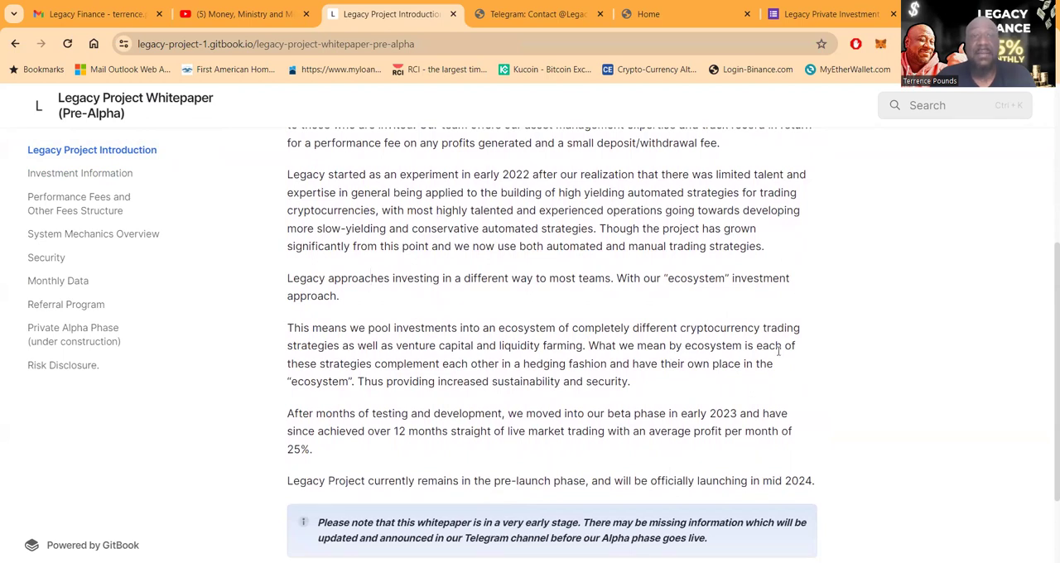
pyautogui.scroll(-3)
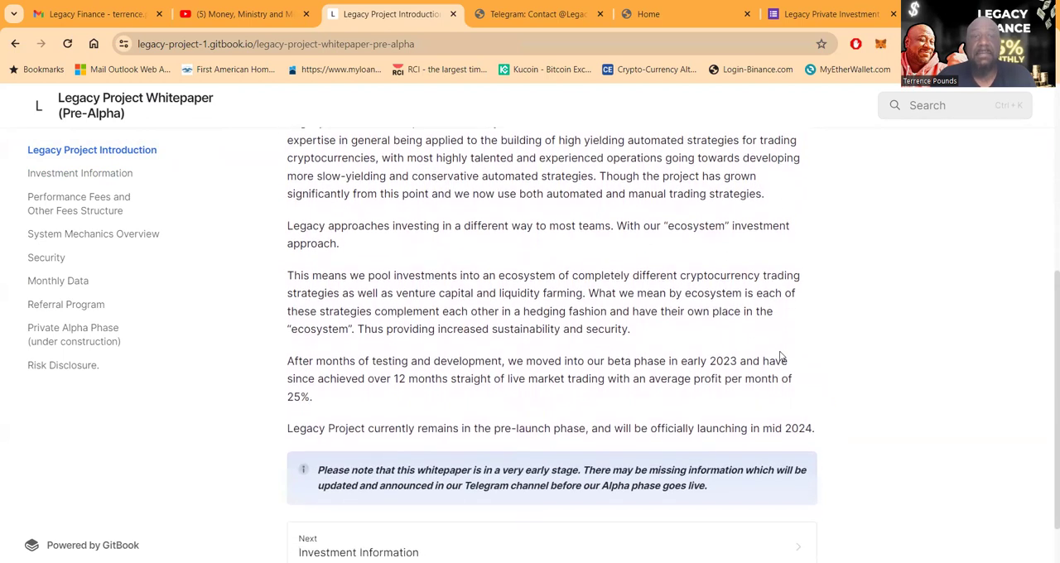
pyautogui.scroll(-3)
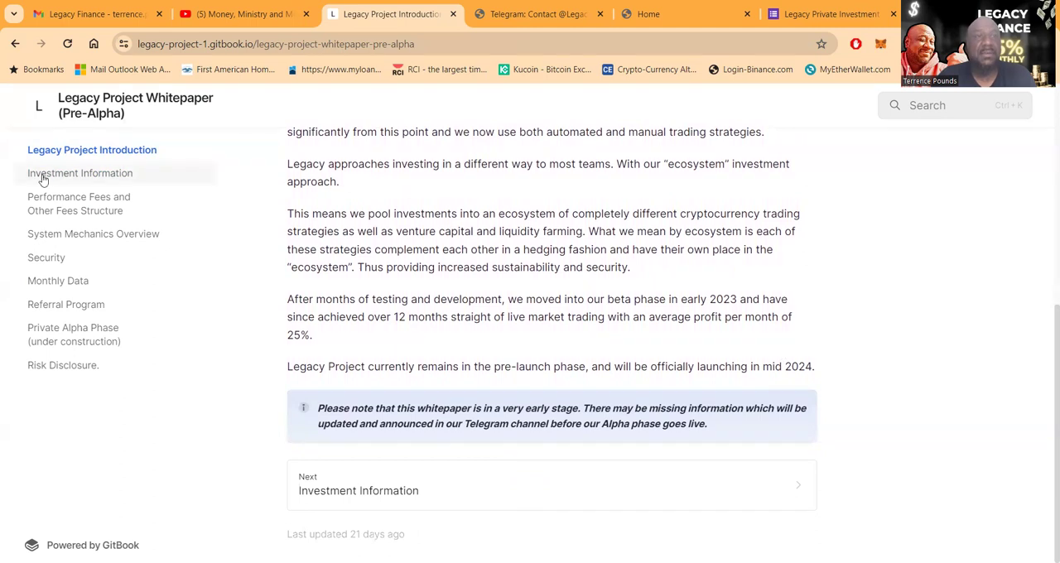
pyautogui.moveTo(492, 312)
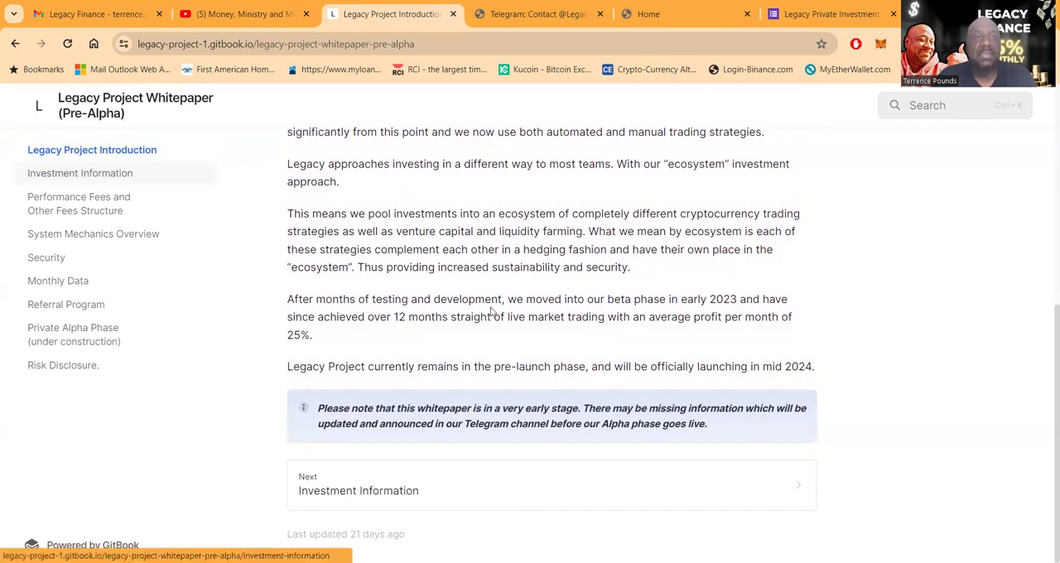
# - Open the Investment Information page and read its trading-pair list to the last-updated line
pyautogui.click(358, 491)
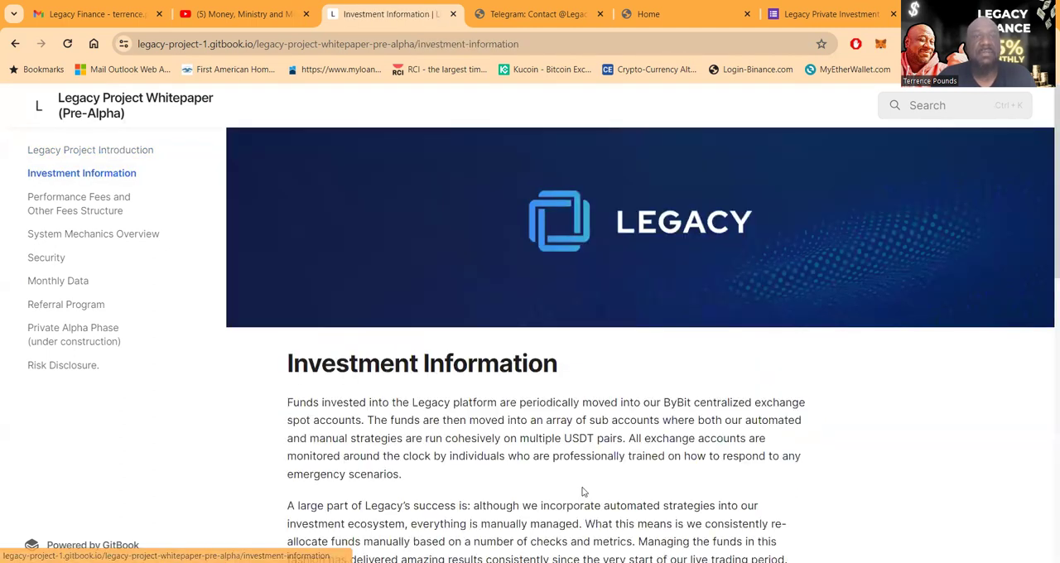
pyautogui.scroll(-3)
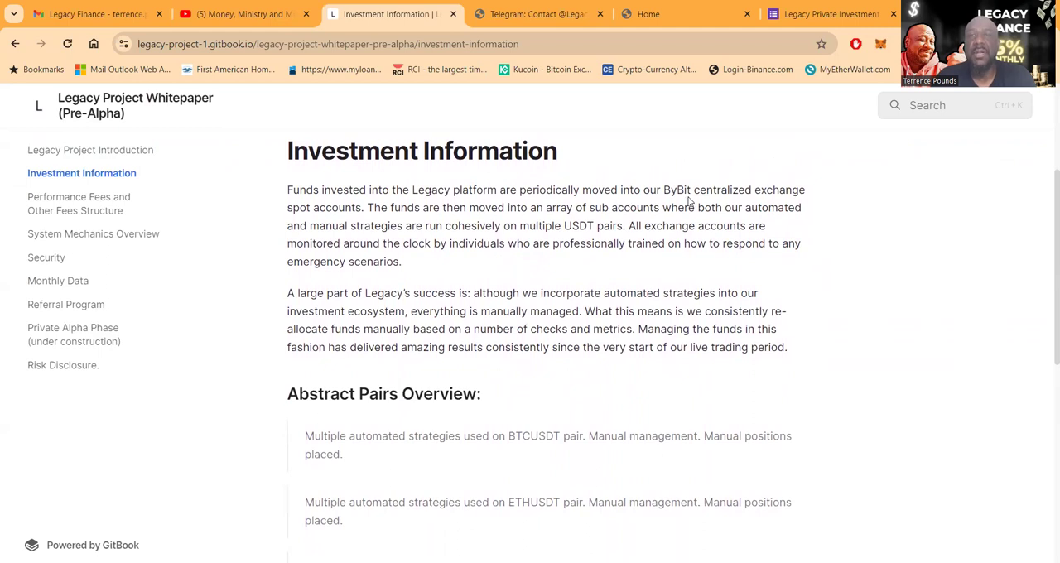
pyautogui.moveTo(324, 206)
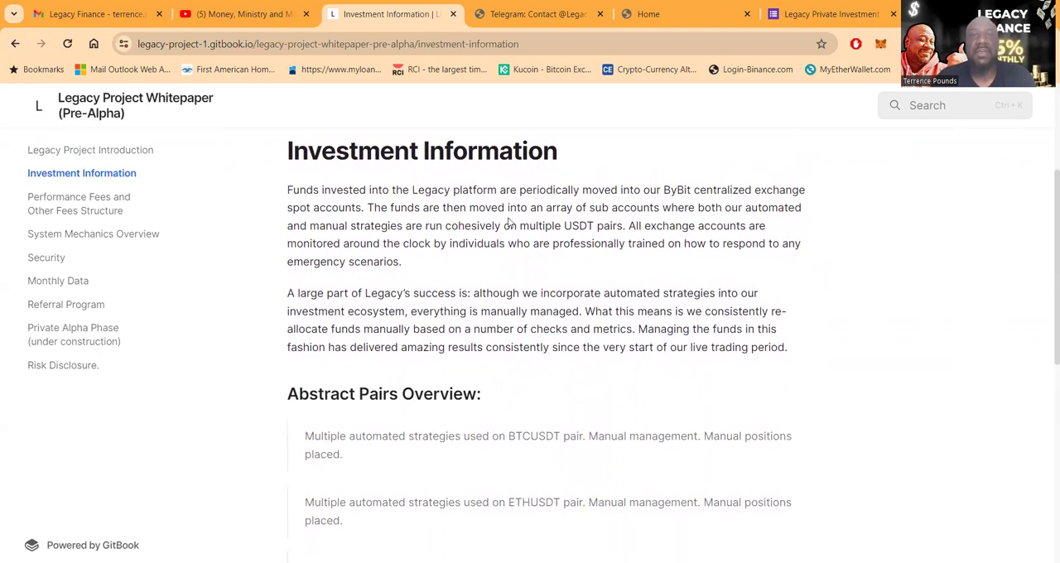
pyautogui.moveTo(874, 214)
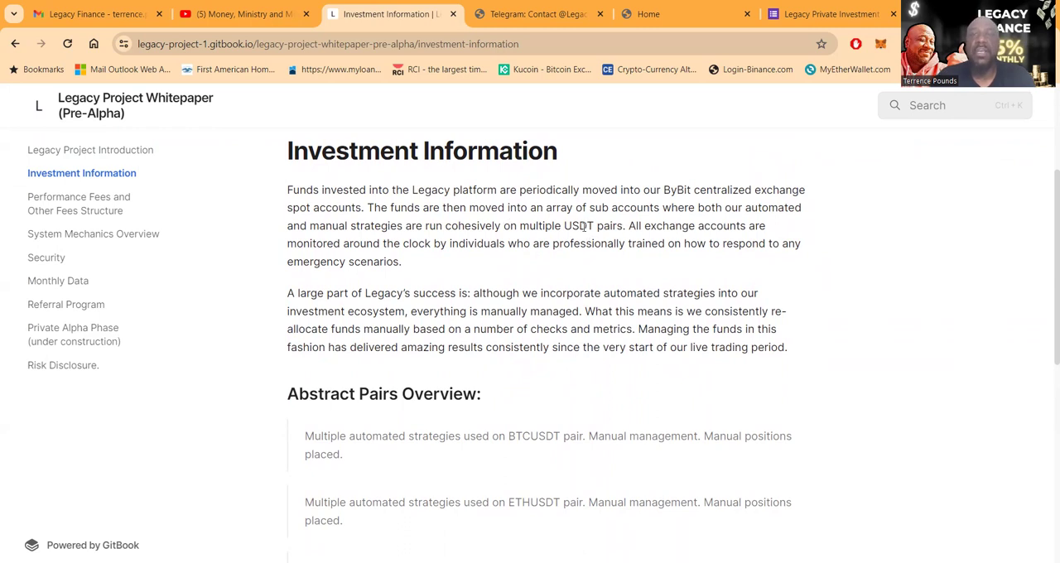
pyautogui.moveTo(464, 261)
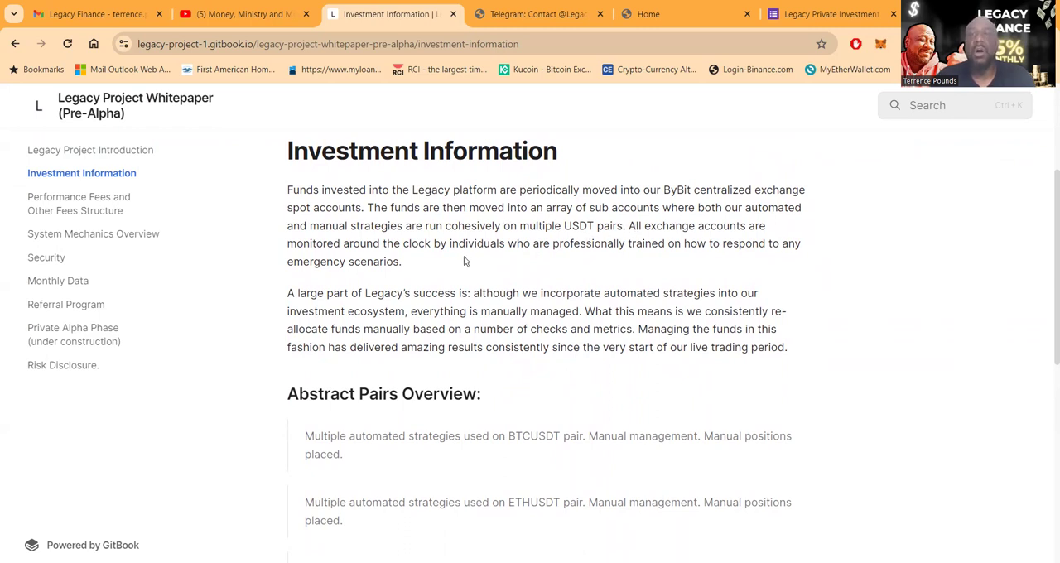
pyautogui.moveTo(453, 263)
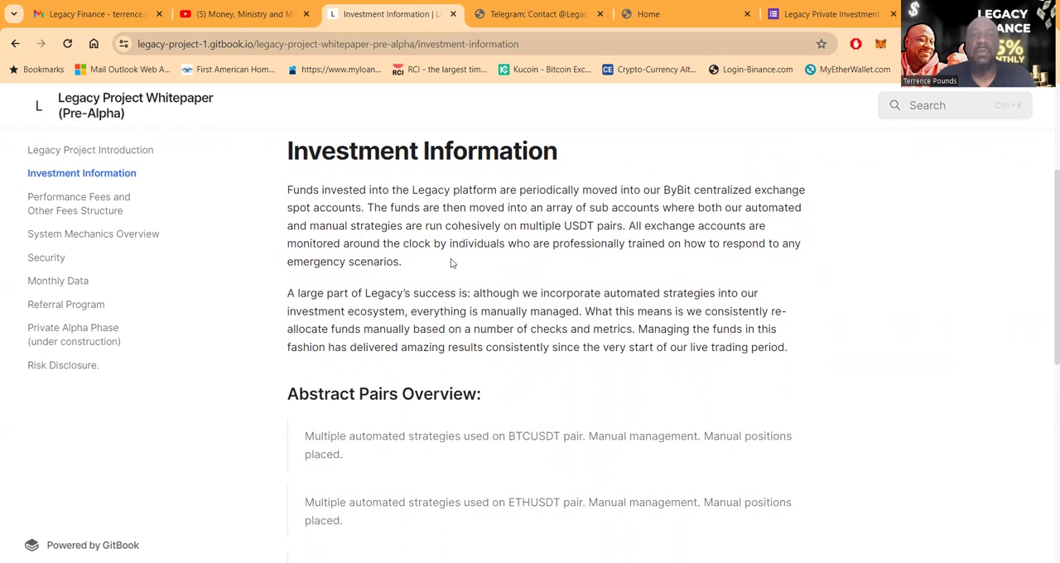
pyautogui.moveTo(601, 260)
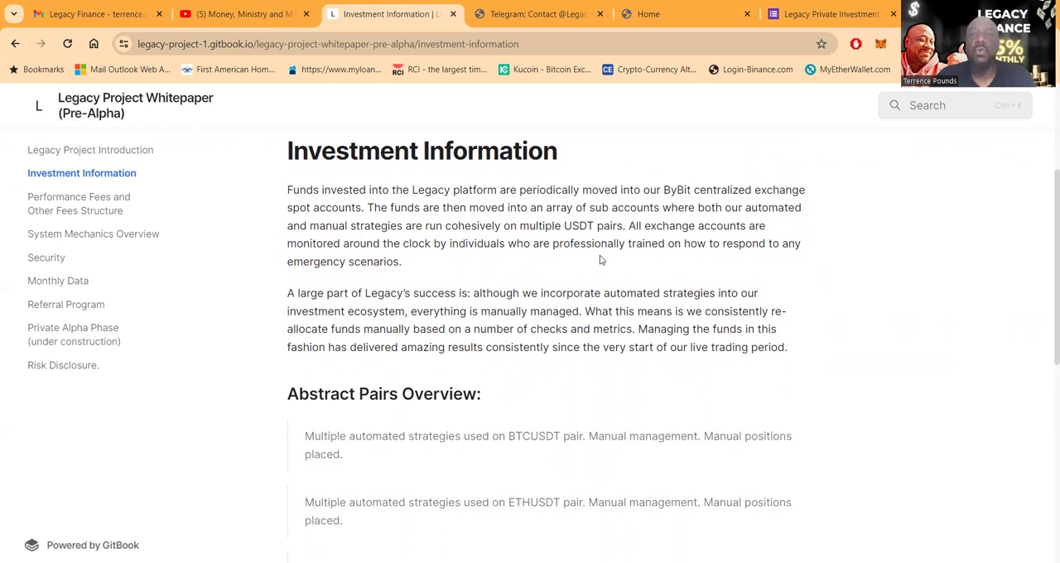
pyautogui.moveTo(325, 284)
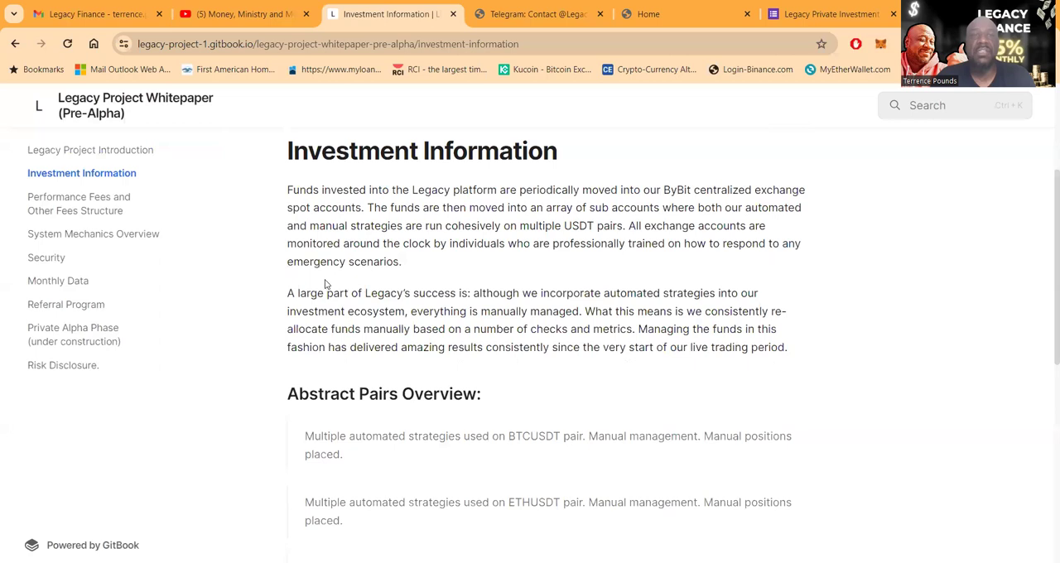
pyautogui.scroll(-3)
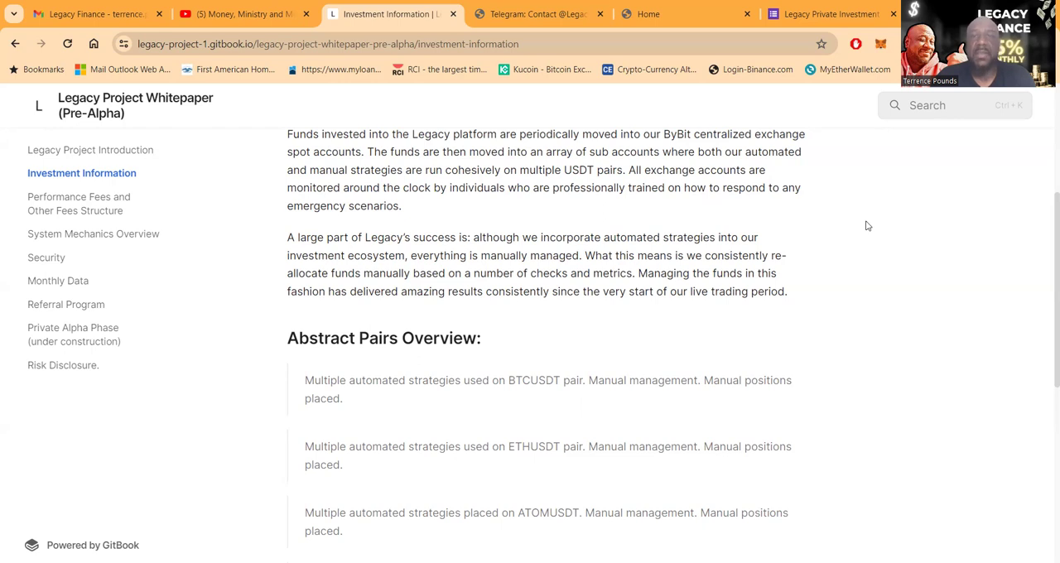
pyautogui.moveTo(792, 314)
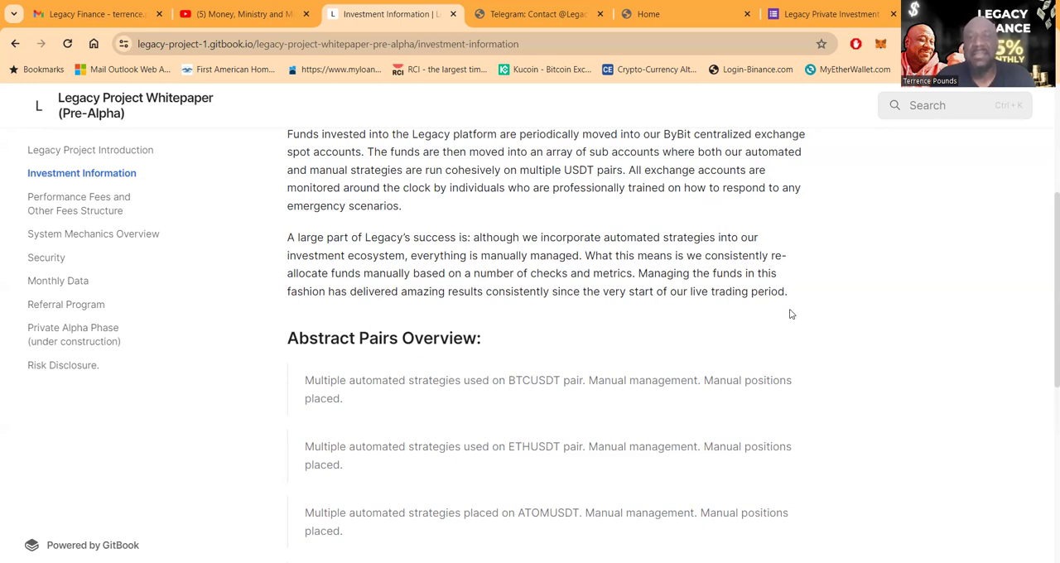
pyautogui.scroll(-3)
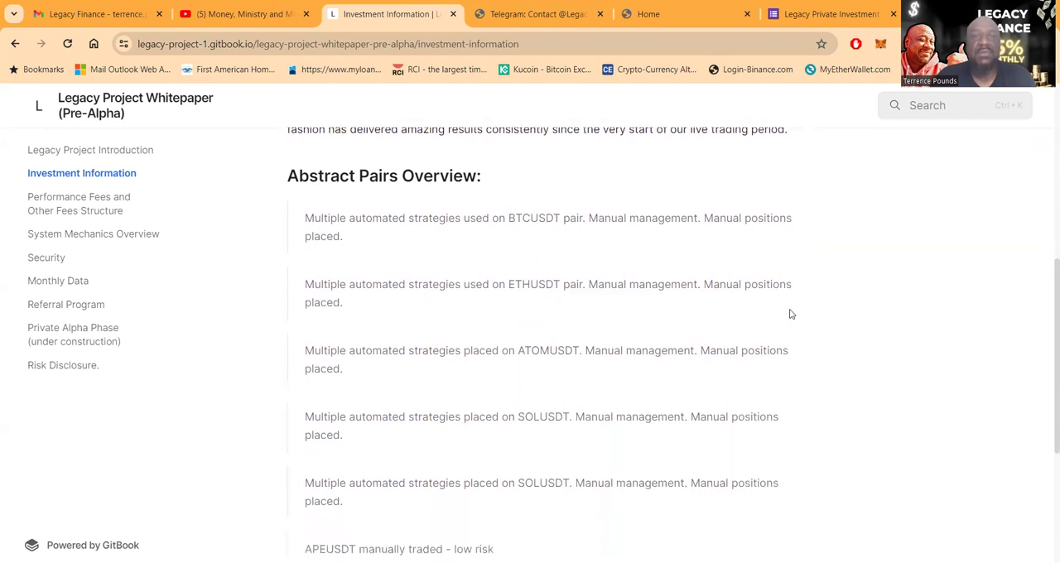
pyautogui.scroll(-3)
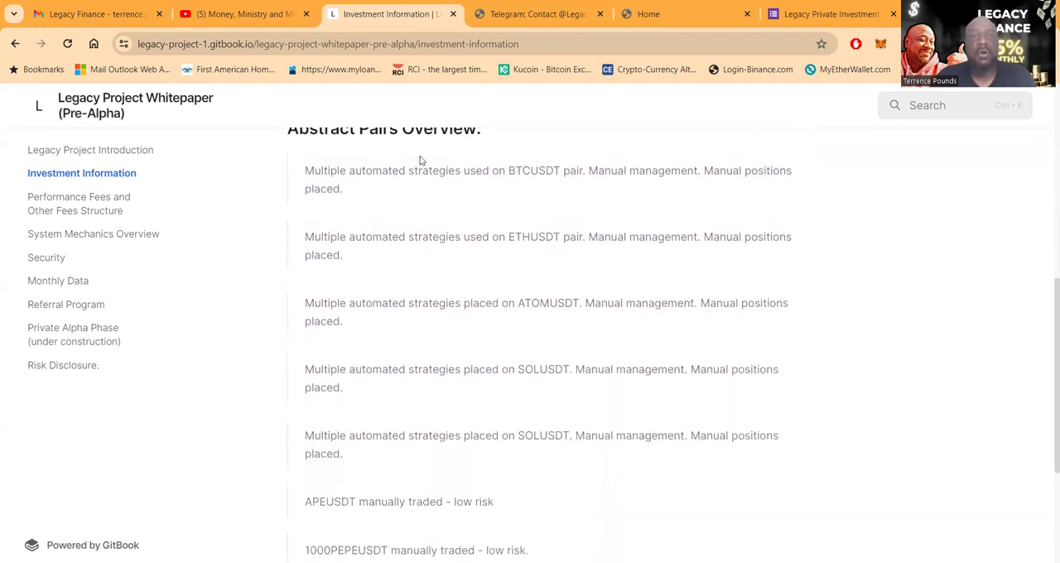
pyautogui.moveTo(527, 177)
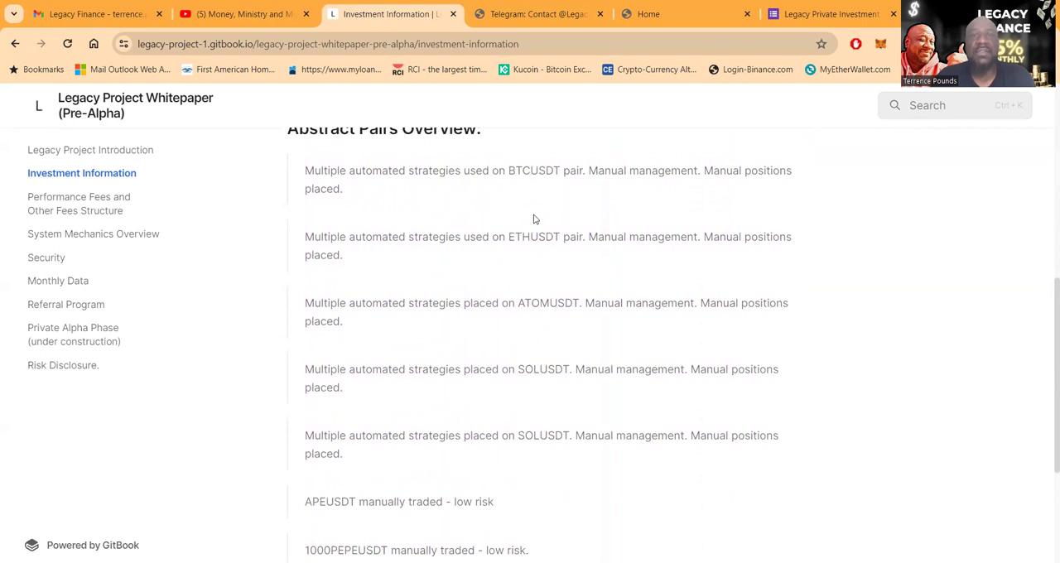
pyautogui.moveTo(533, 263)
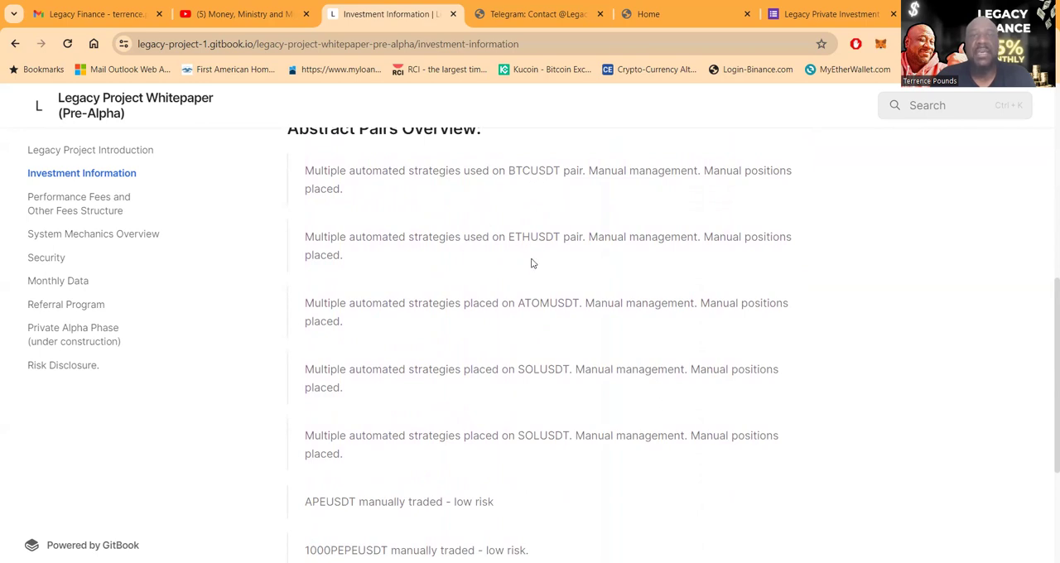
pyautogui.scroll(-3)
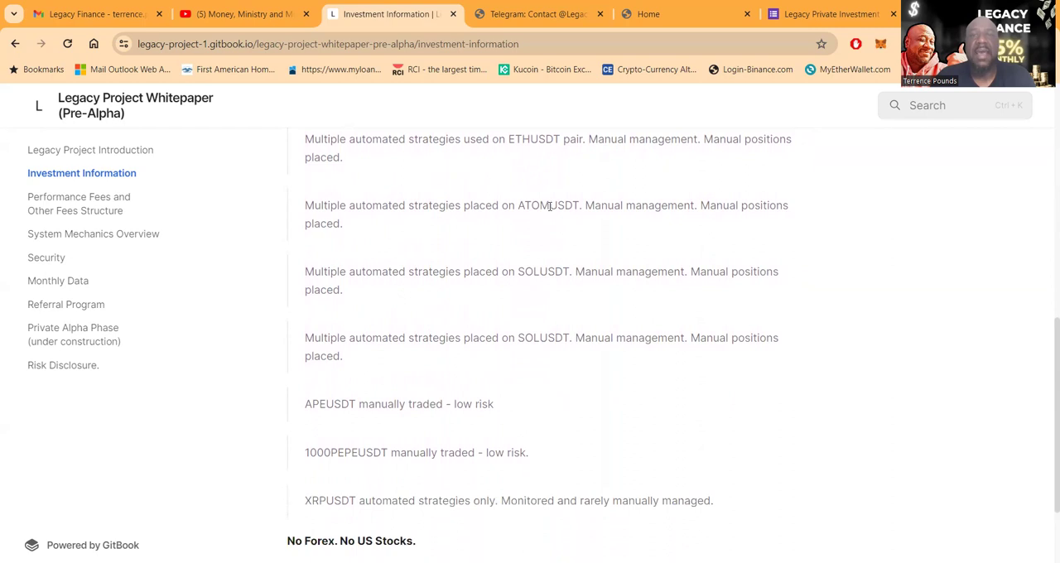
pyautogui.scroll(-3)
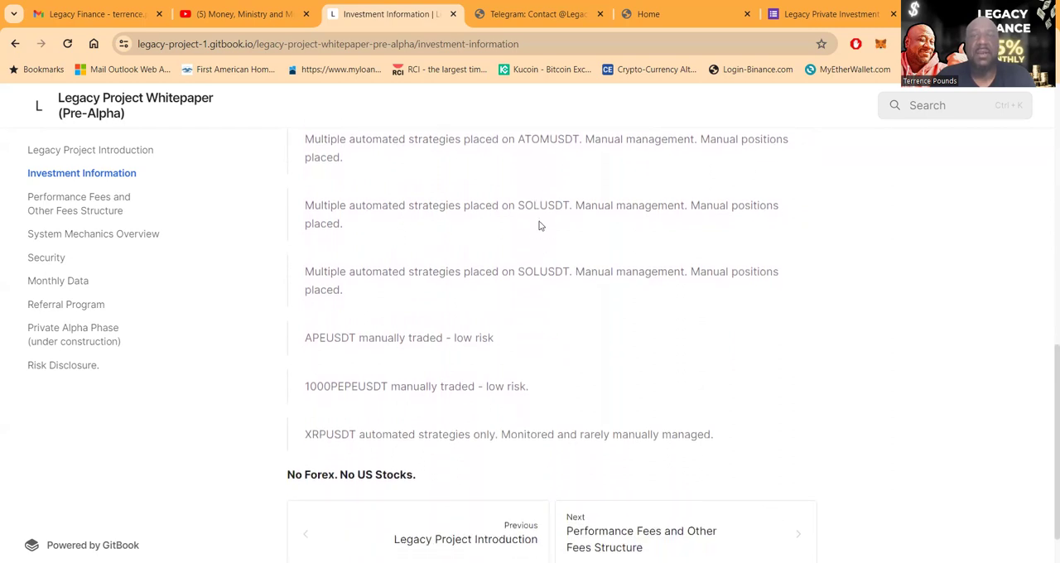
pyautogui.scroll(-3)
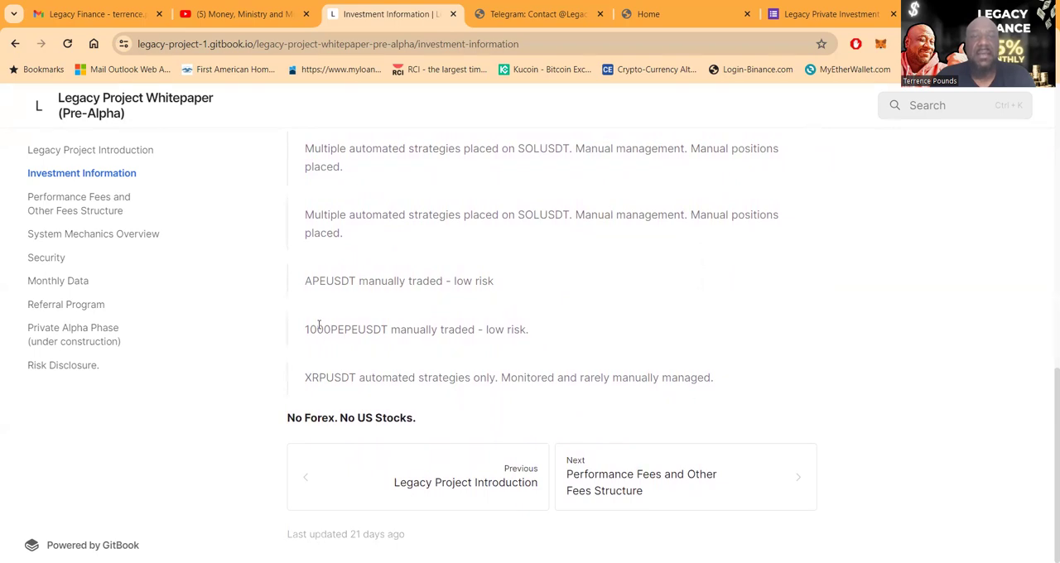
pyautogui.moveTo(492, 356)
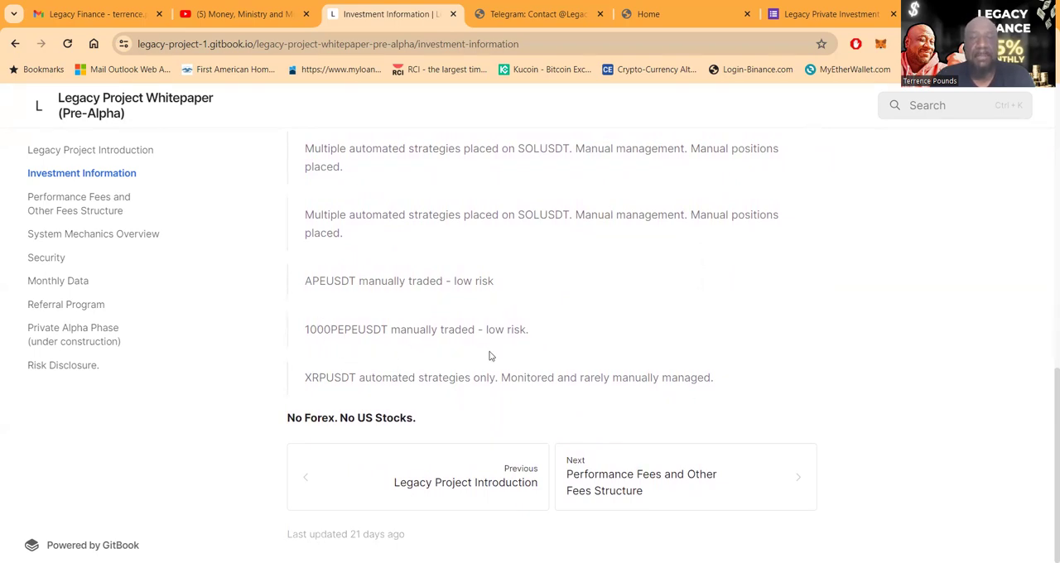
pyautogui.moveTo(770, 408)
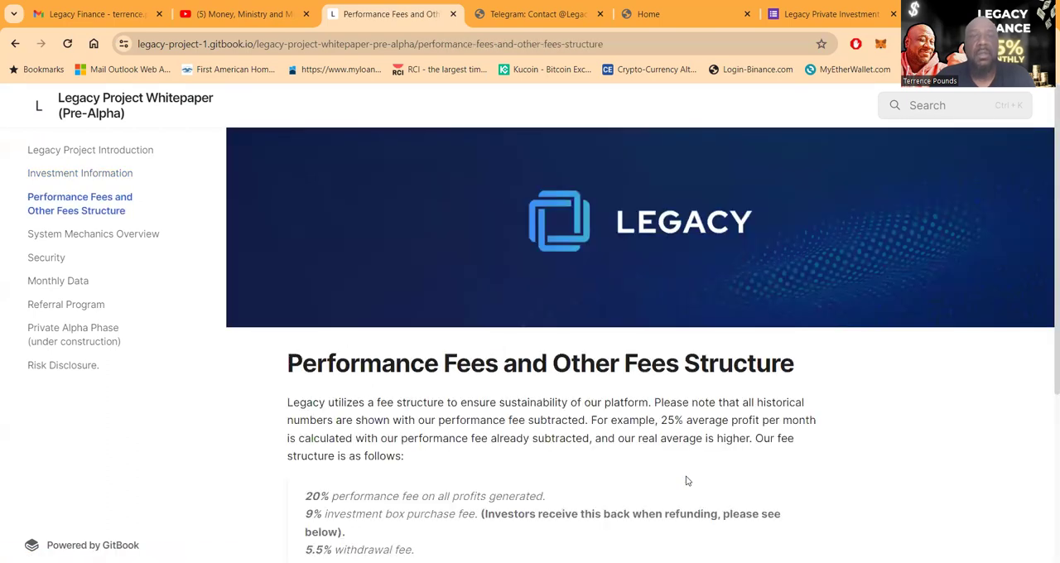
# - Read the fees structure page to its end and go on to System Mechanics Overview
pyautogui.scroll(-3)
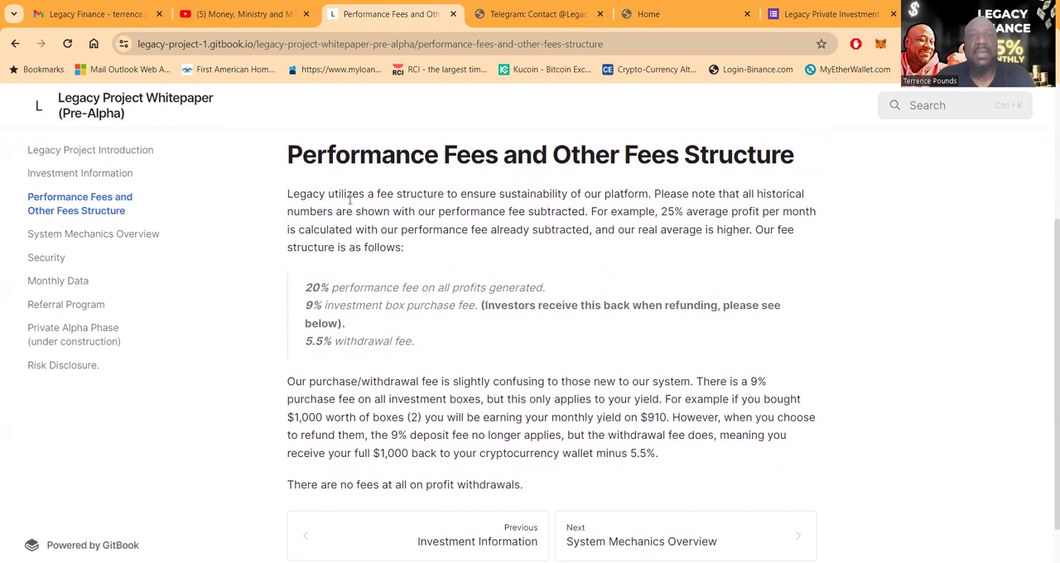
pyautogui.moveTo(605, 208)
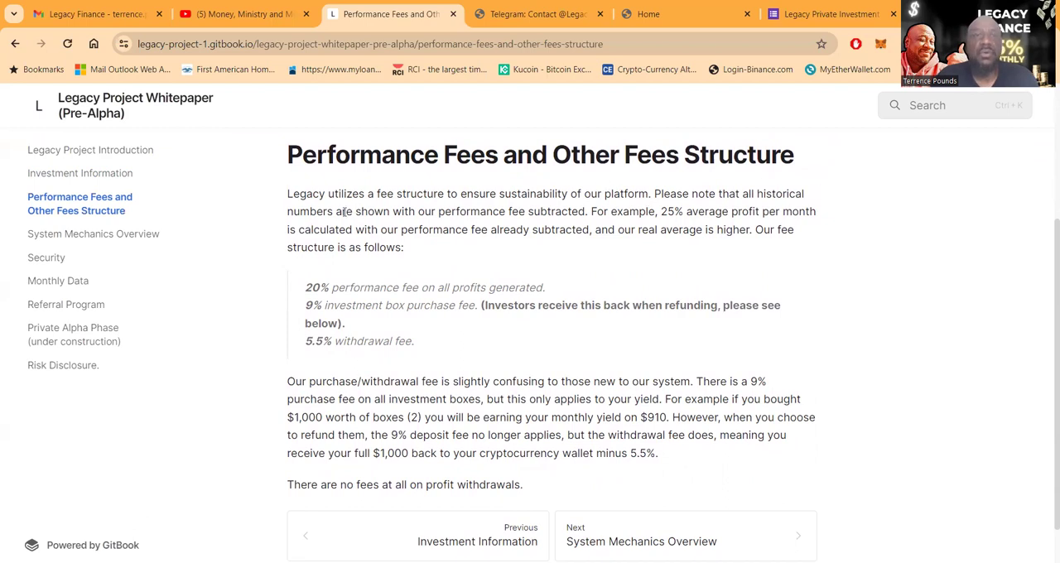
pyautogui.moveTo(531, 225)
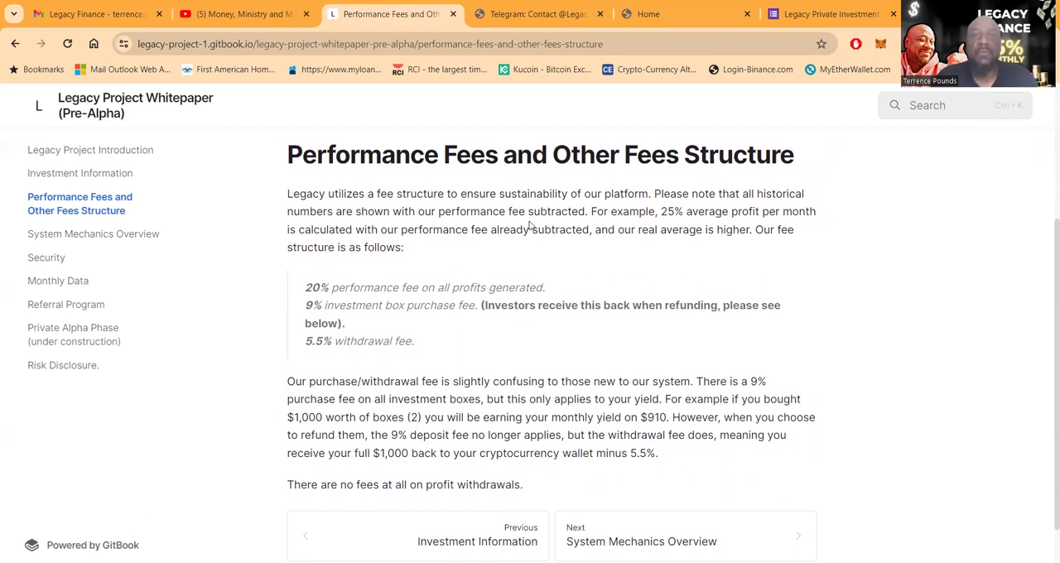
pyautogui.moveTo(608, 226)
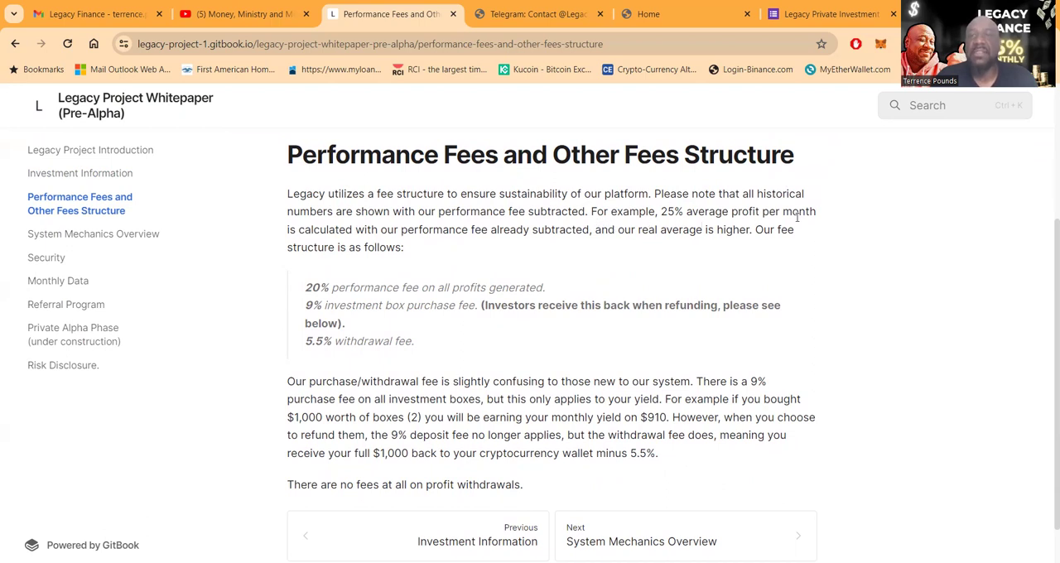
pyautogui.moveTo(389, 242)
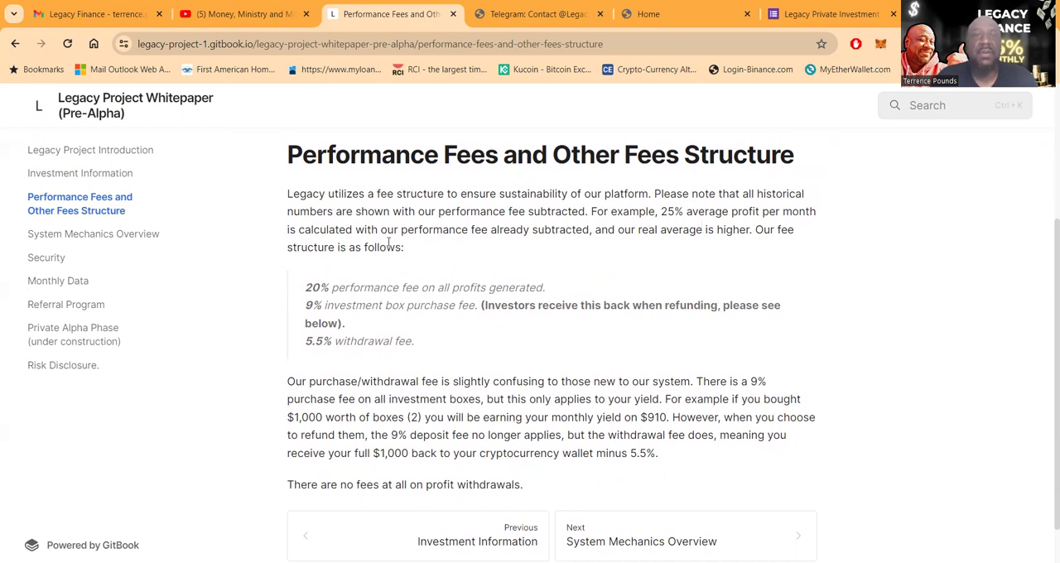
pyautogui.moveTo(693, 260)
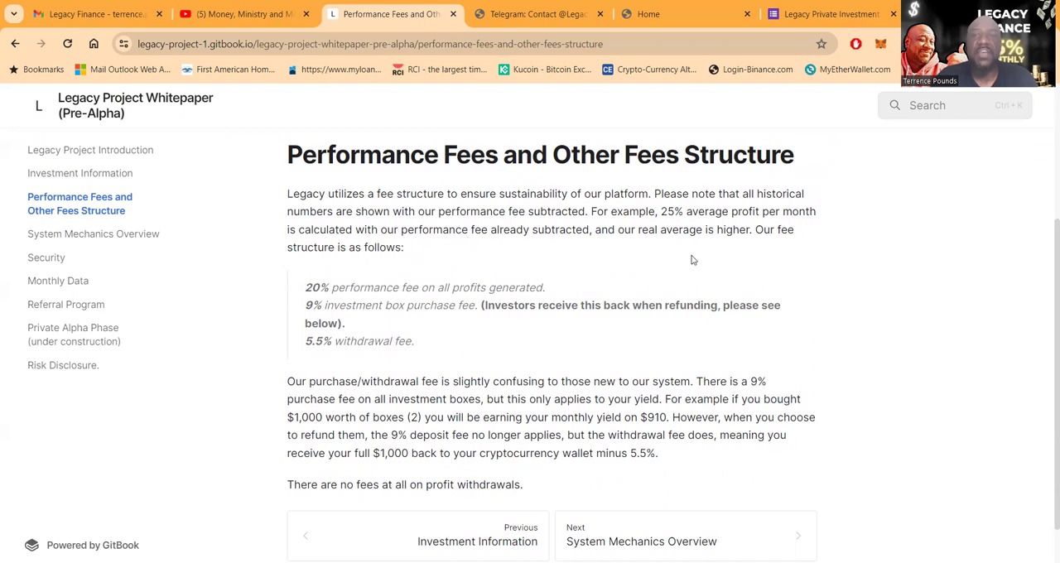
pyautogui.moveTo(766, 242)
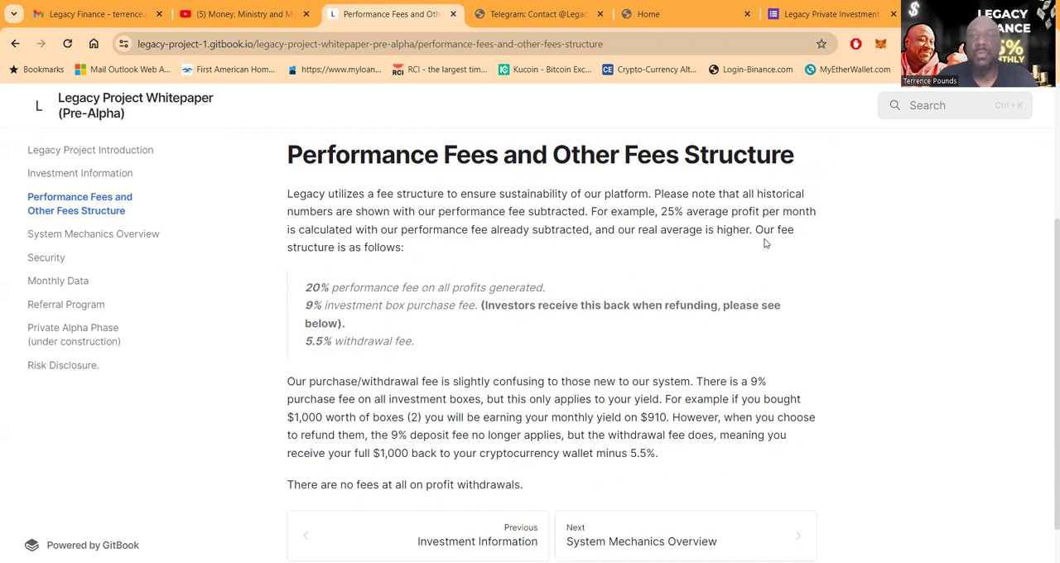
pyautogui.scroll(-3)
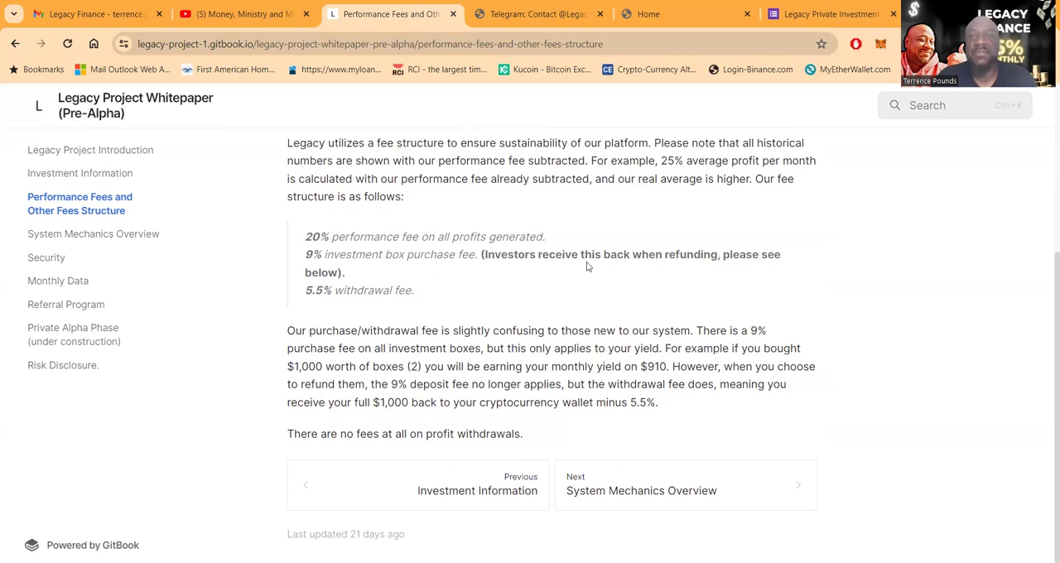
pyautogui.moveTo(740, 270)
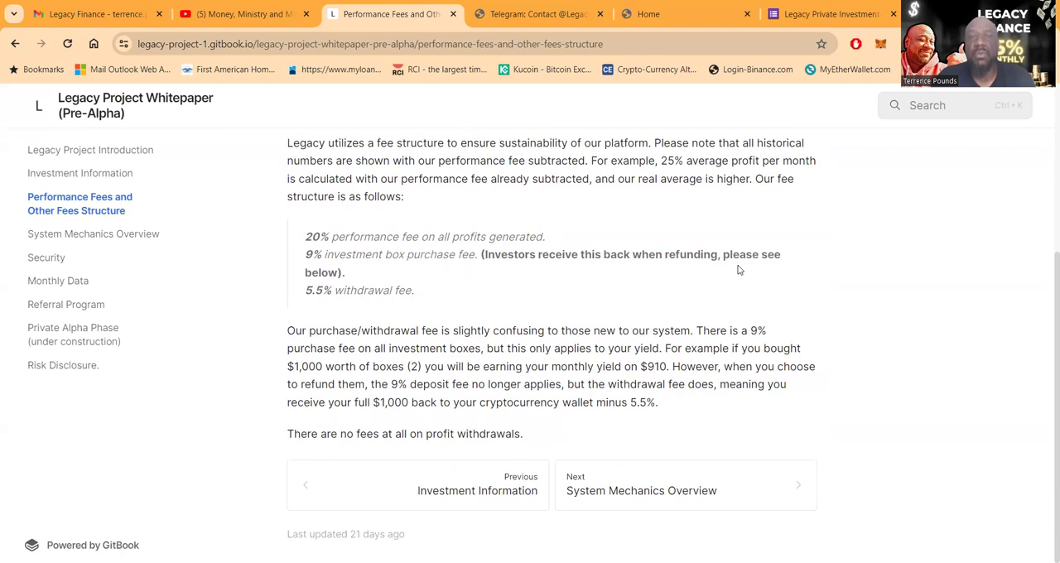
pyautogui.moveTo(413, 304)
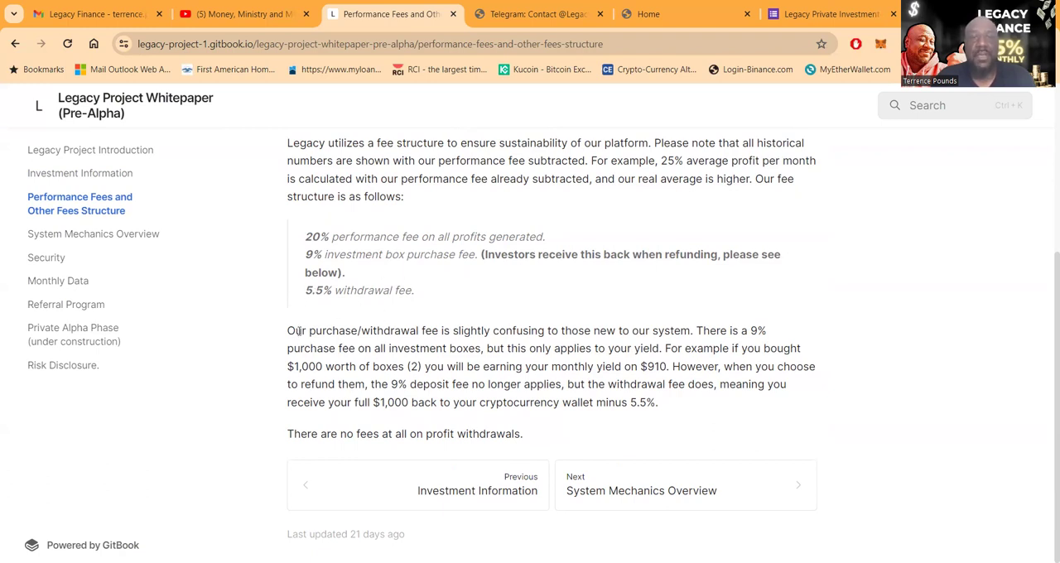
pyautogui.moveTo(518, 314)
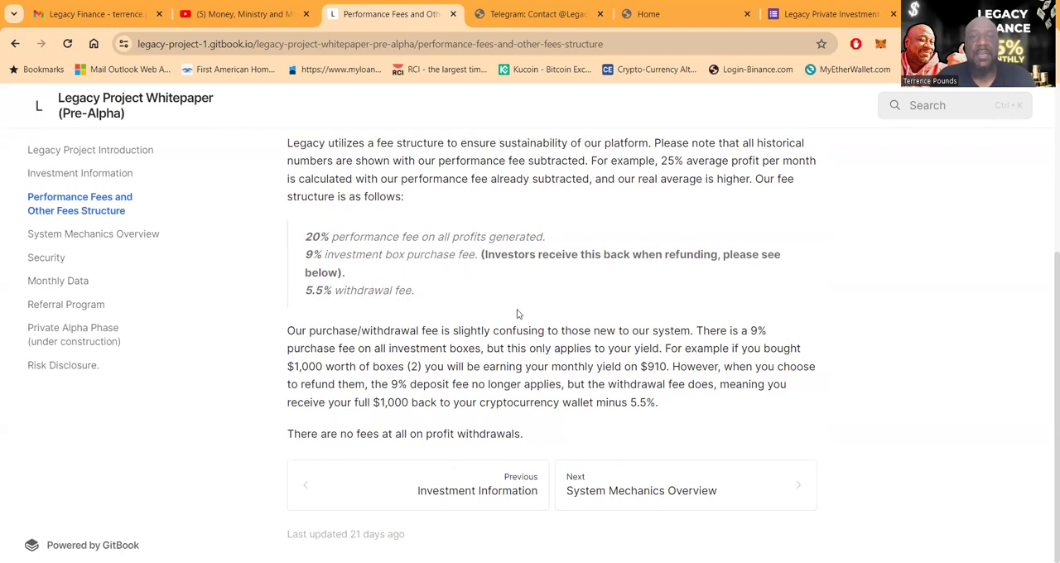
pyautogui.moveTo(814, 295)
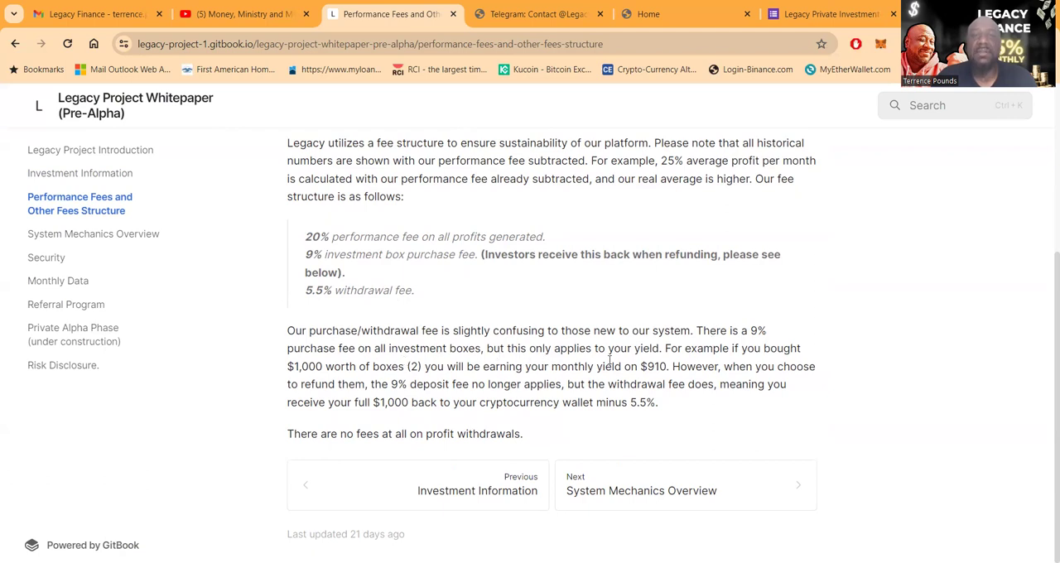
pyautogui.moveTo(710, 360)
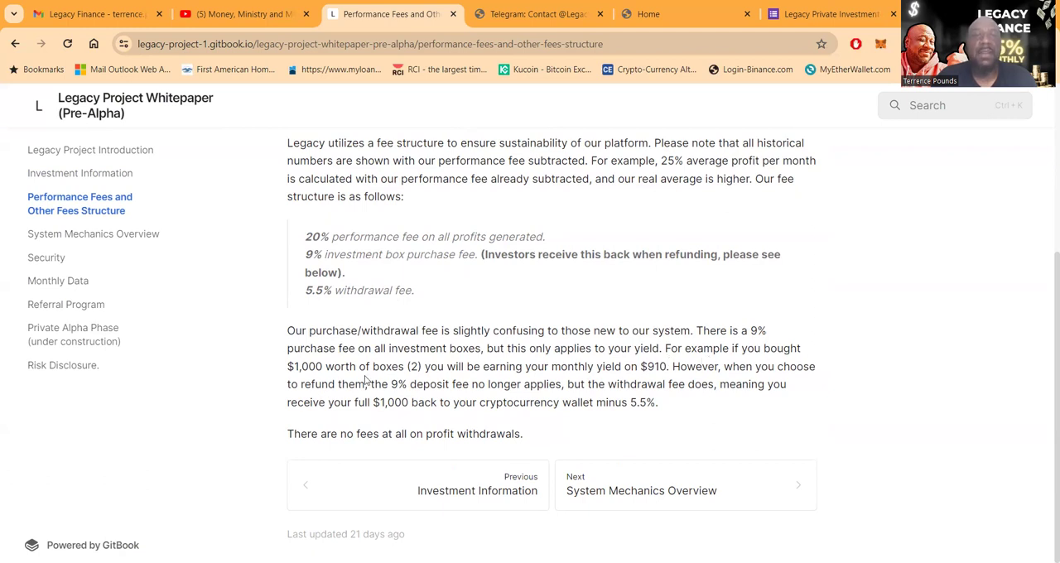
pyautogui.moveTo(528, 374)
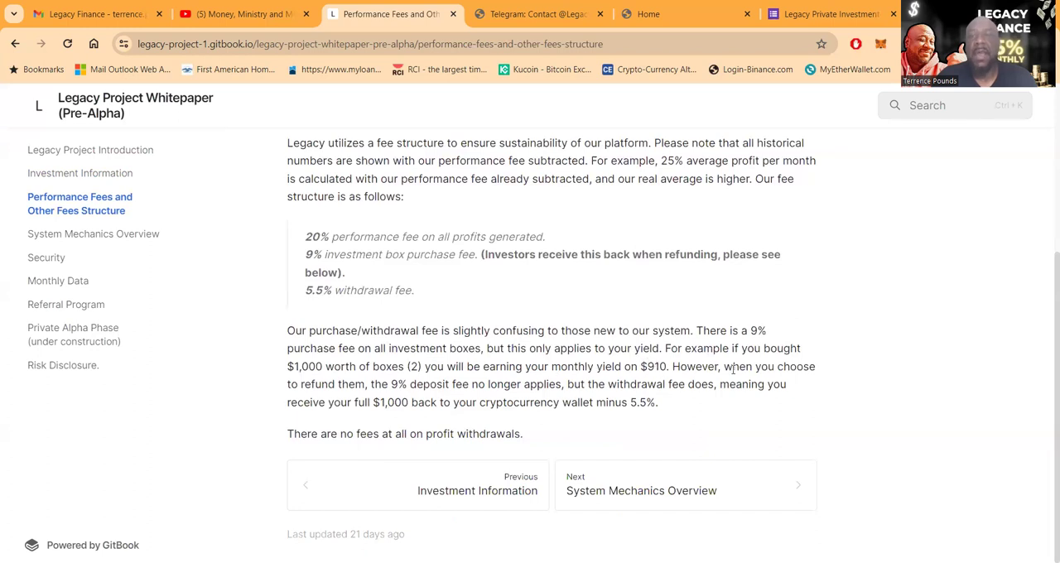
pyautogui.moveTo(377, 396)
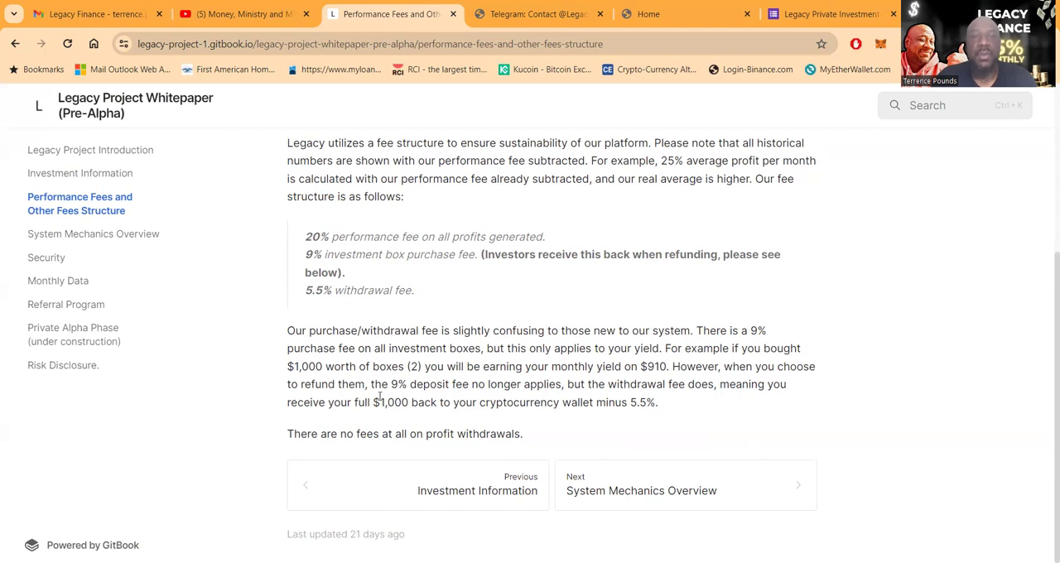
pyautogui.moveTo(474, 390)
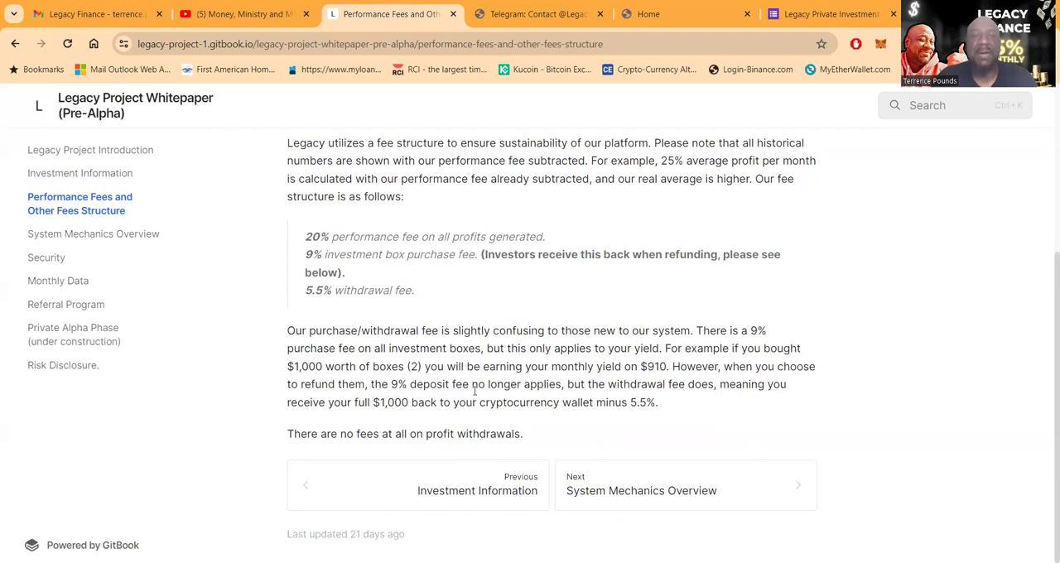
pyautogui.moveTo(650, 398)
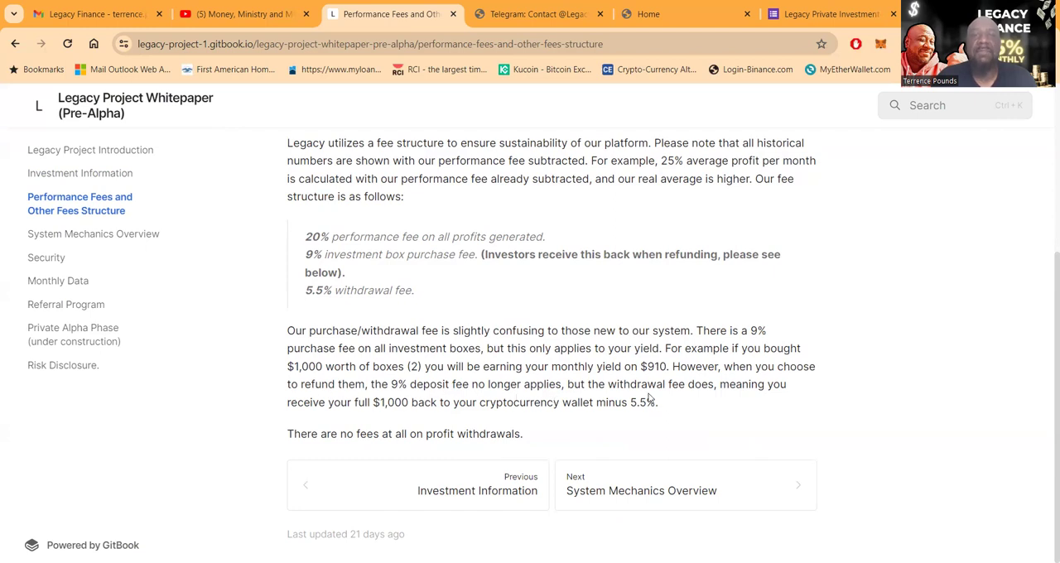
pyautogui.moveTo(286, 420)
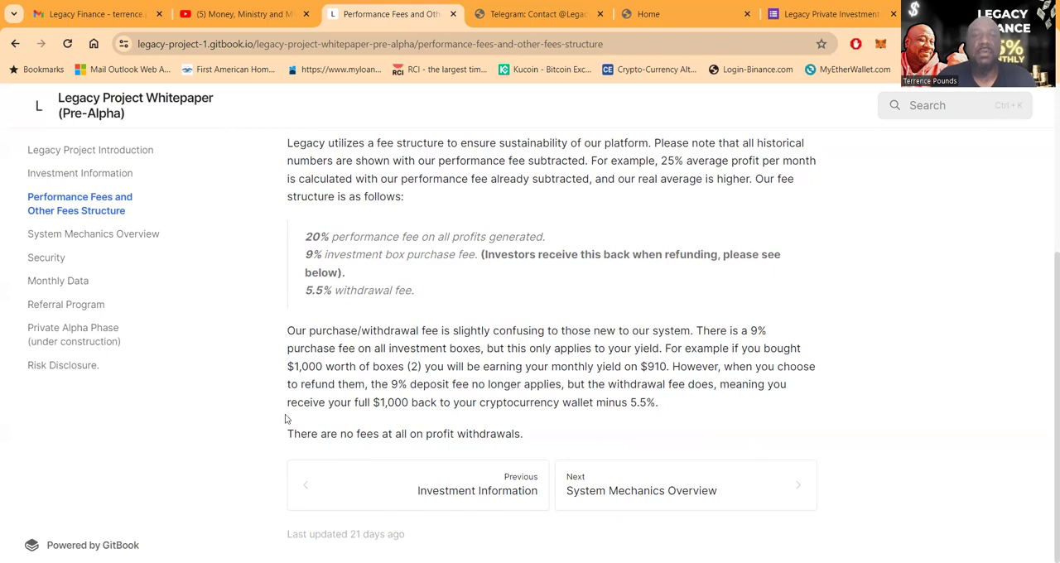
pyautogui.moveTo(545, 419)
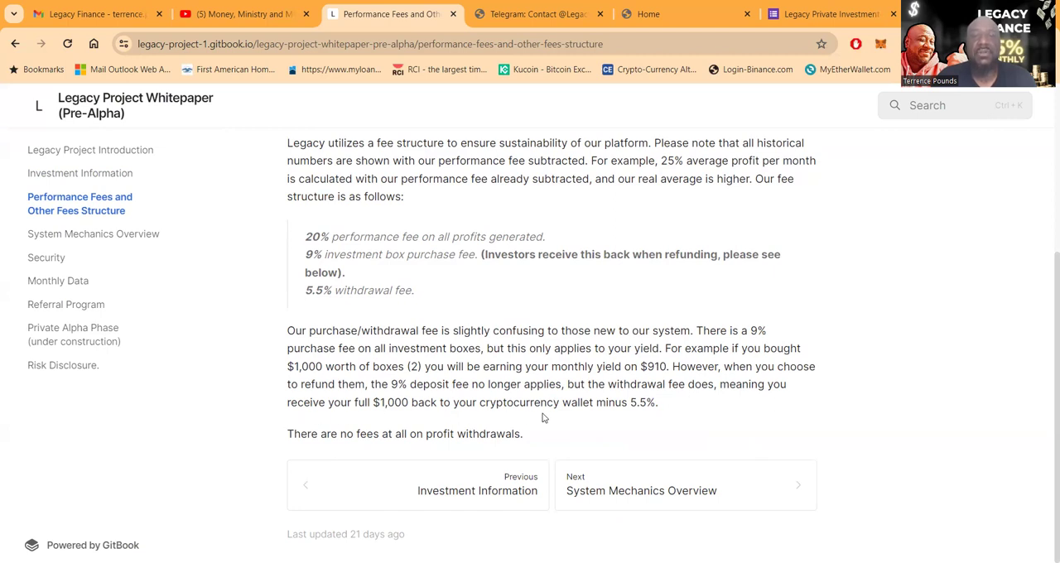
pyautogui.moveTo(682, 416)
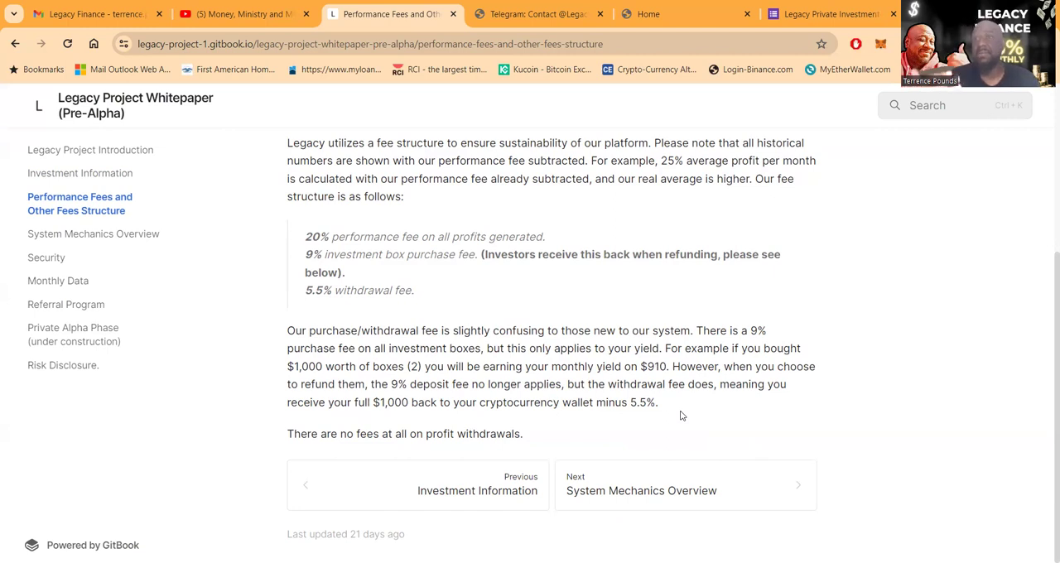
pyautogui.moveTo(600, 326)
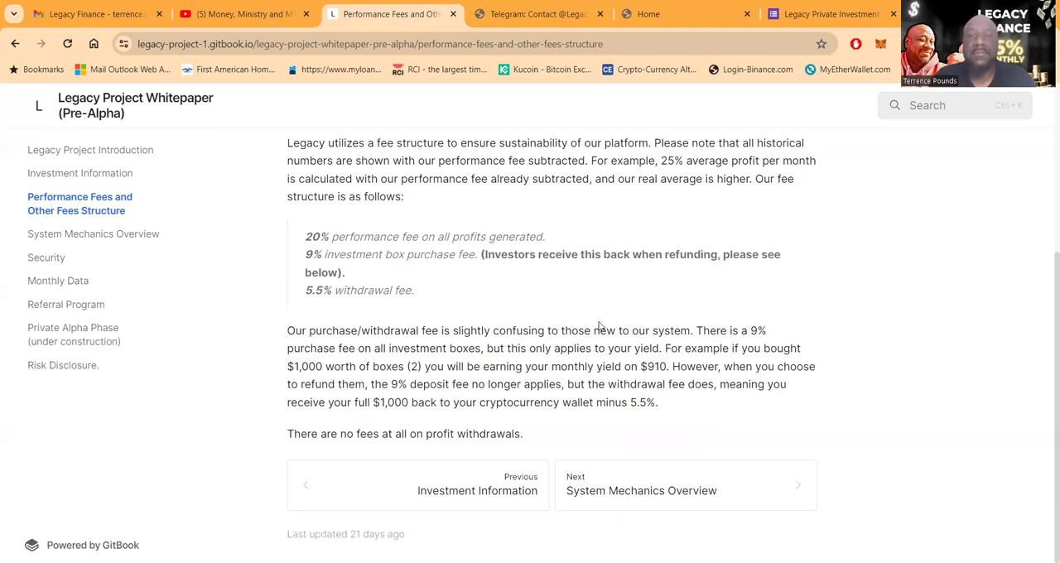
pyautogui.moveTo(681, 485)
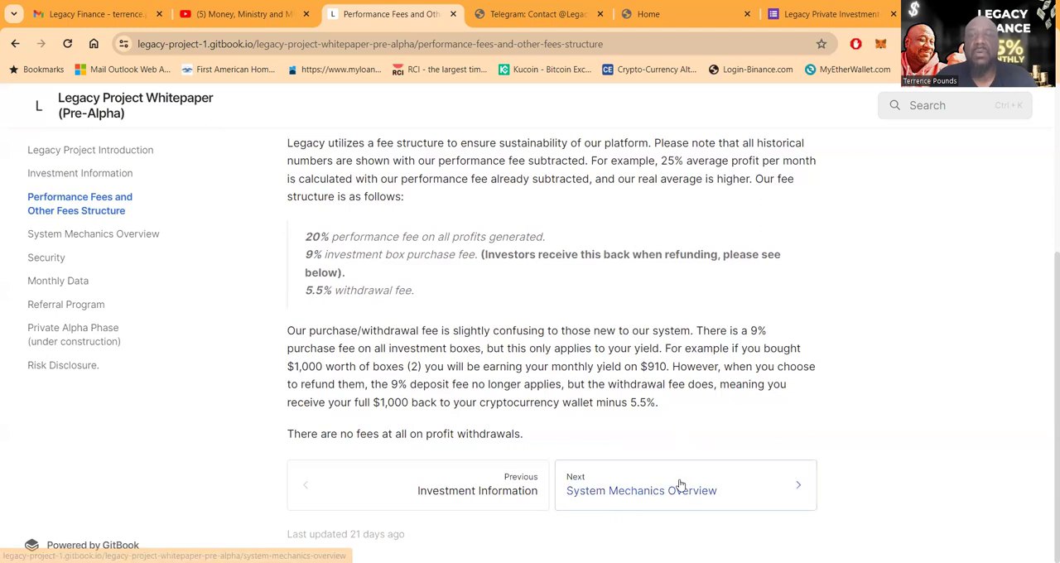
pyautogui.click(641, 490)
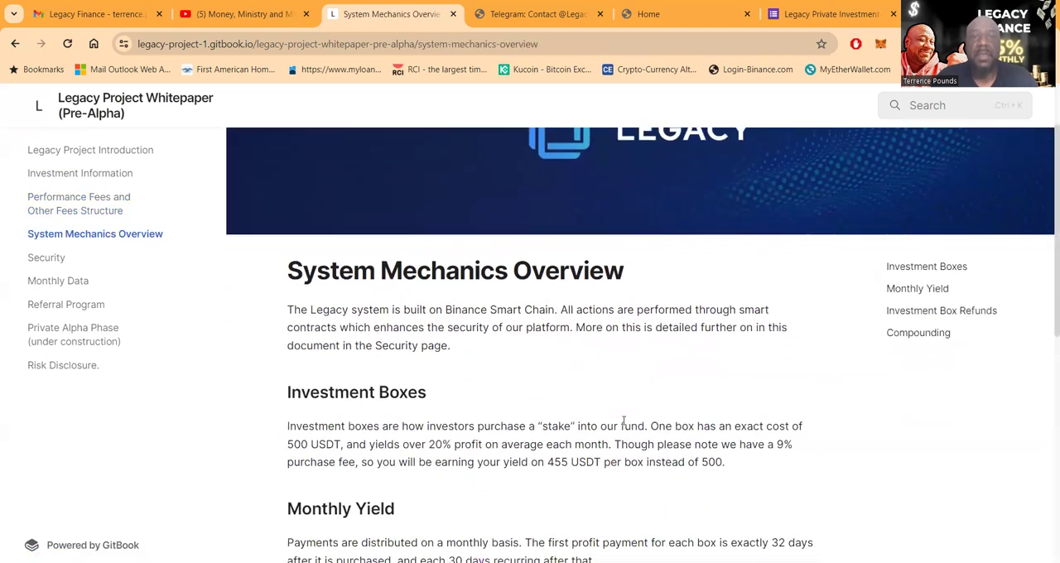
pyautogui.scroll(-3)
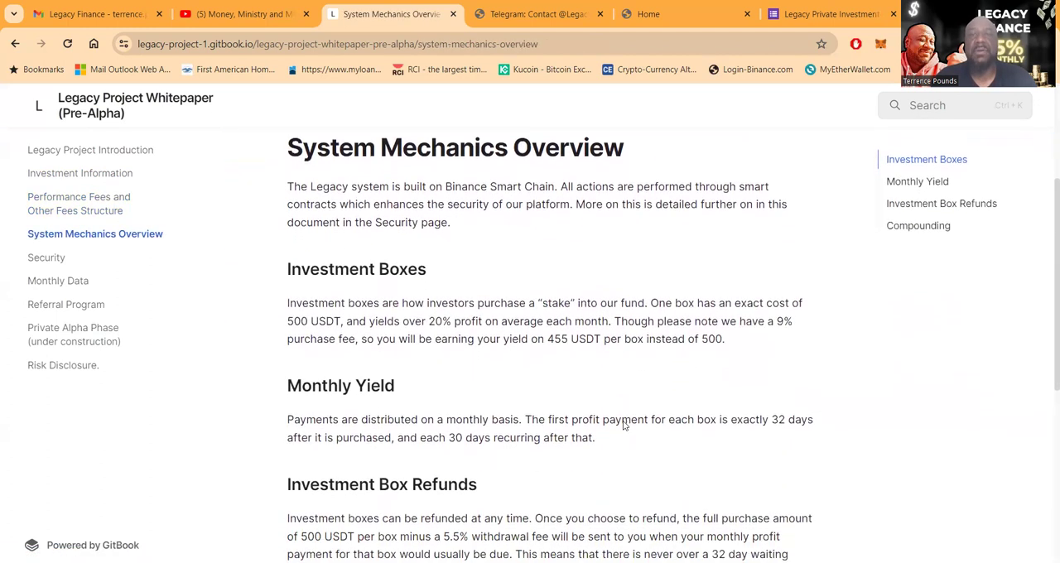
pyautogui.scroll(-3)
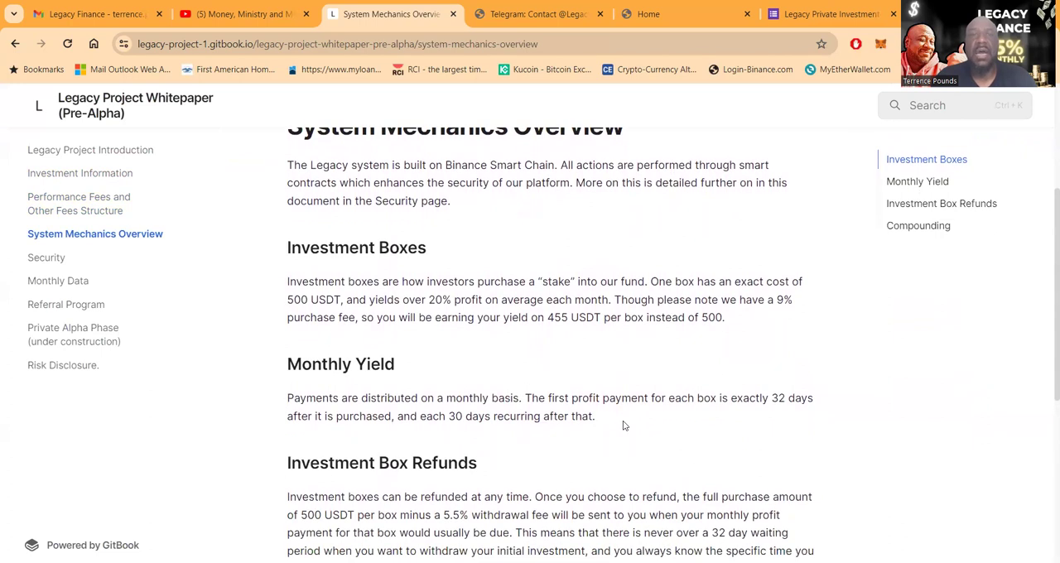
pyautogui.scroll(-3)
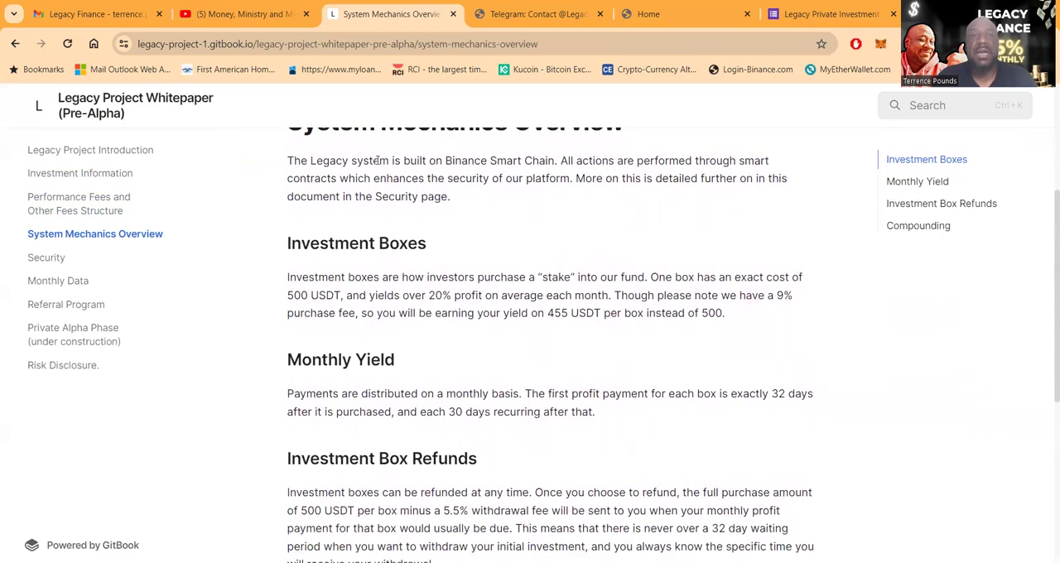
pyautogui.moveTo(636, 202)
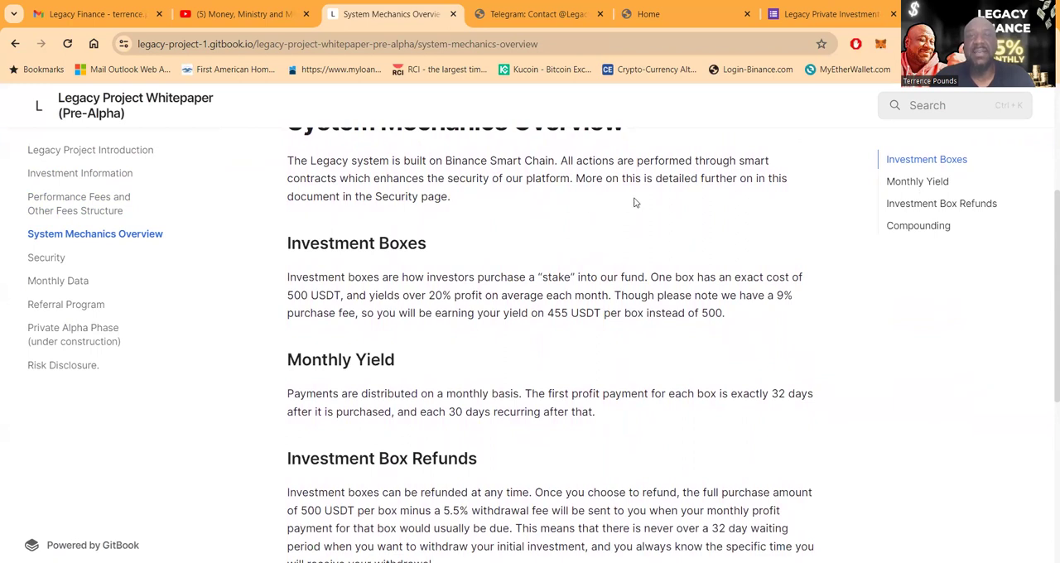
pyautogui.moveTo(718, 199)
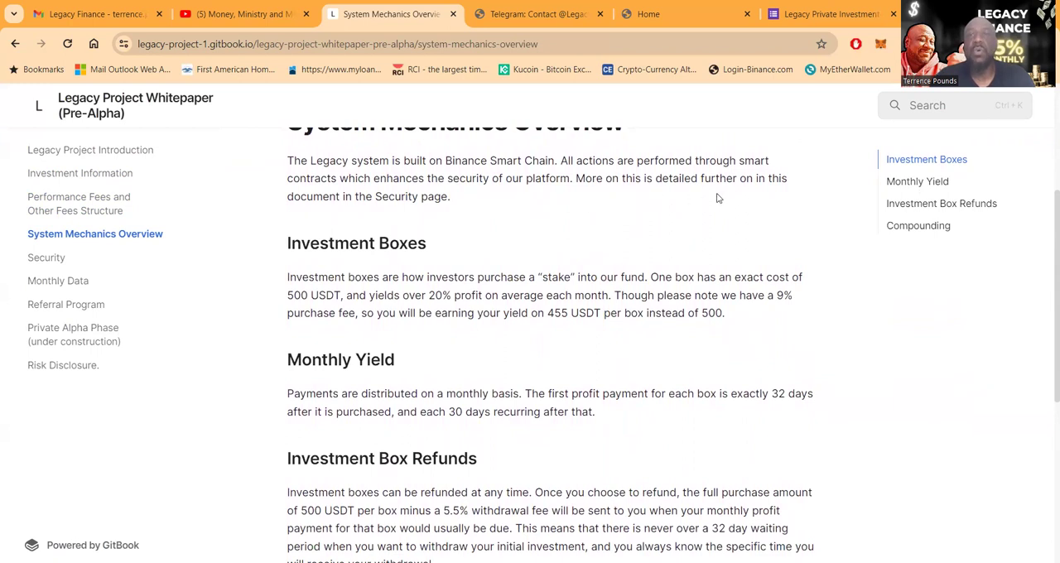
pyautogui.moveTo(519, 266)
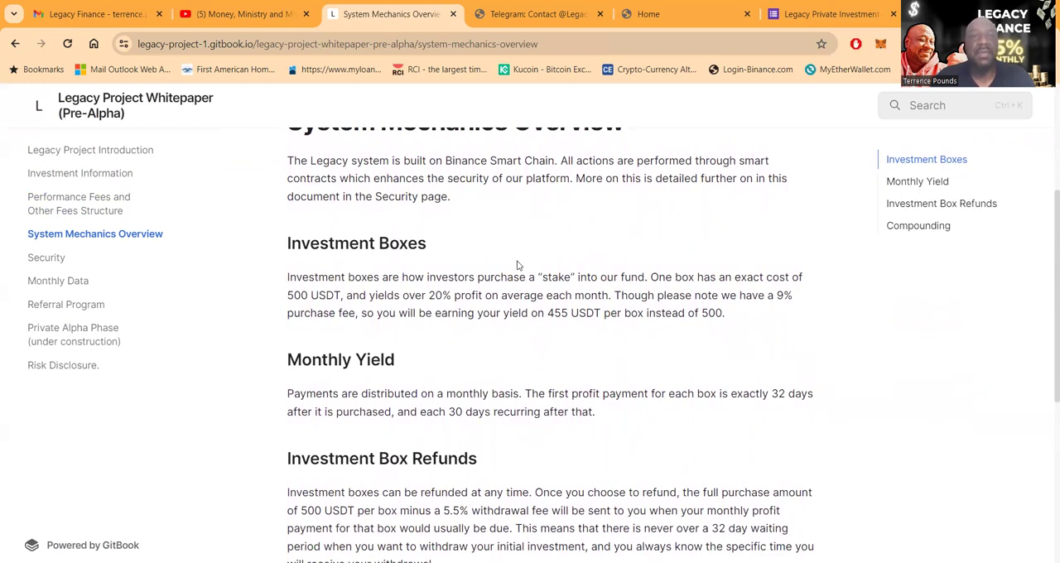
pyautogui.scroll(-3)
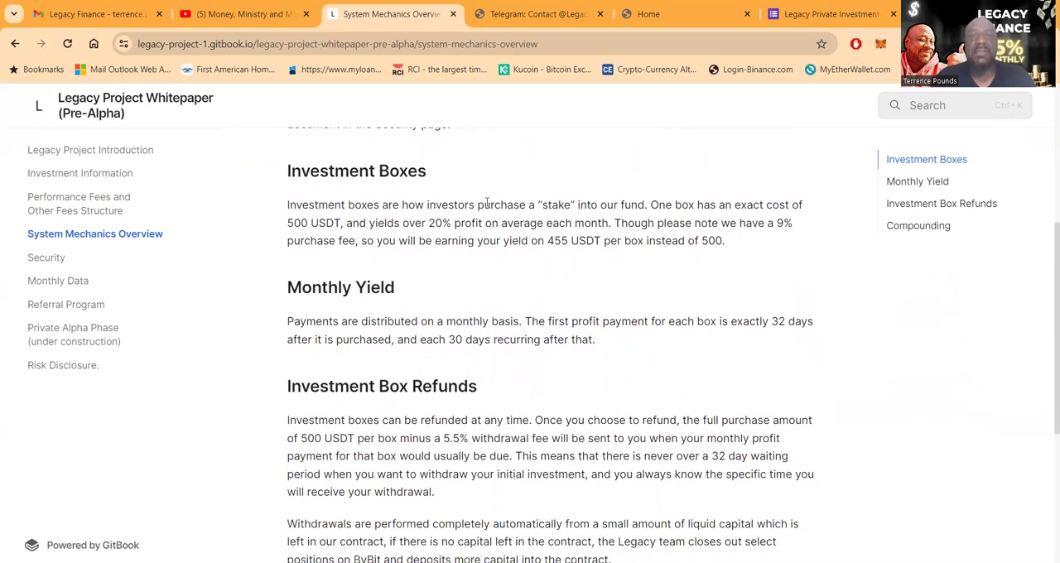
pyautogui.moveTo(822, 167)
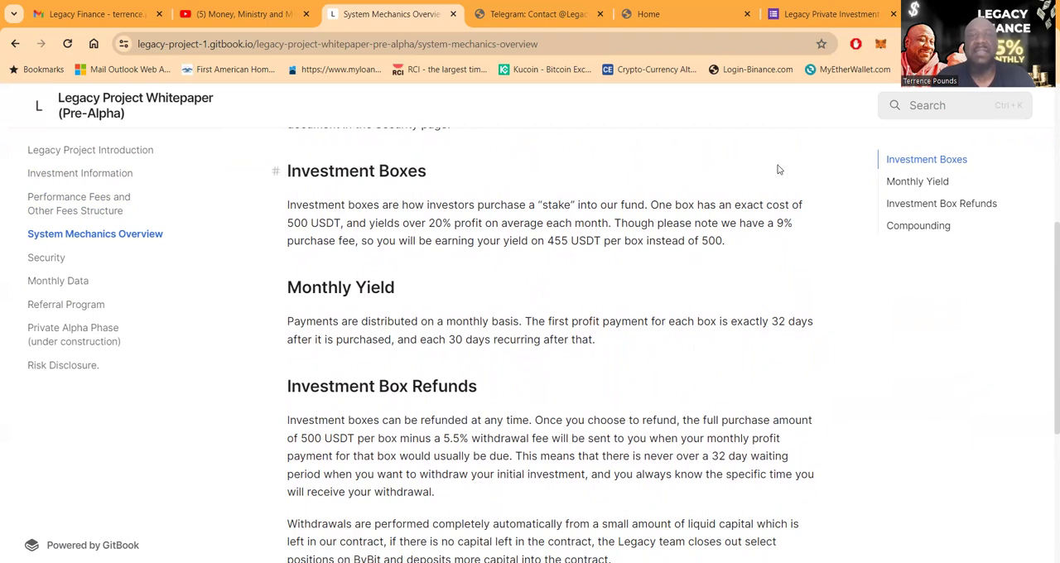
pyautogui.moveTo(398, 240)
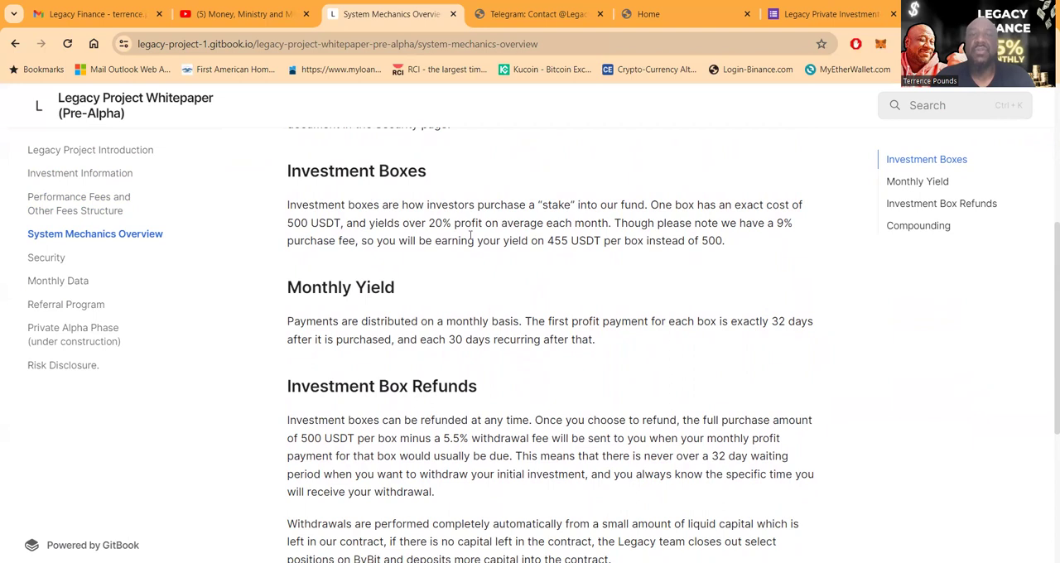
pyautogui.moveTo(654, 225)
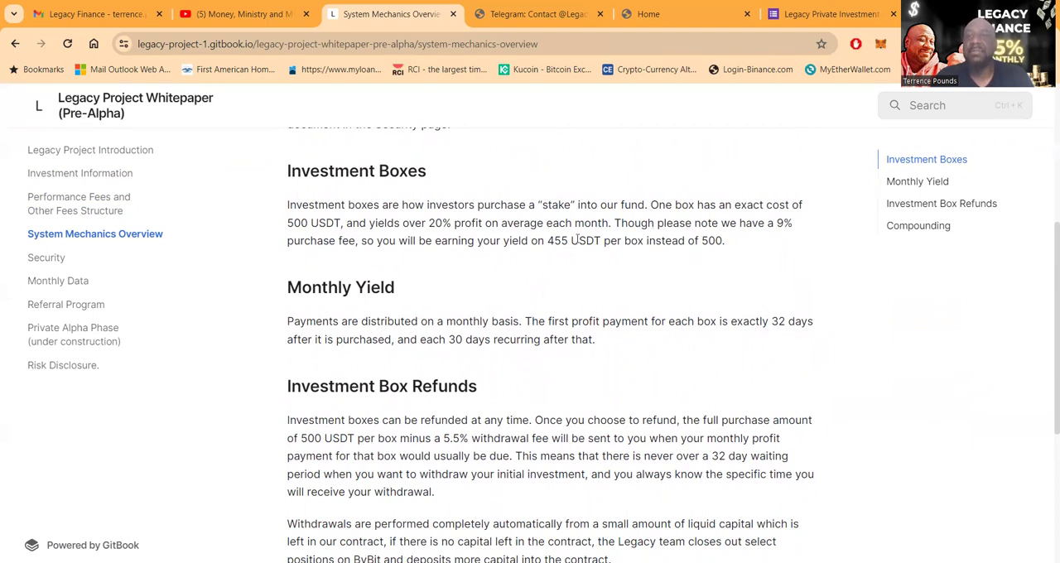
pyautogui.moveTo(654, 234)
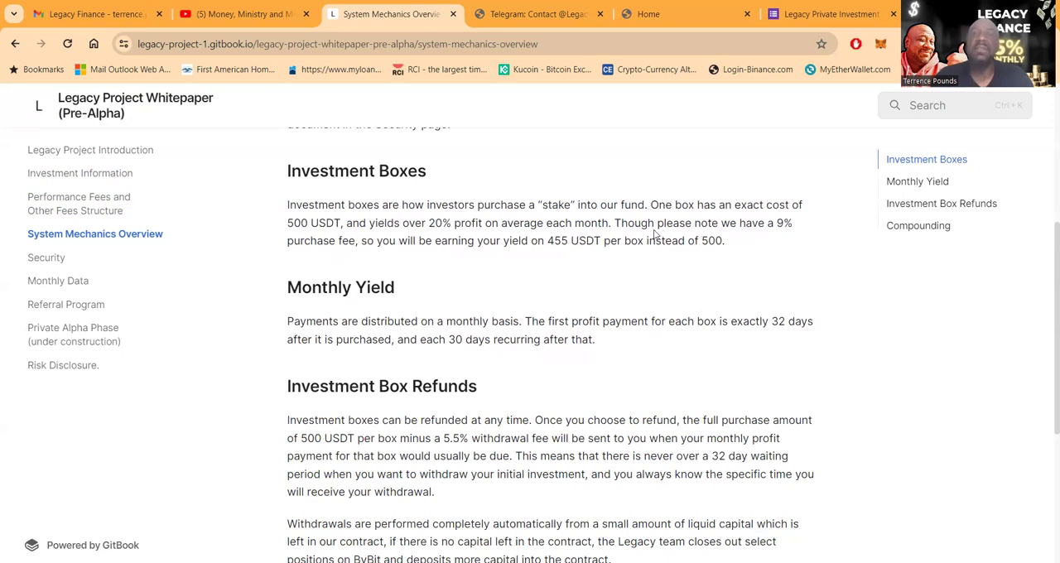
pyautogui.moveTo(473, 288)
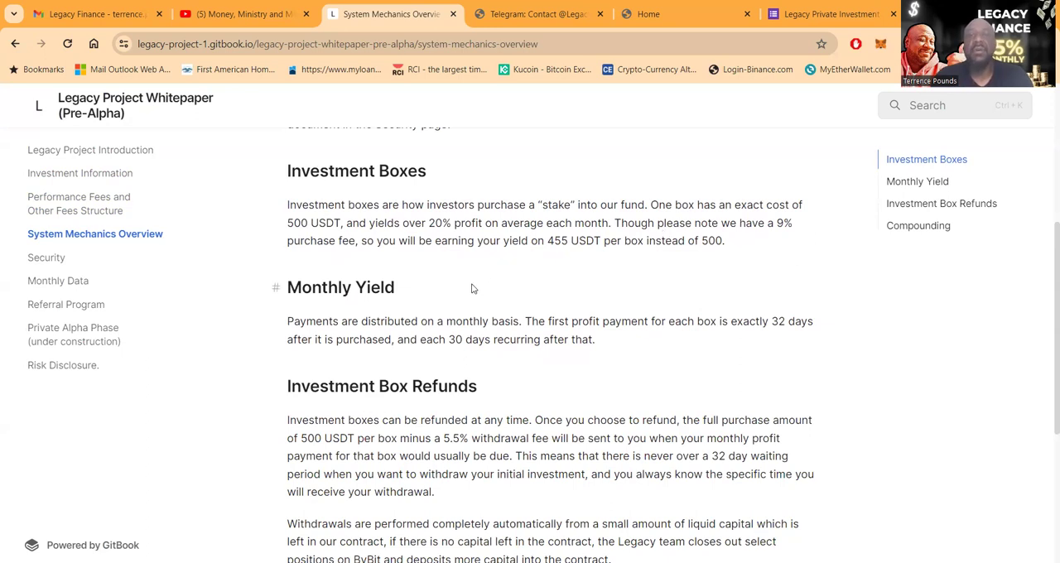
pyautogui.scroll(-3)
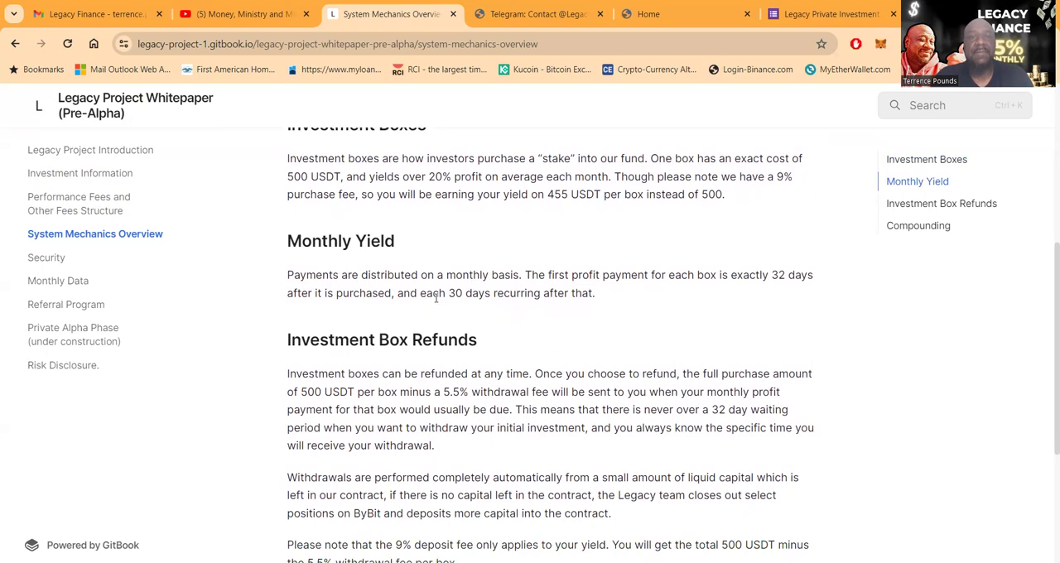
pyautogui.scroll(-3)
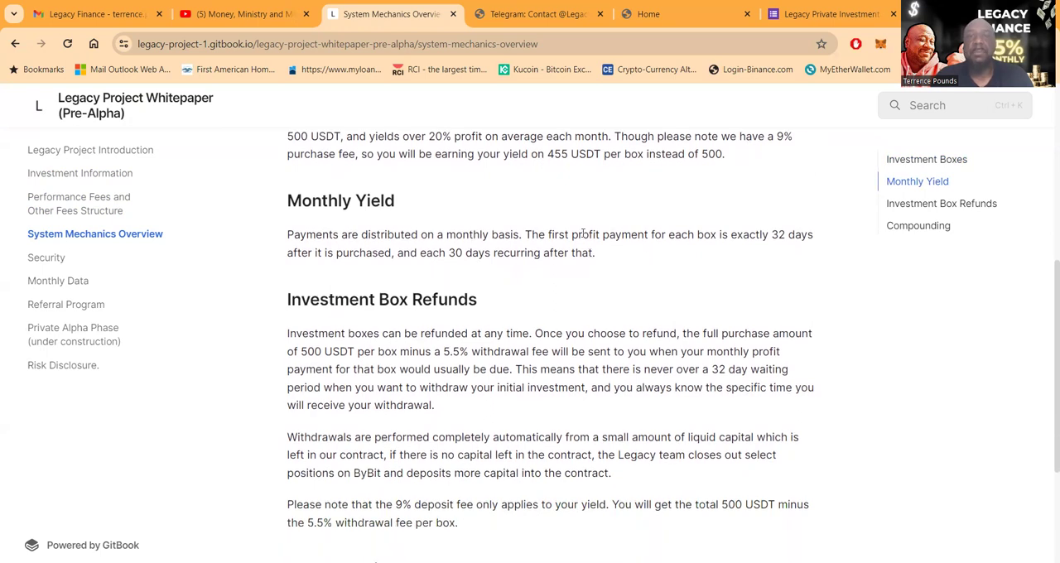
pyautogui.moveTo(698, 240)
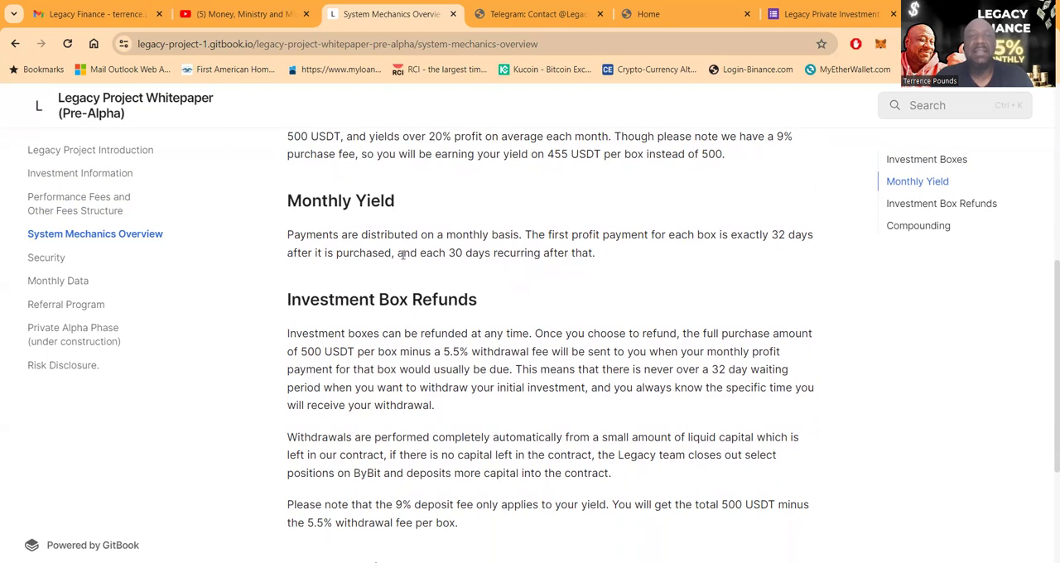
pyautogui.moveTo(470, 271)
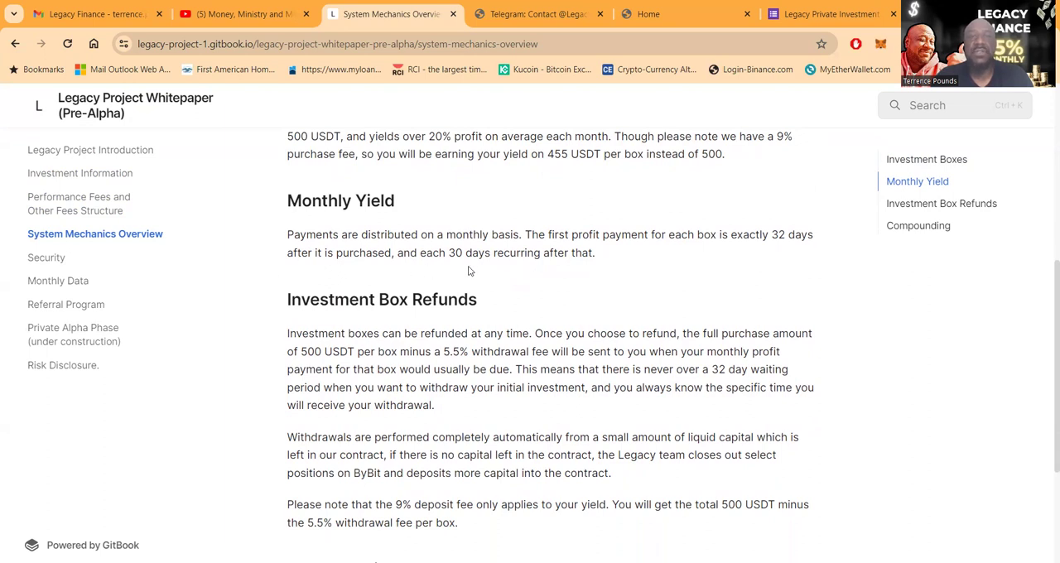
pyautogui.scroll(-3)
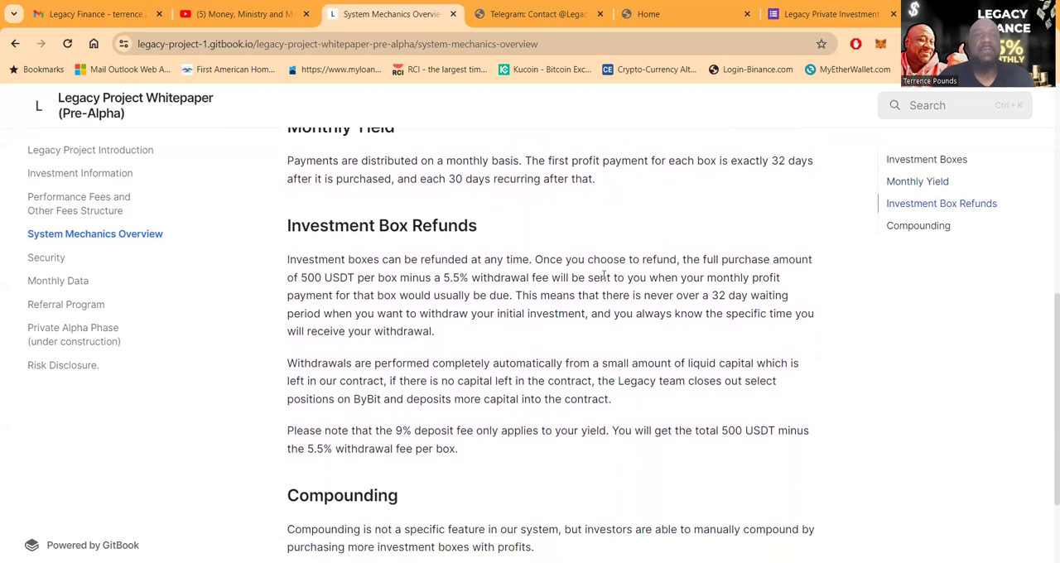
pyautogui.scroll(-3)
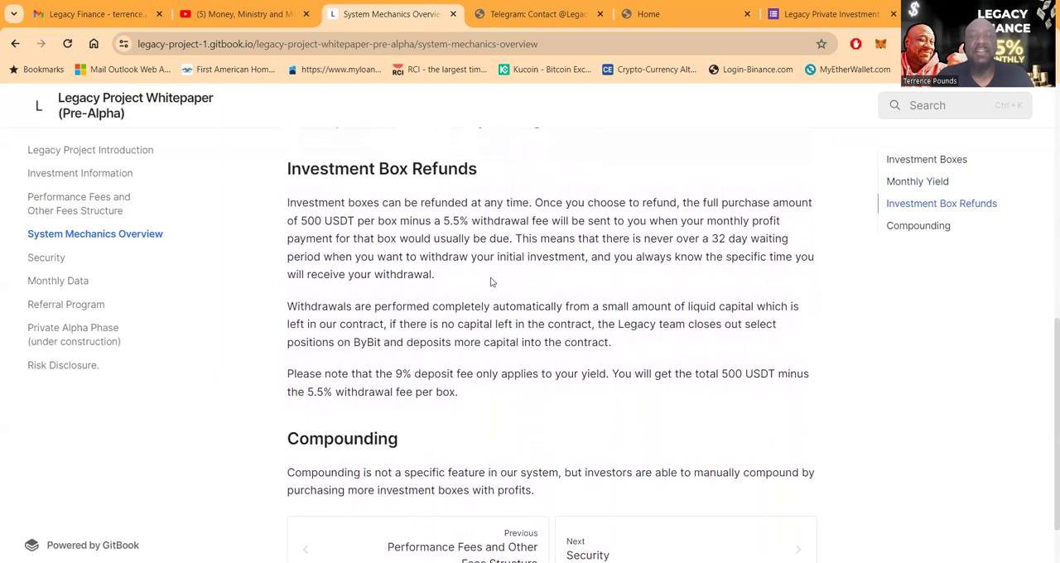
pyautogui.moveTo(414, 213)
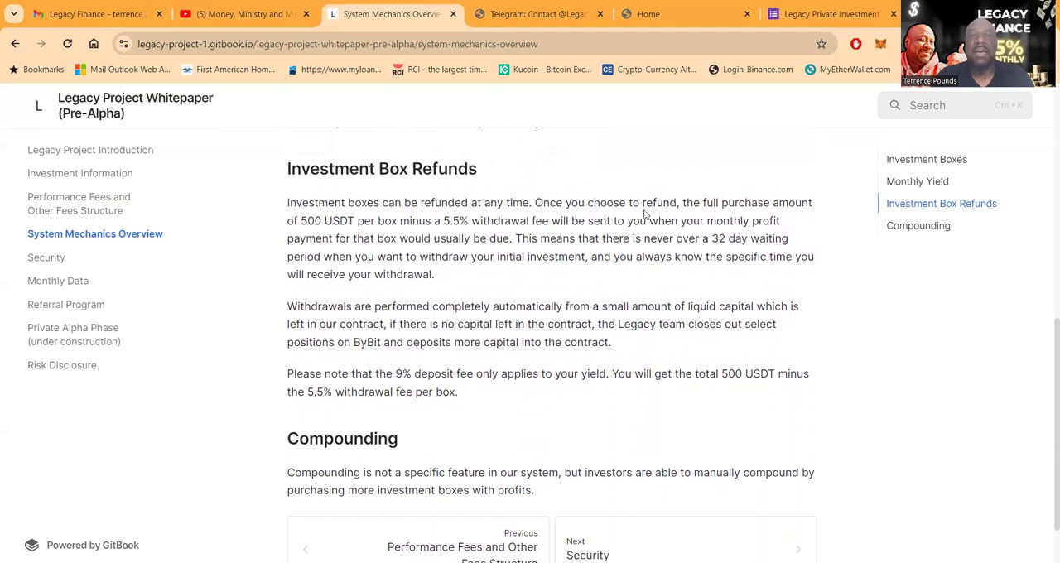
pyautogui.moveTo(709, 202)
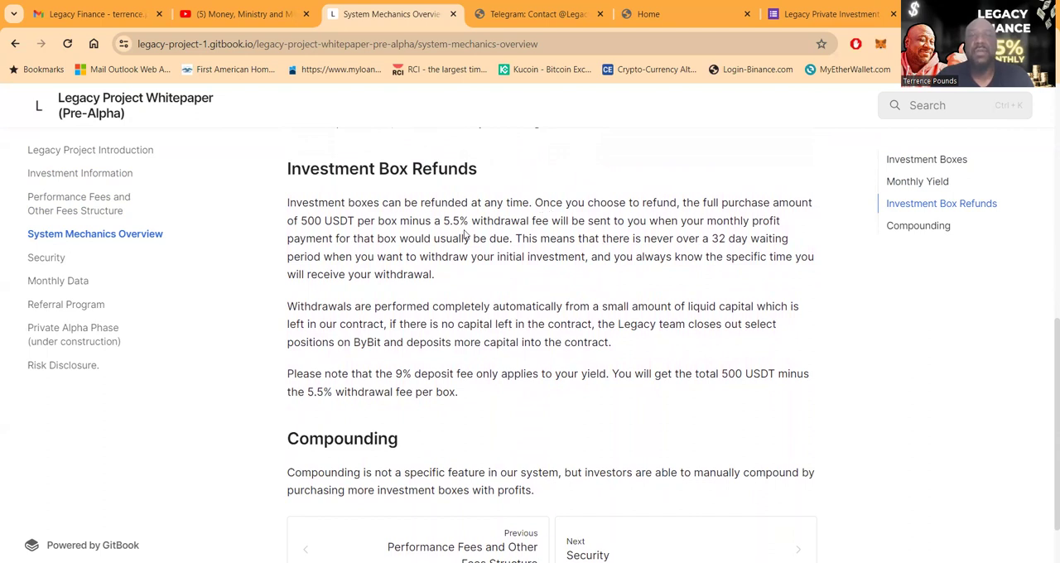
pyautogui.moveTo(826, 217)
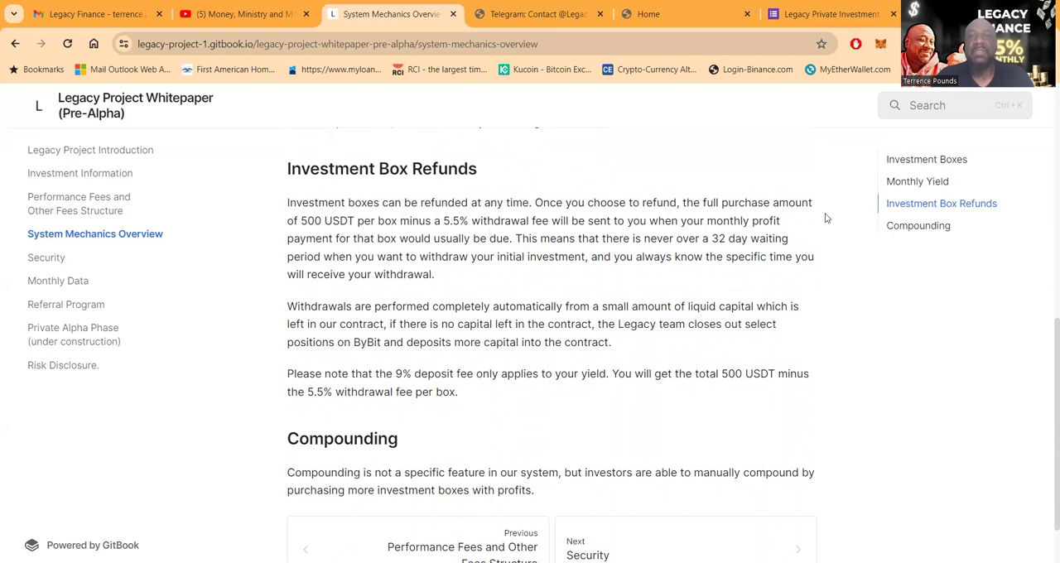
pyautogui.scroll(-3)
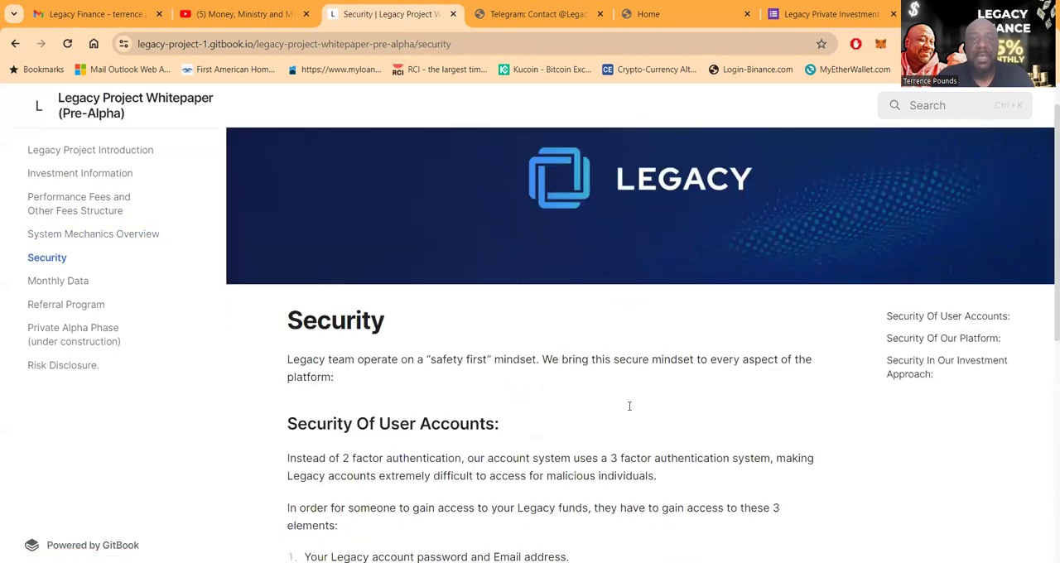
pyautogui.scroll(-3)
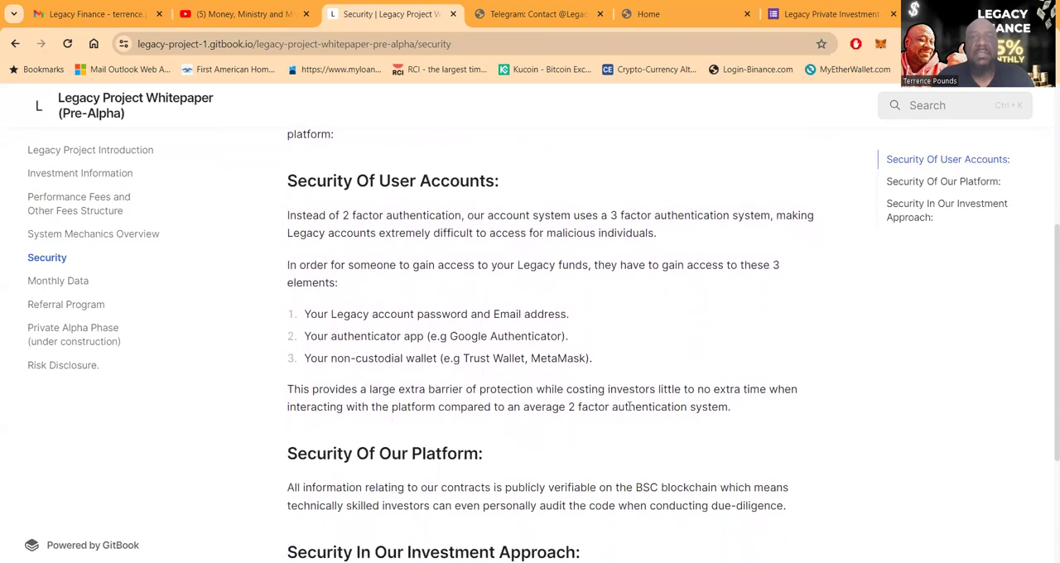
pyautogui.scroll(-3)
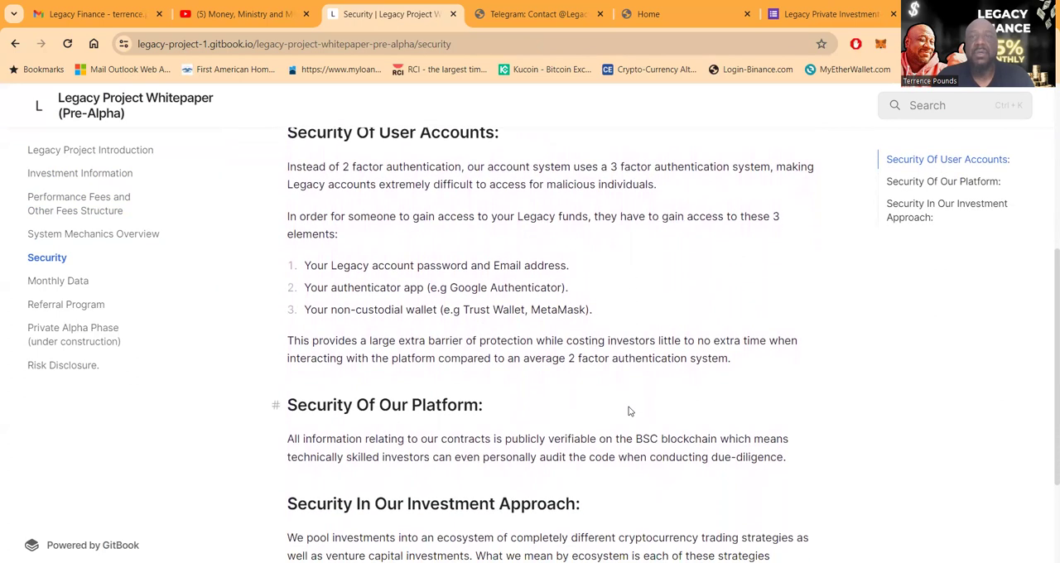
pyautogui.moveTo(810, 180)
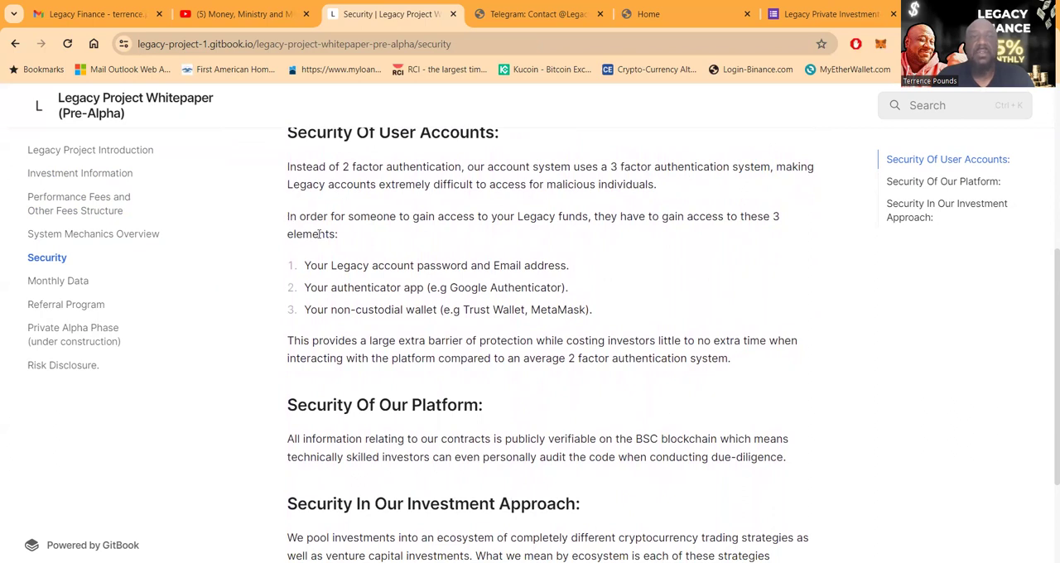
pyautogui.moveTo(690, 252)
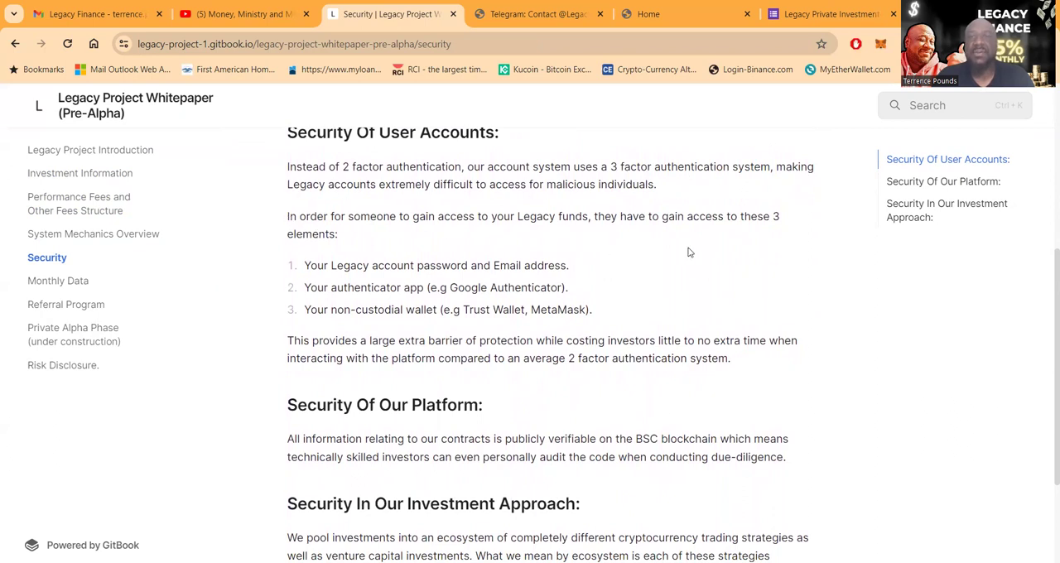
pyautogui.moveTo(418, 284)
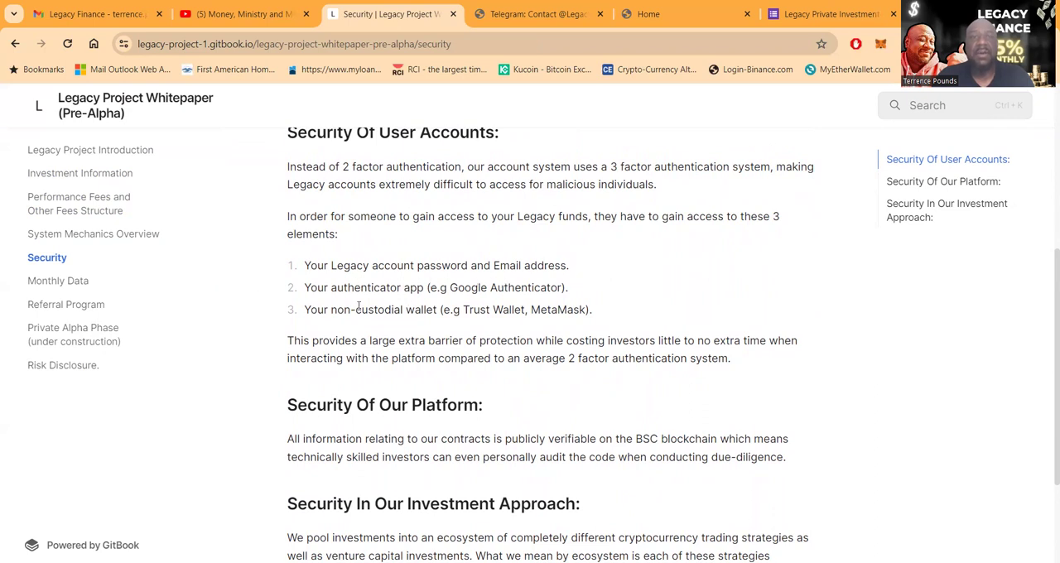
pyautogui.scroll(-3)
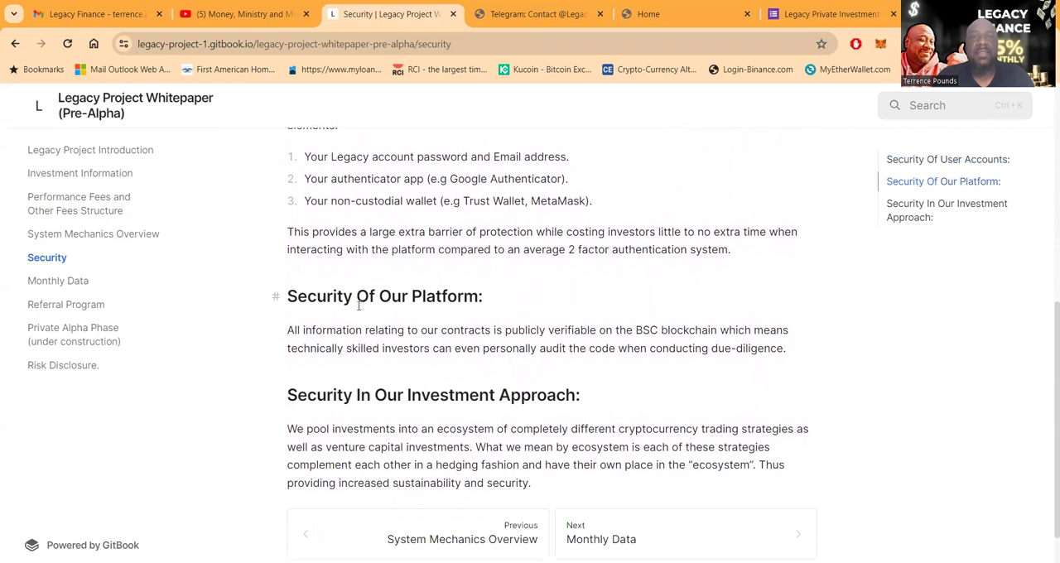
pyautogui.scroll(-3)
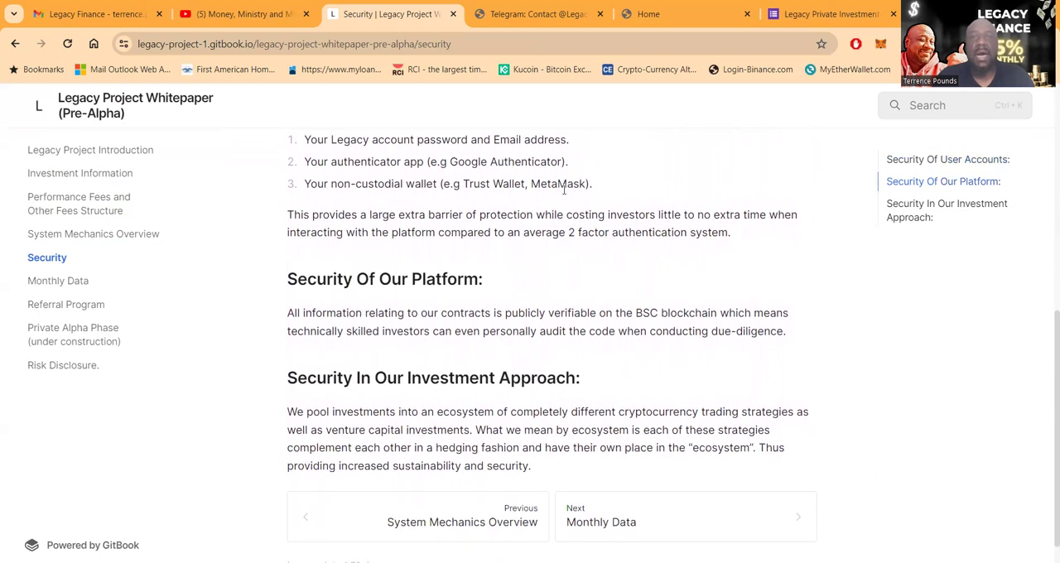
pyautogui.scroll(-3)
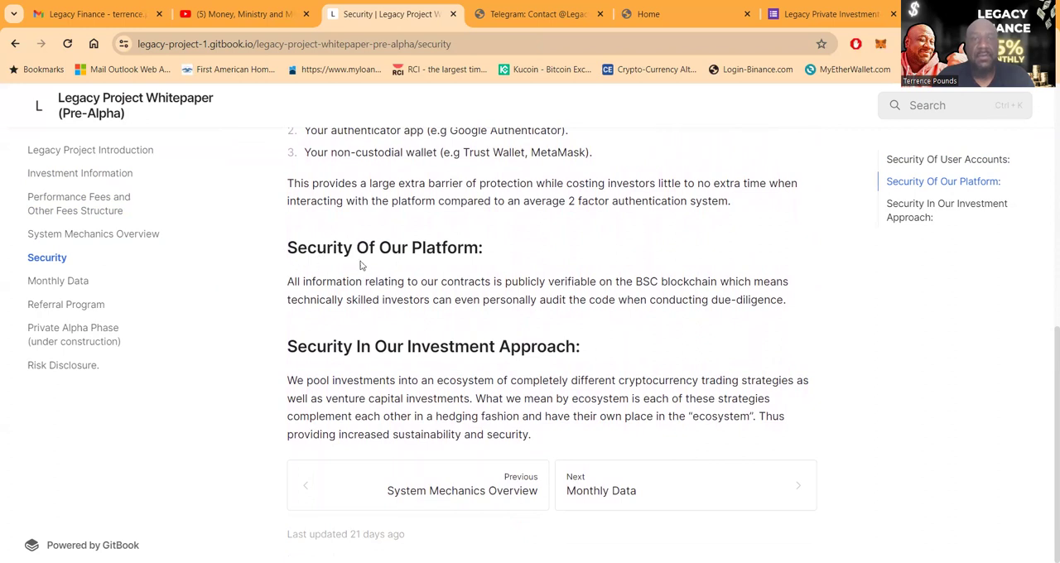
pyautogui.moveTo(646, 297)
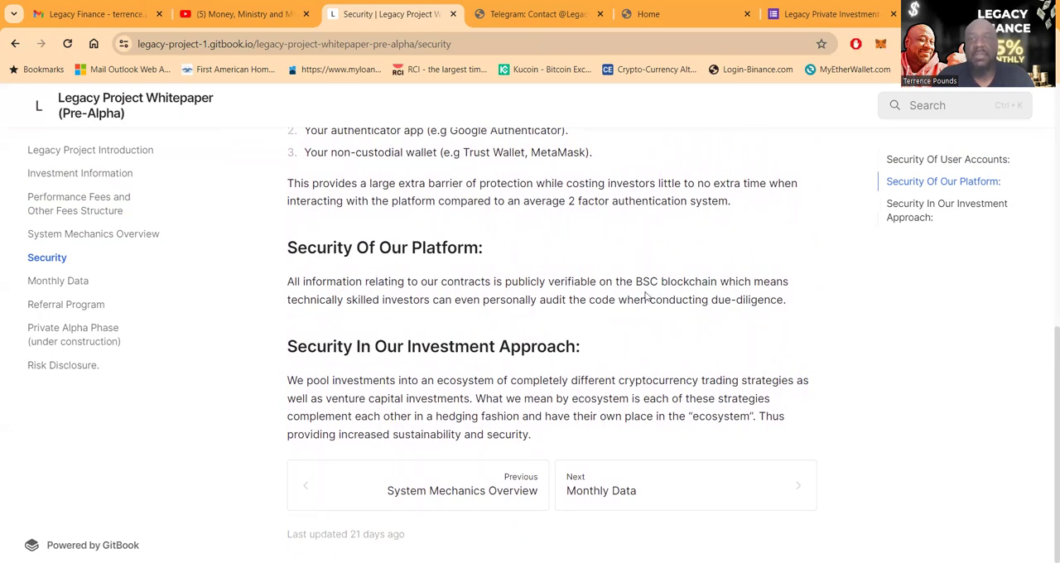
pyautogui.moveTo(677, 464)
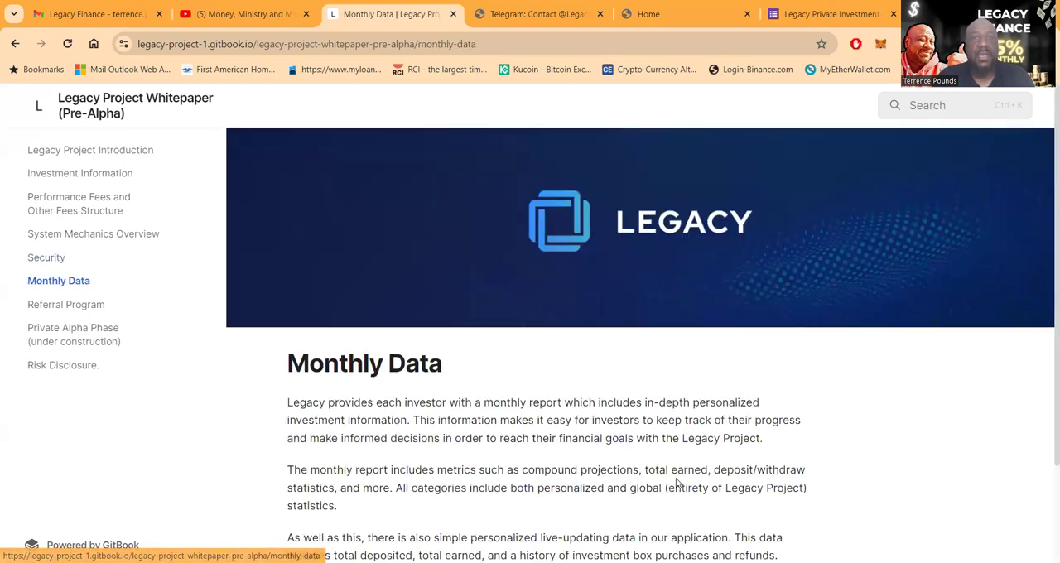
# - Scroll through the Referral Program page with its 10% initial and 2.6% recurring commissions
pyautogui.scroll(-3)
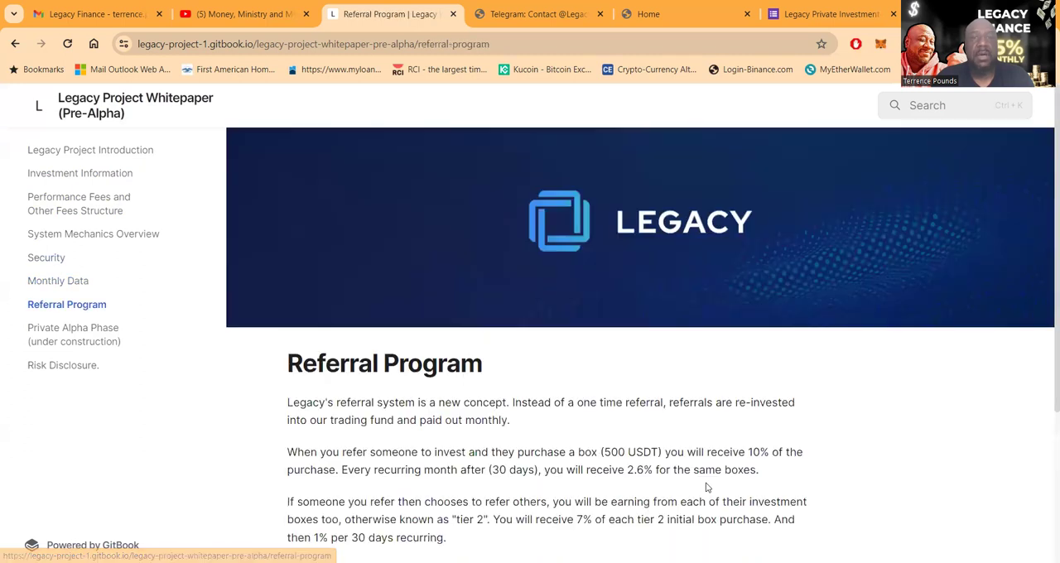
pyautogui.scroll(-3)
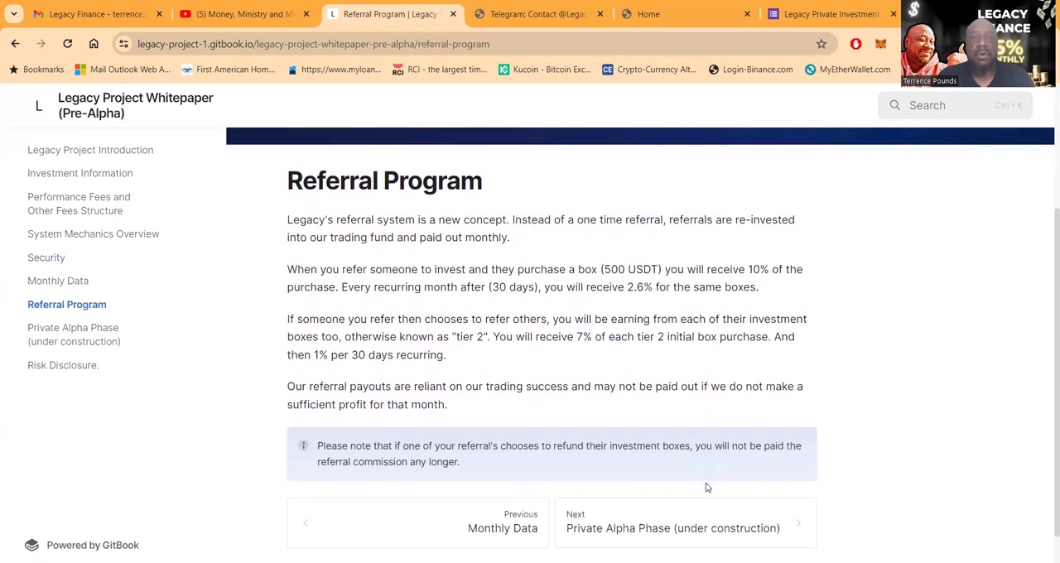
pyautogui.moveTo(520, 223)
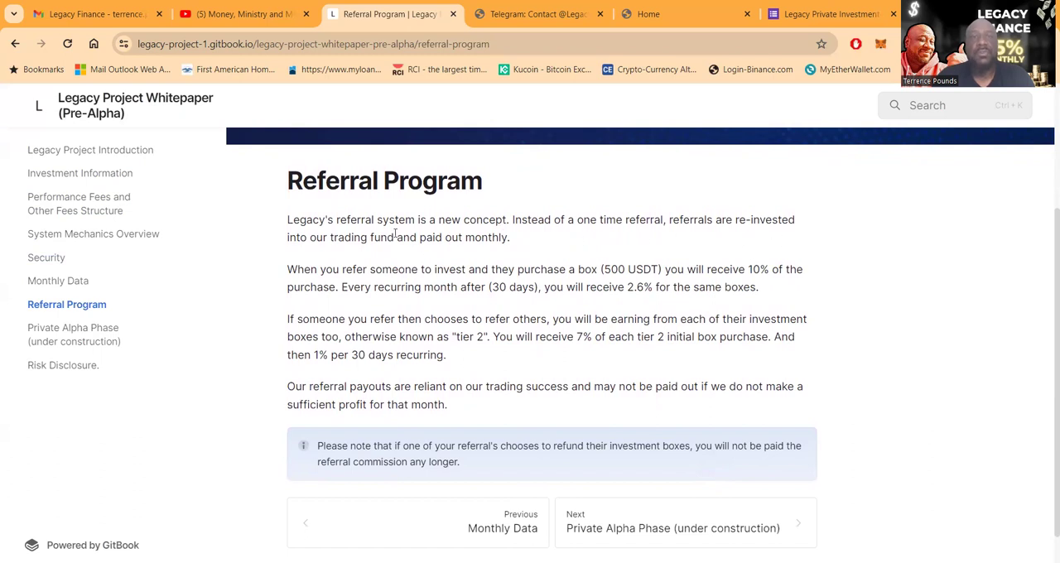
pyautogui.moveTo(527, 258)
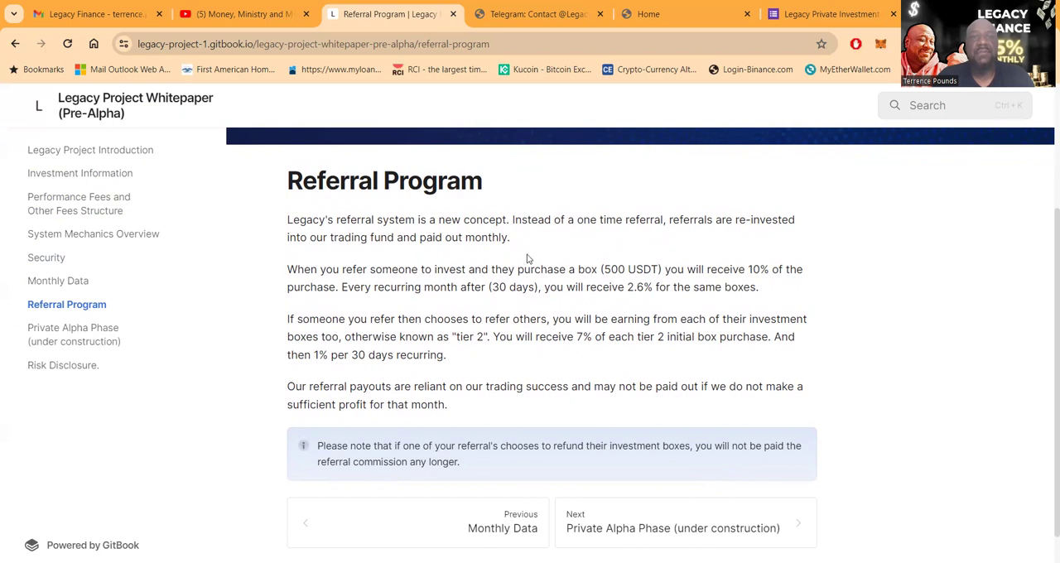
pyautogui.moveTo(418, 281)
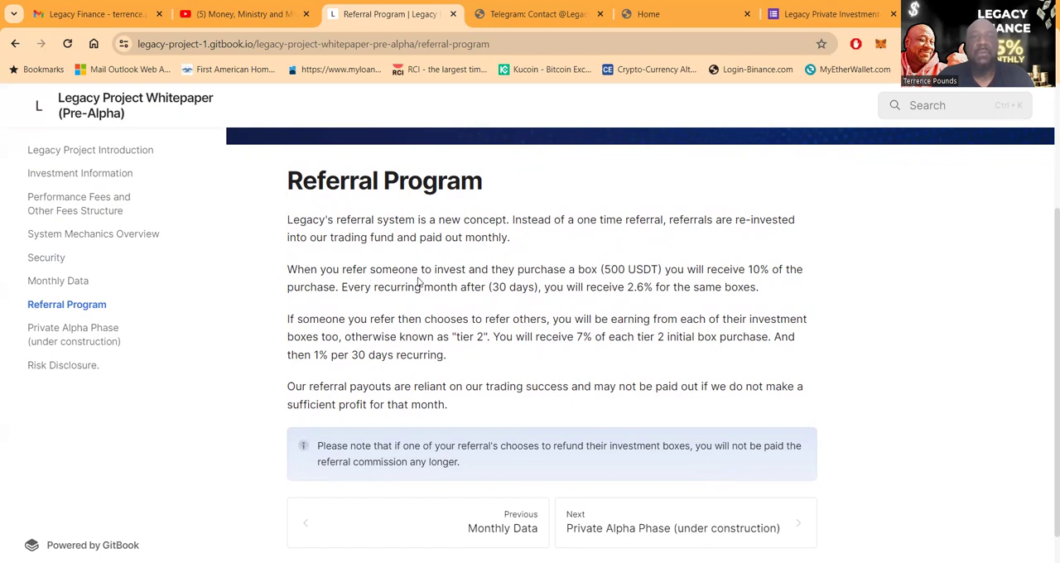
pyautogui.moveTo(613, 281)
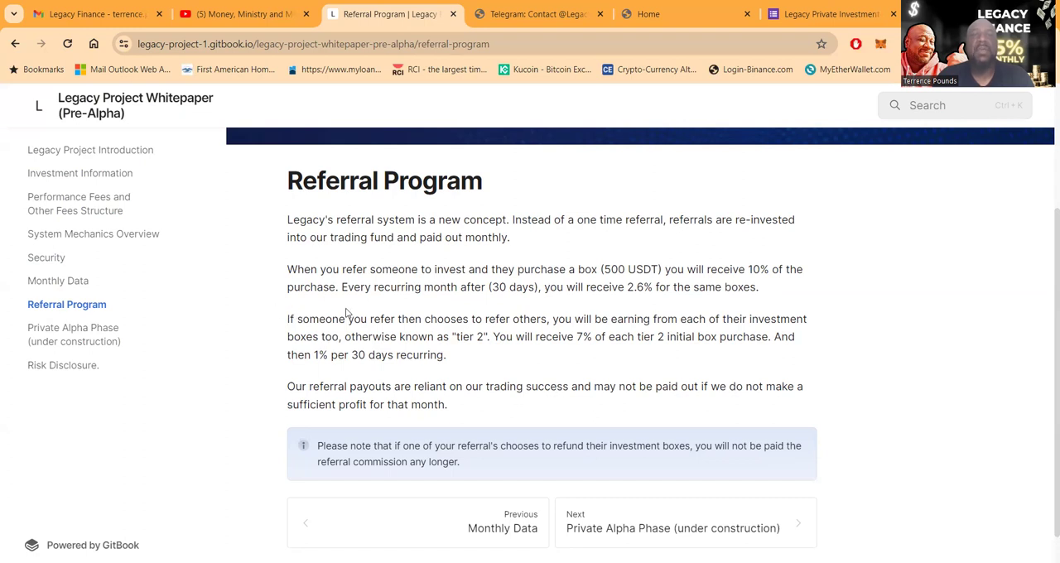
pyautogui.moveTo(593, 292)
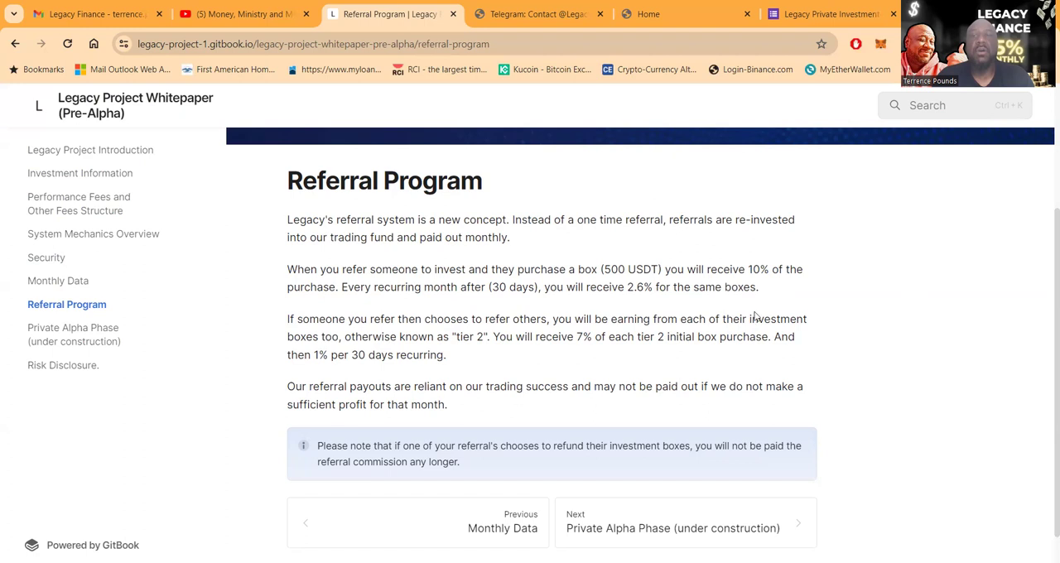
pyautogui.moveTo(497, 357)
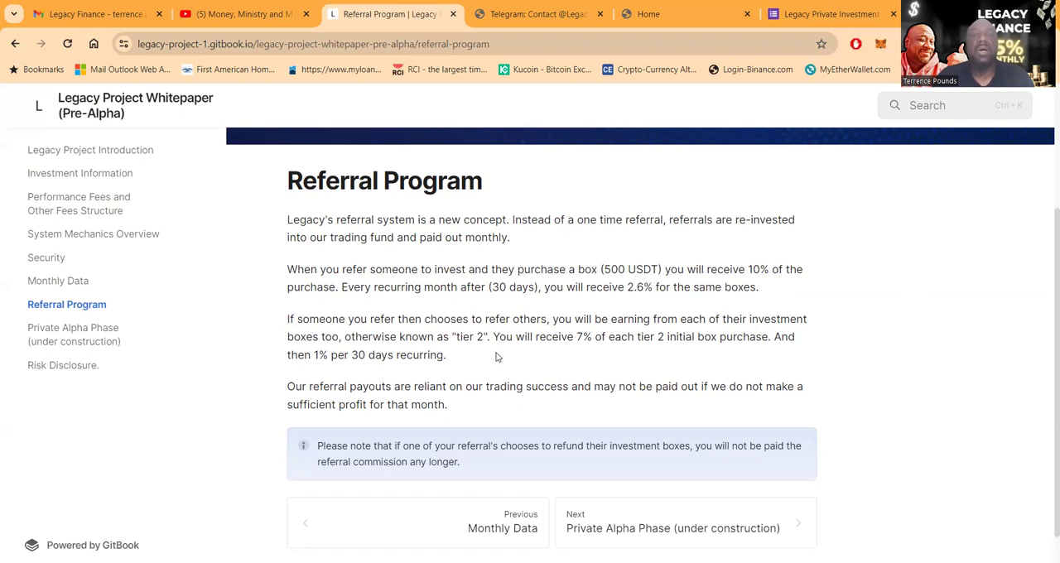
pyautogui.moveTo(609, 356)
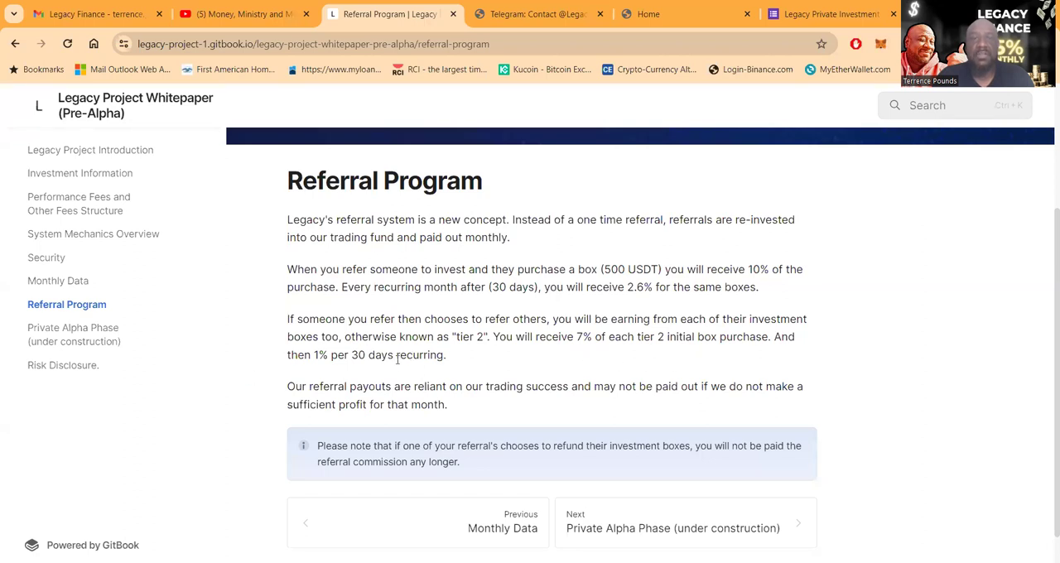
pyautogui.scroll(-3)
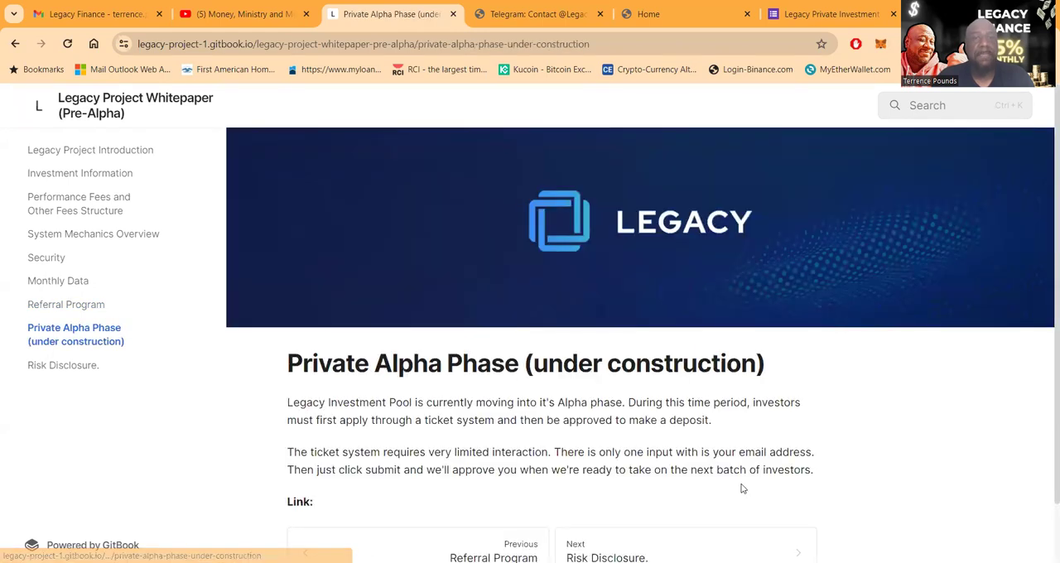
# - Scroll the Private Alpha Phase page to its ticket-system note and last-updated line
pyautogui.scroll(-3)
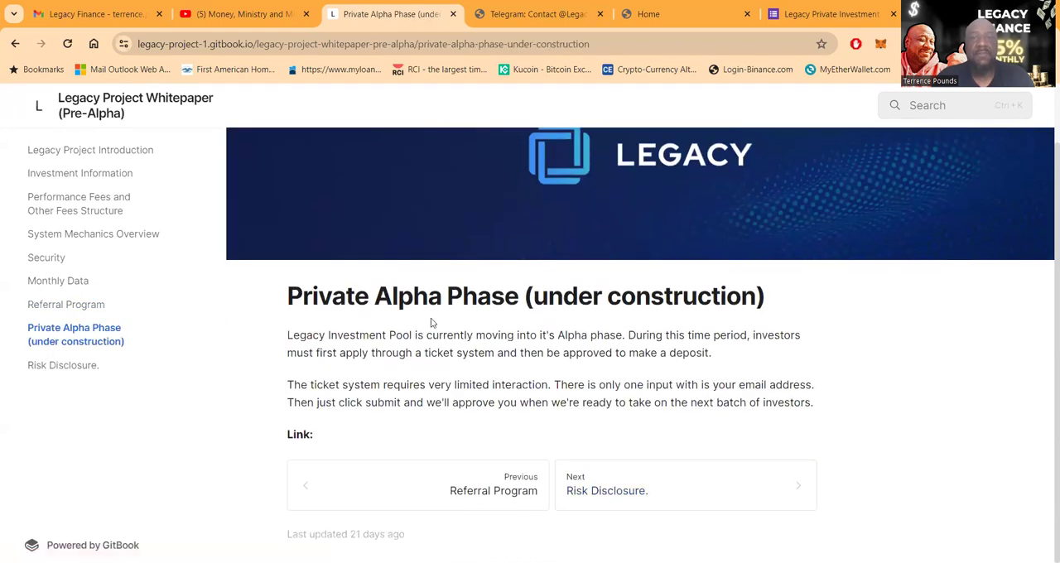
pyautogui.moveTo(348, 365)
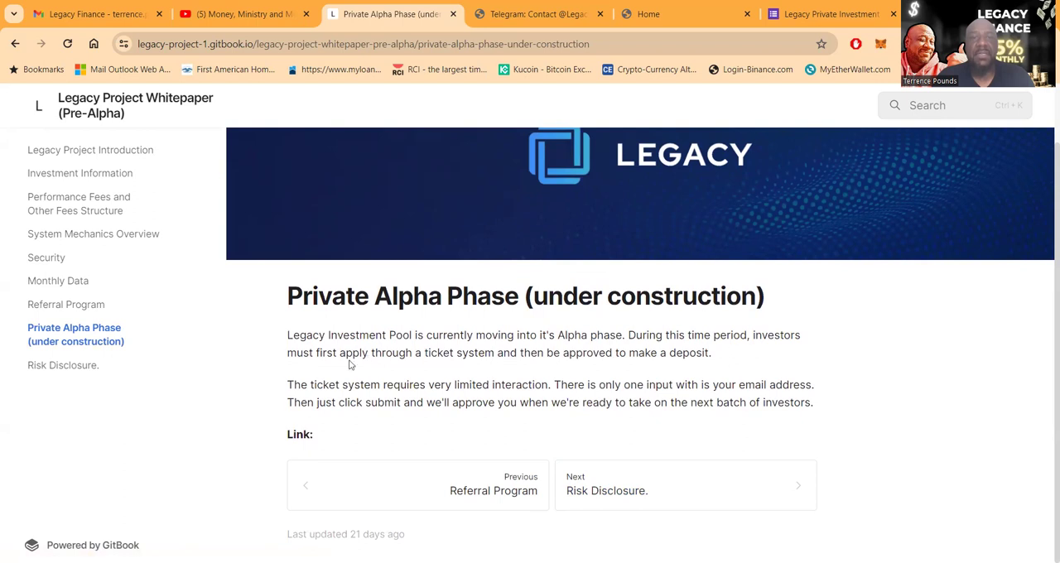
pyautogui.moveTo(683, 369)
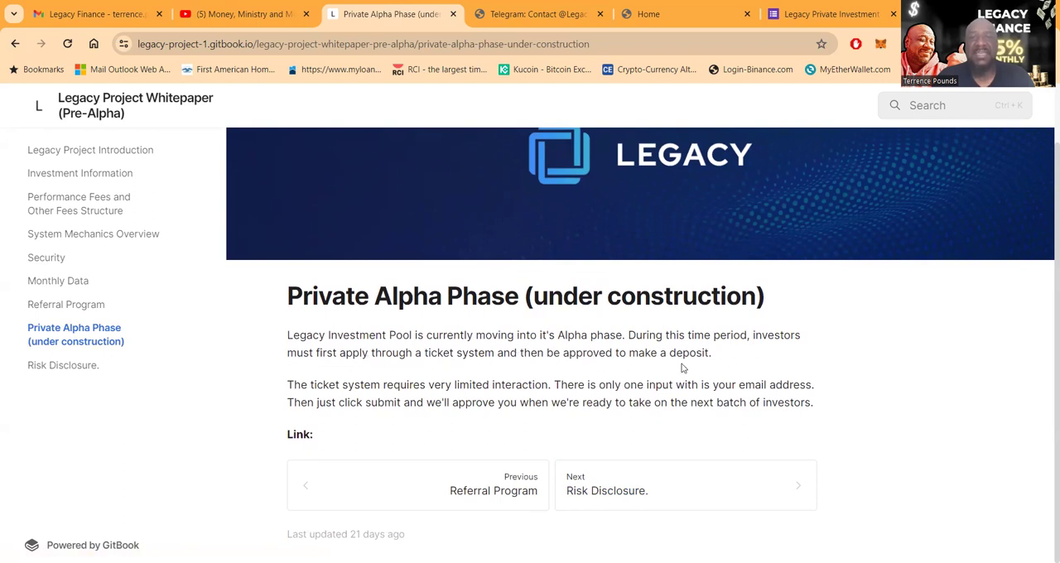
pyautogui.moveTo(711, 368)
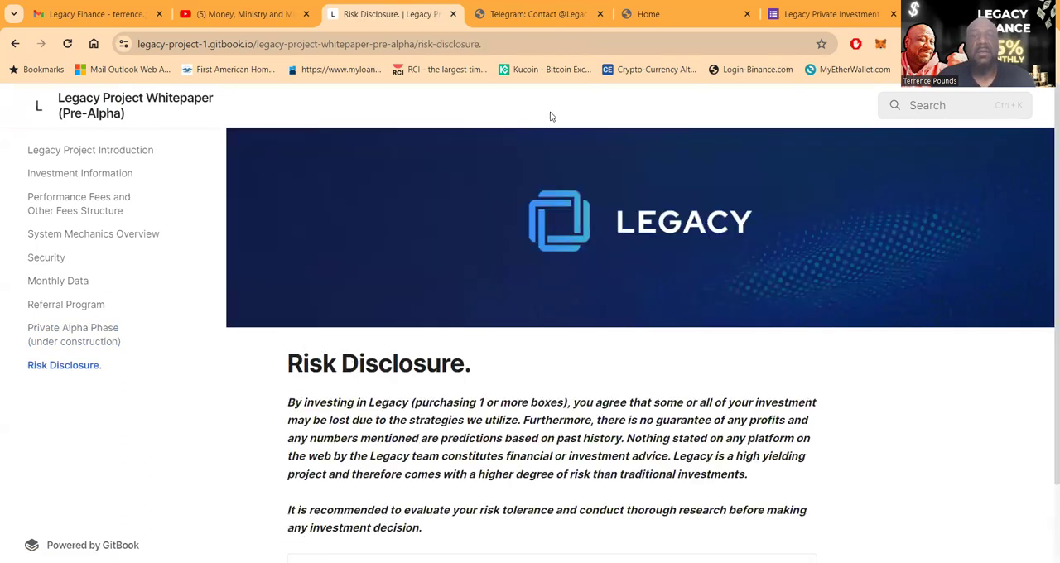
pyautogui.moveTo(838, 33)
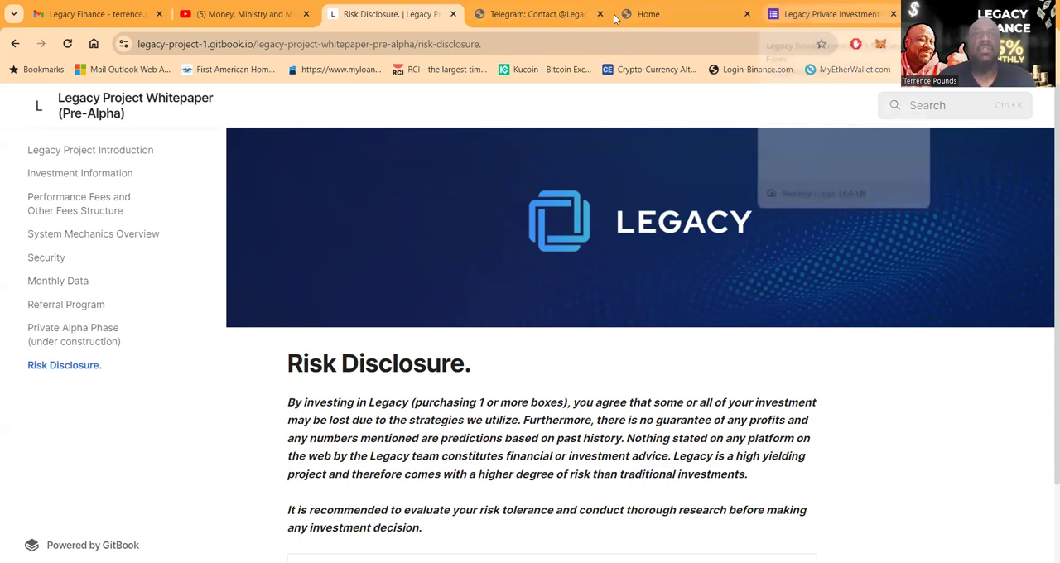
# - Switch to the Legacy Investment Pool Telegram group tab
pyautogui.click(539, 14)
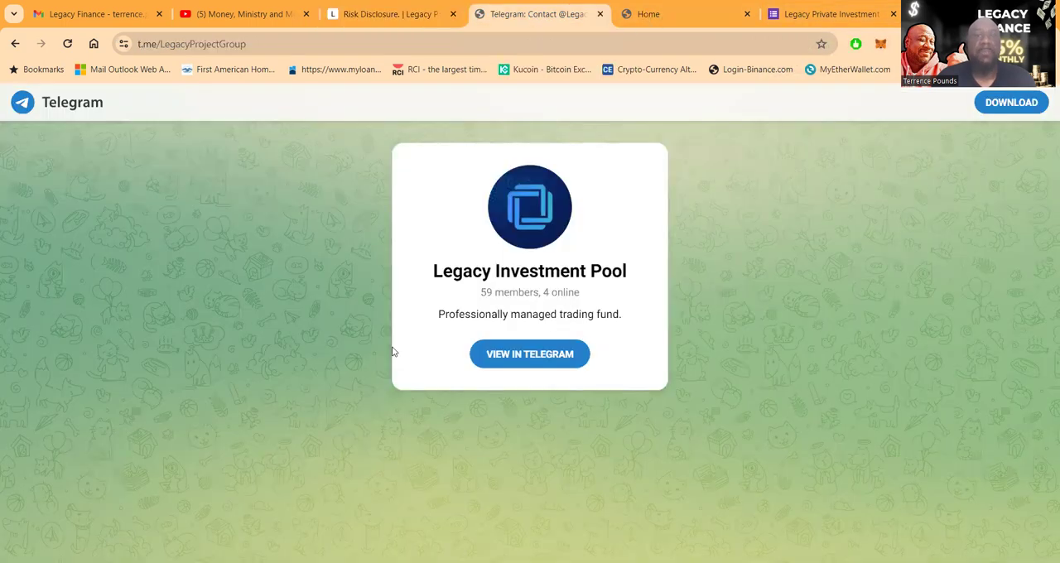
pyautogui.moveTo(517, 279)
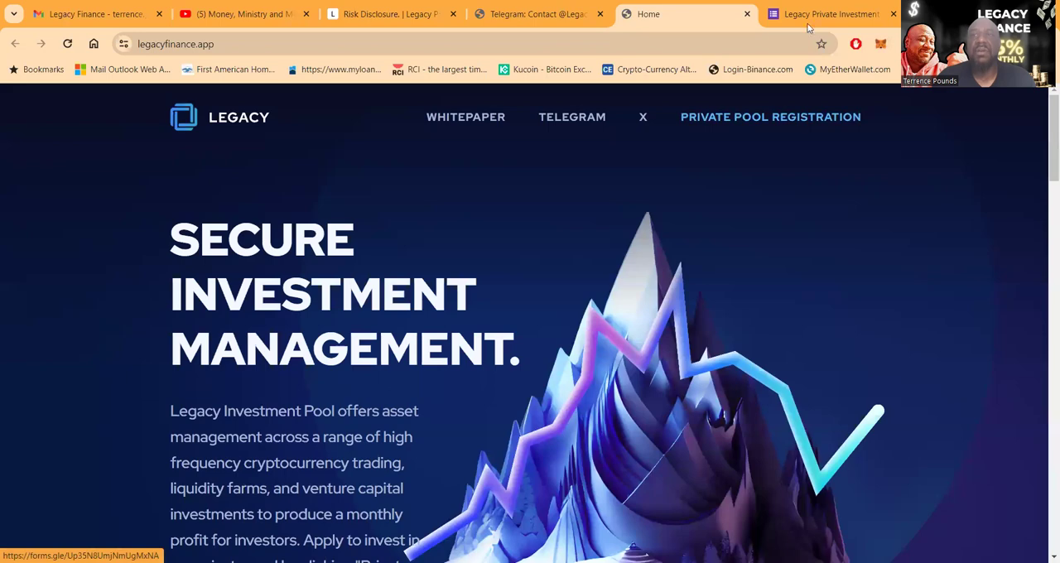
pyautogui.click(829, 15)
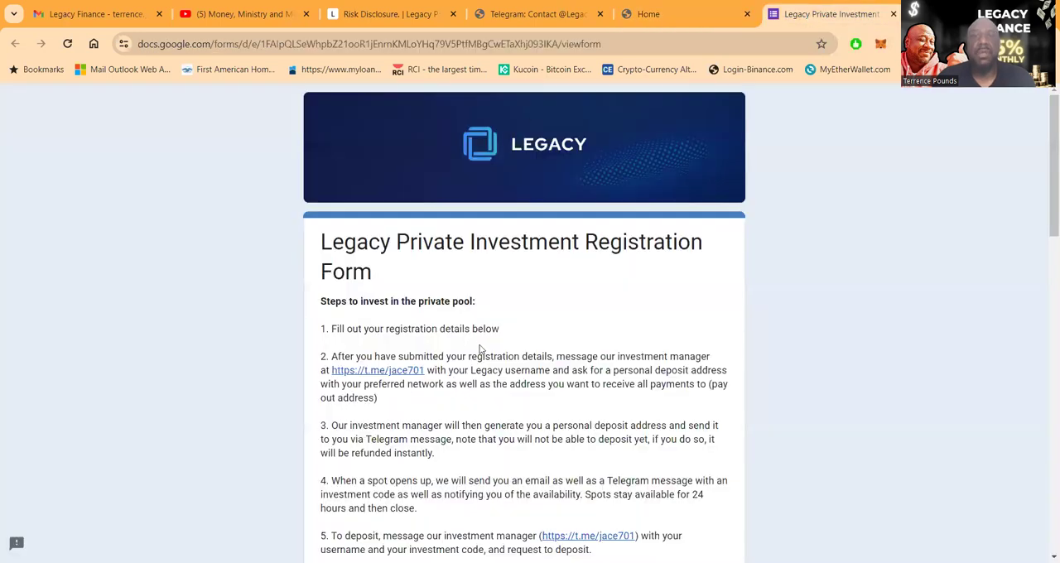
pyautogui.scroll(-3)
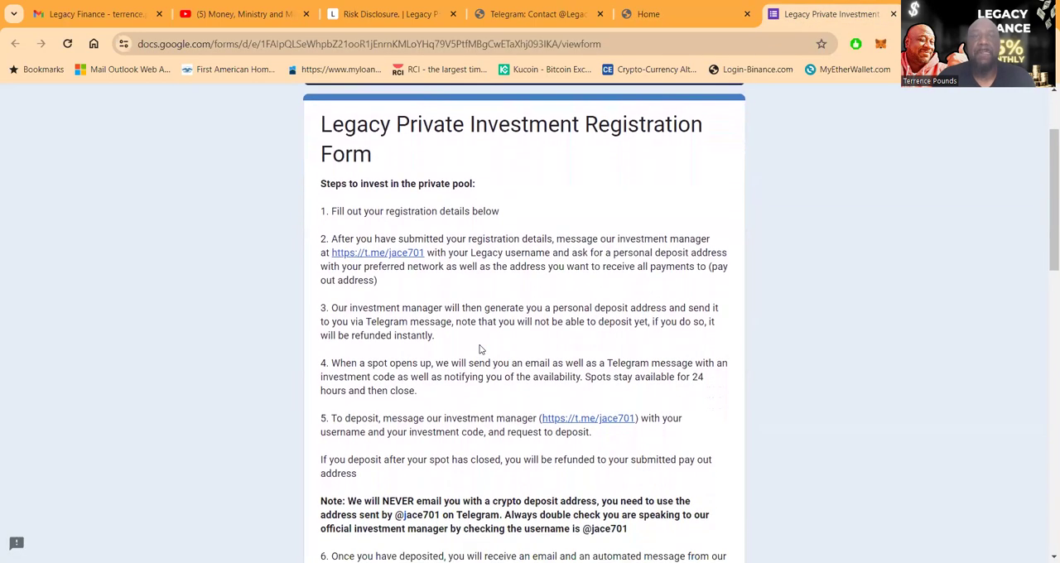
pyautogui.scroll(-3)
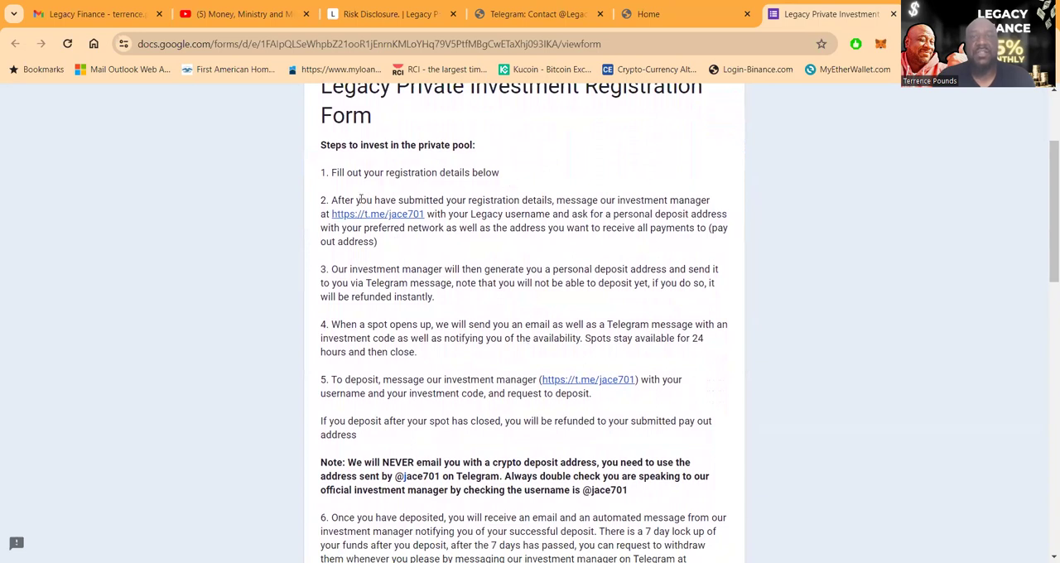
pyautogui.scroll(-3)
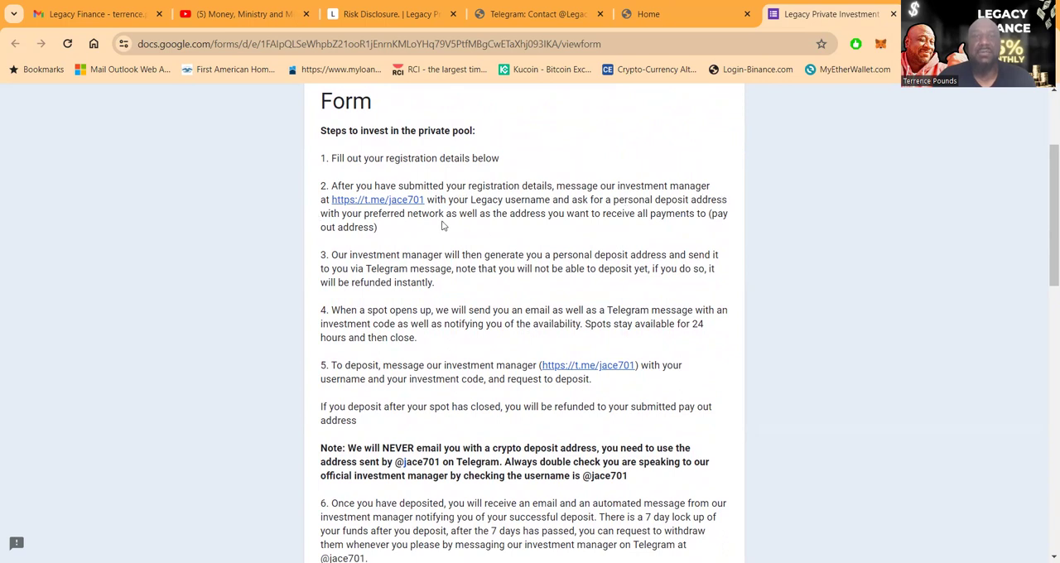
pyautogui.moveTo(555, 234)
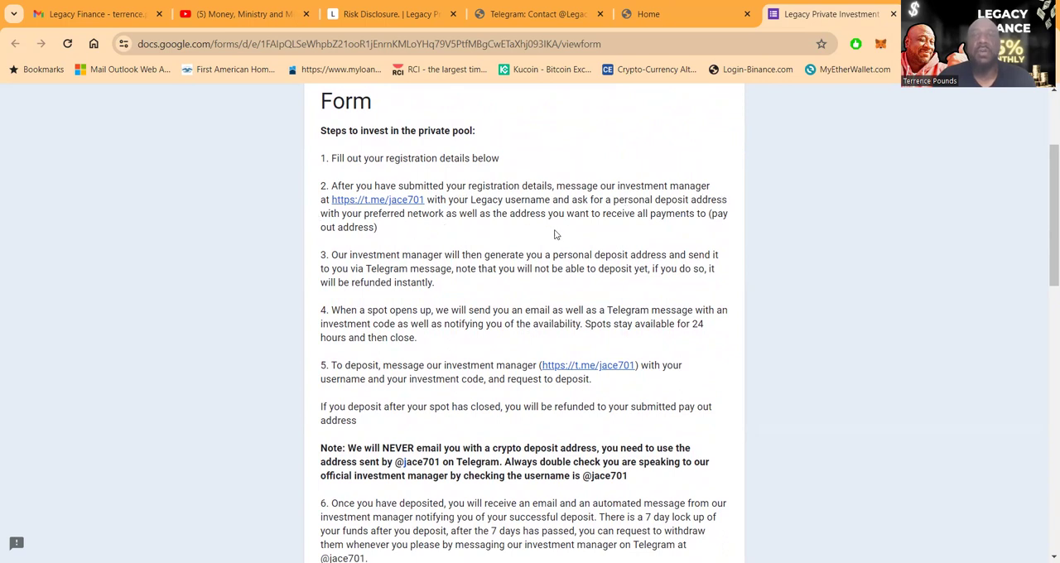
pyautogui.moveTo(684, 234)
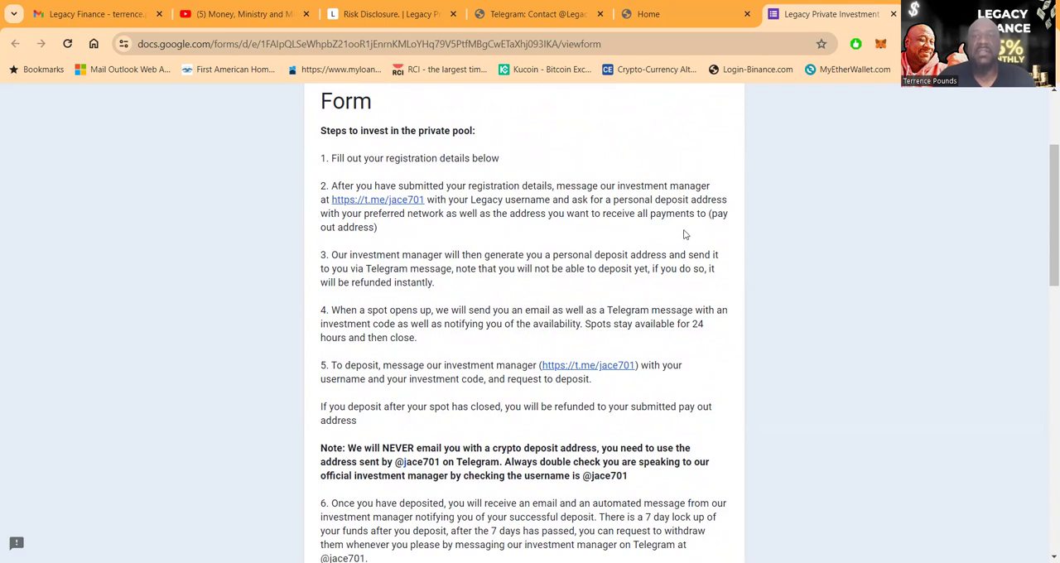
pyautogui.scroll(-3)
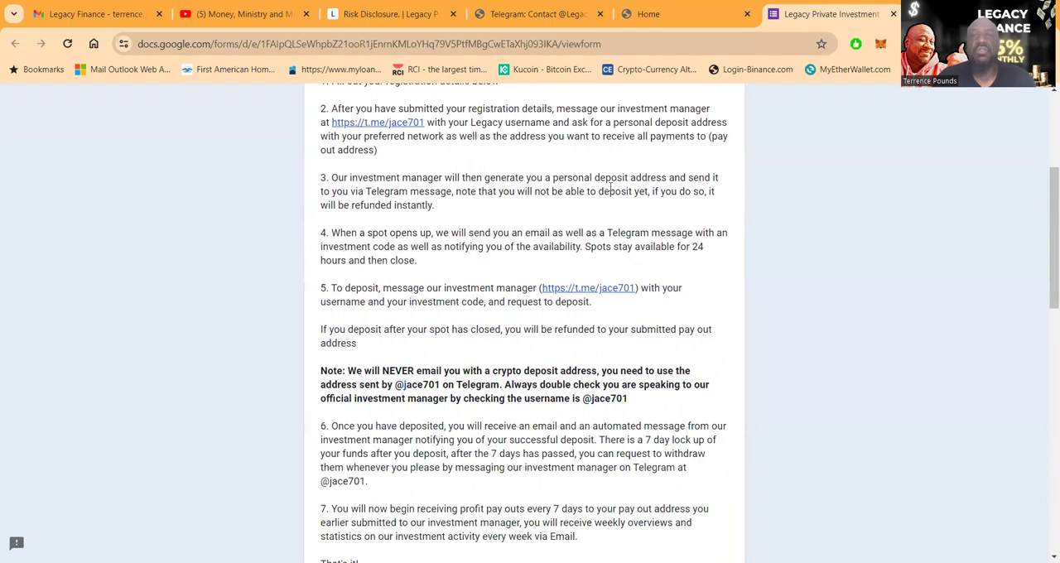
pyautogui.moveTo(723, 195)
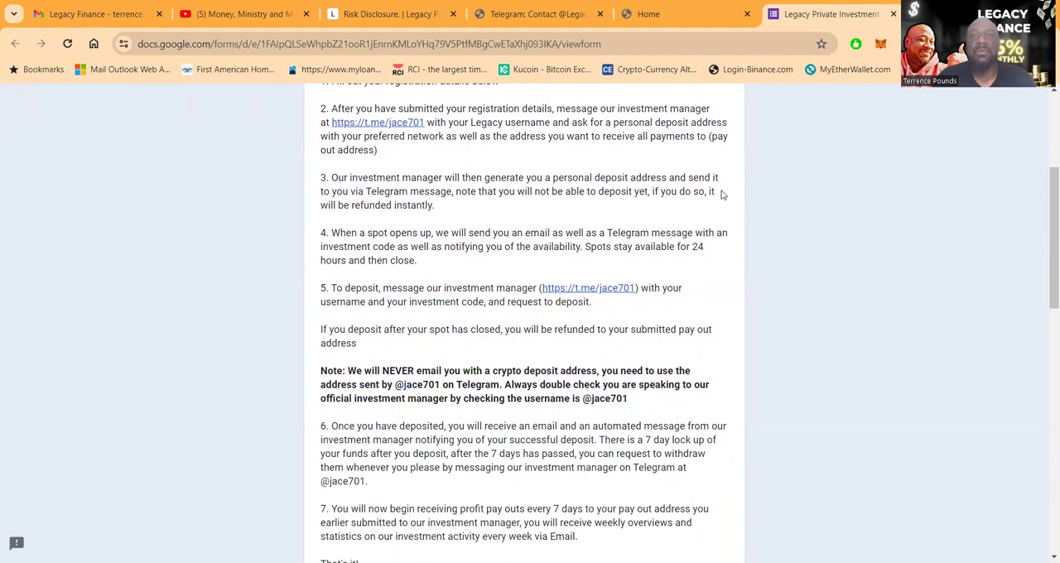
pyautogui.moveTo(451, 206)
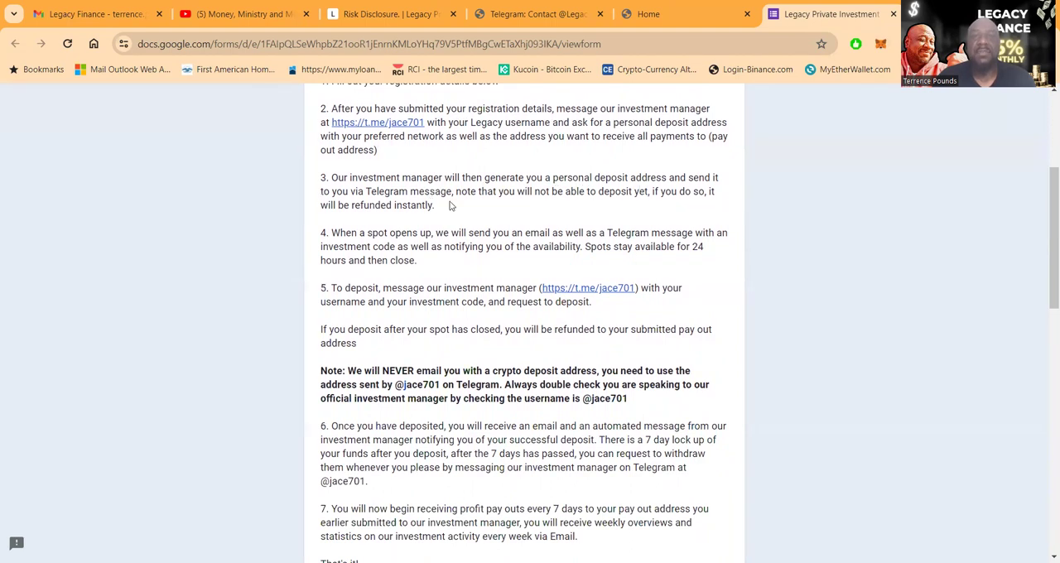
pyautogui.moveTo(613, 204)
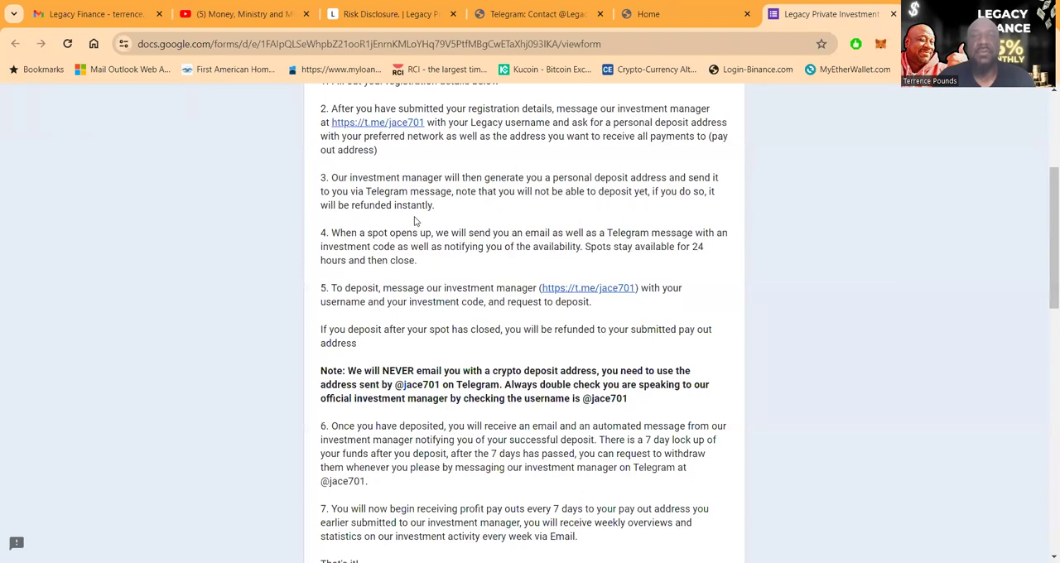
pyautogui.scroll(-3)
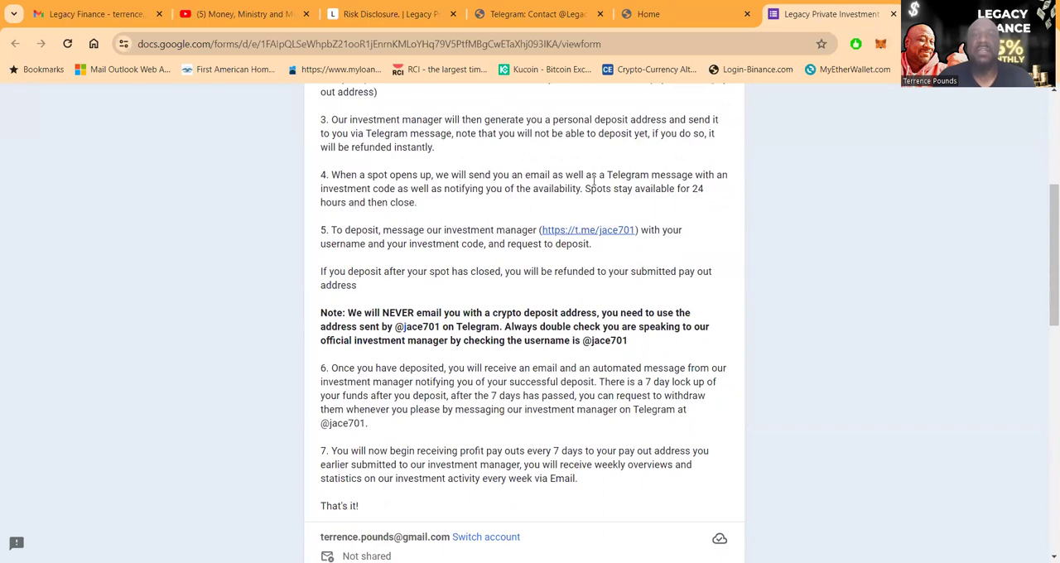
pyautogui.moveTo(470, 189)
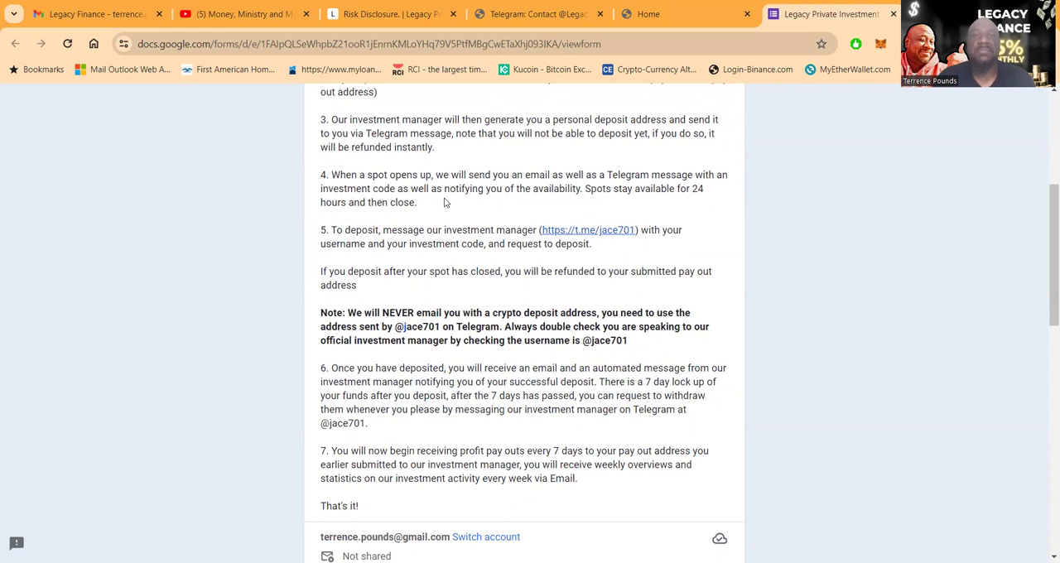
pyautogui.moveTo(567, 208)
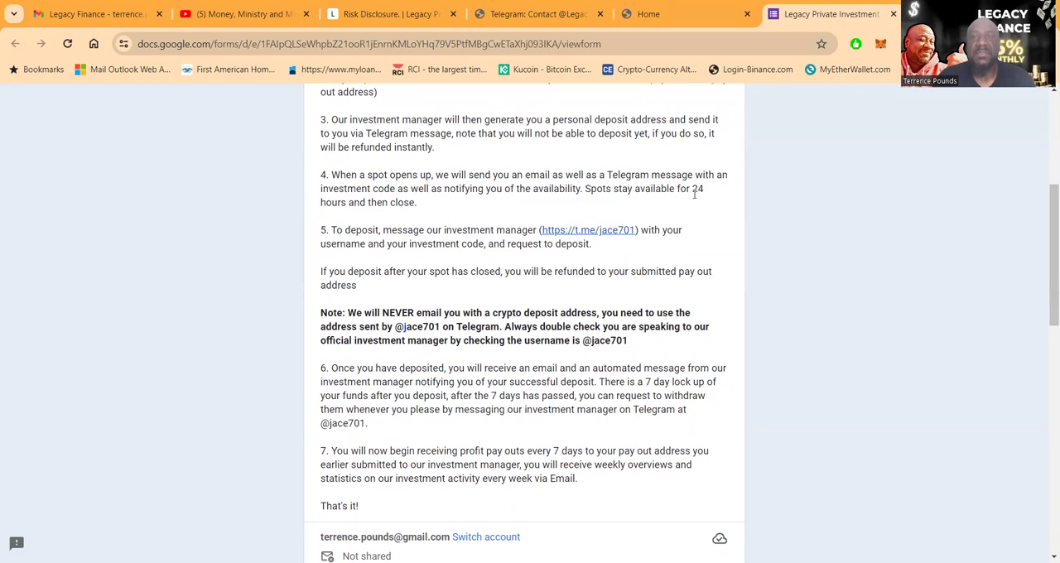
pyautogui.scroll(-3)
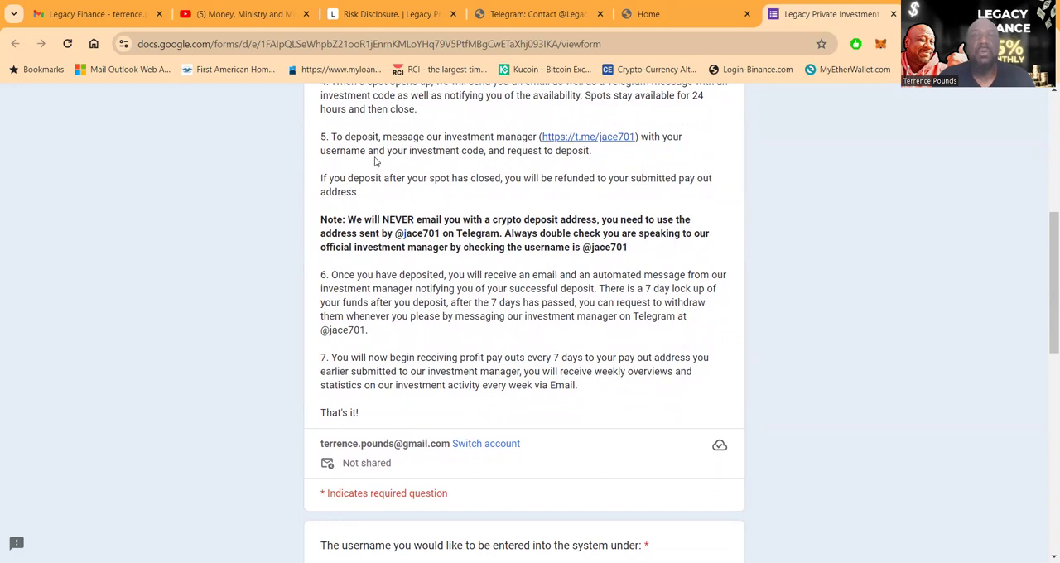
pyautogui.moveTo(624, 162)
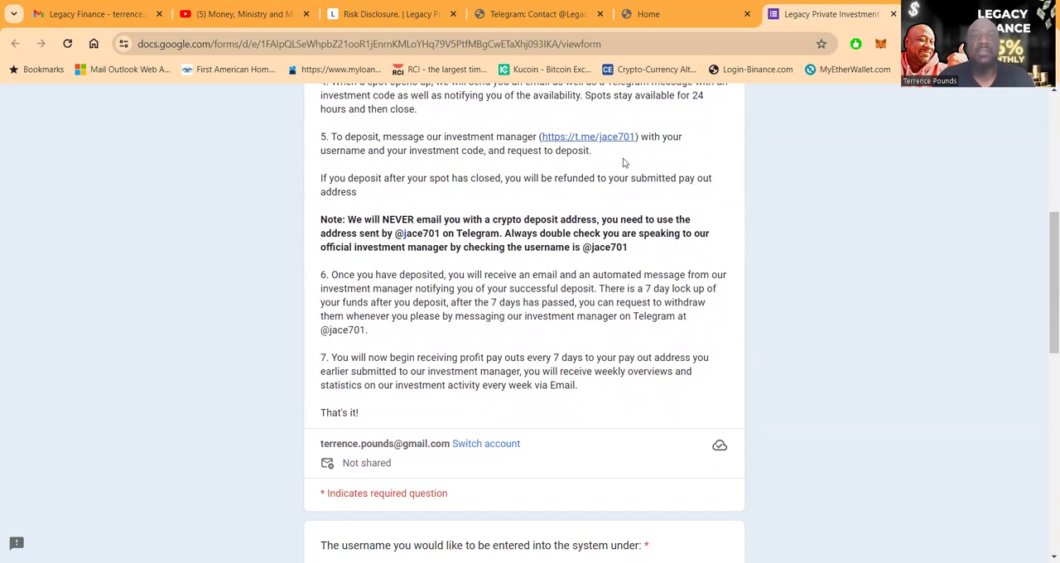
pyautogui.moveTo(424, 193)
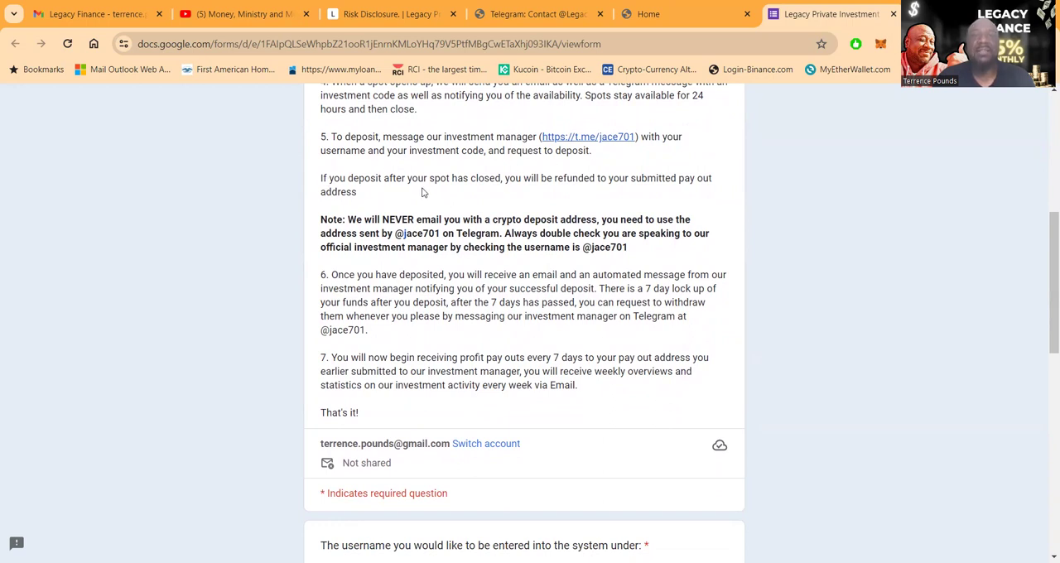
pyautogui.moveTo(554, 208)
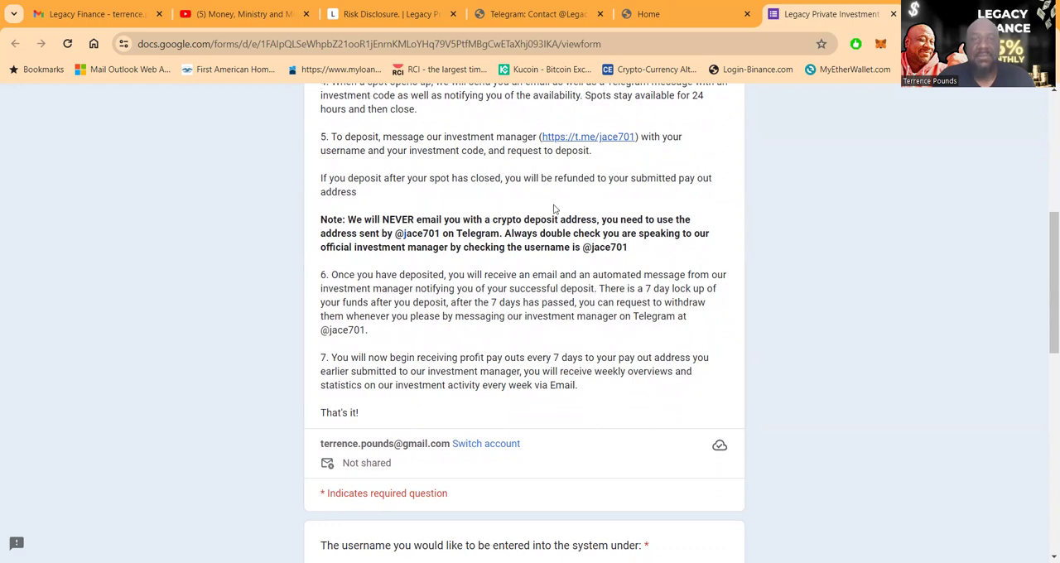
pyautogui.scroll(-3)
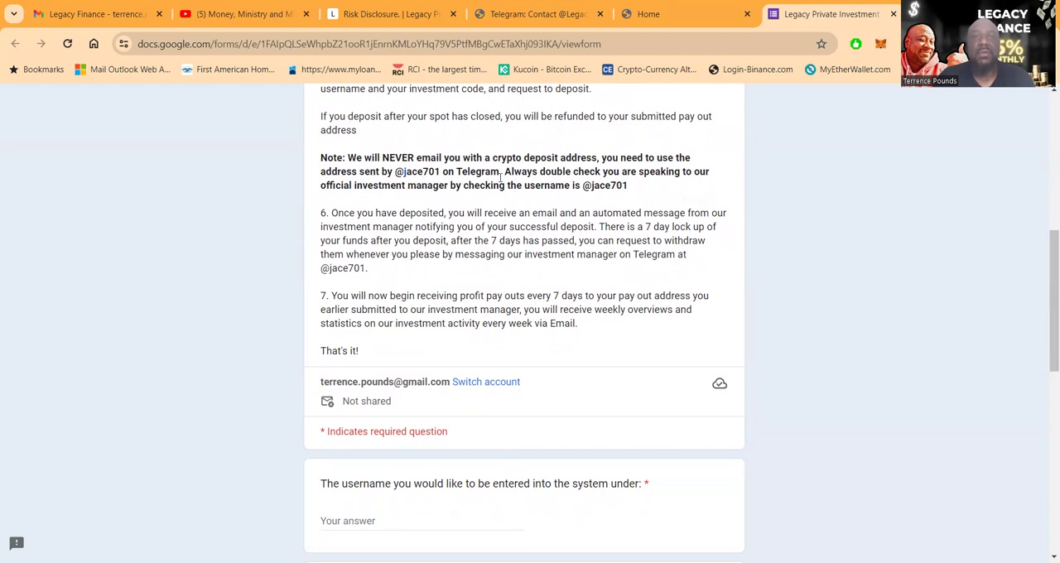
pyautogui.moveTo(702, 184)
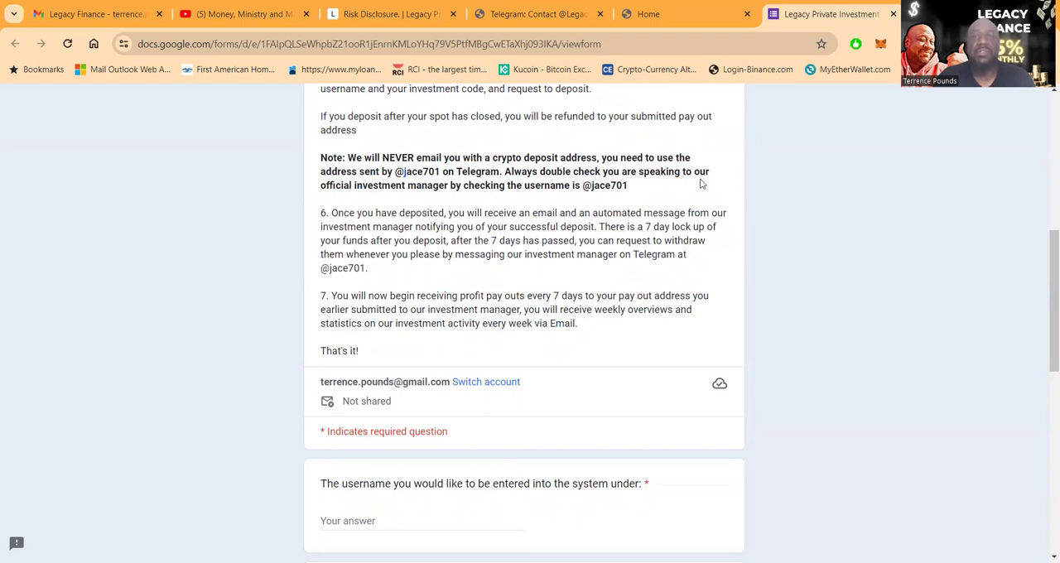
pyautogui.moveTo(513, 190)
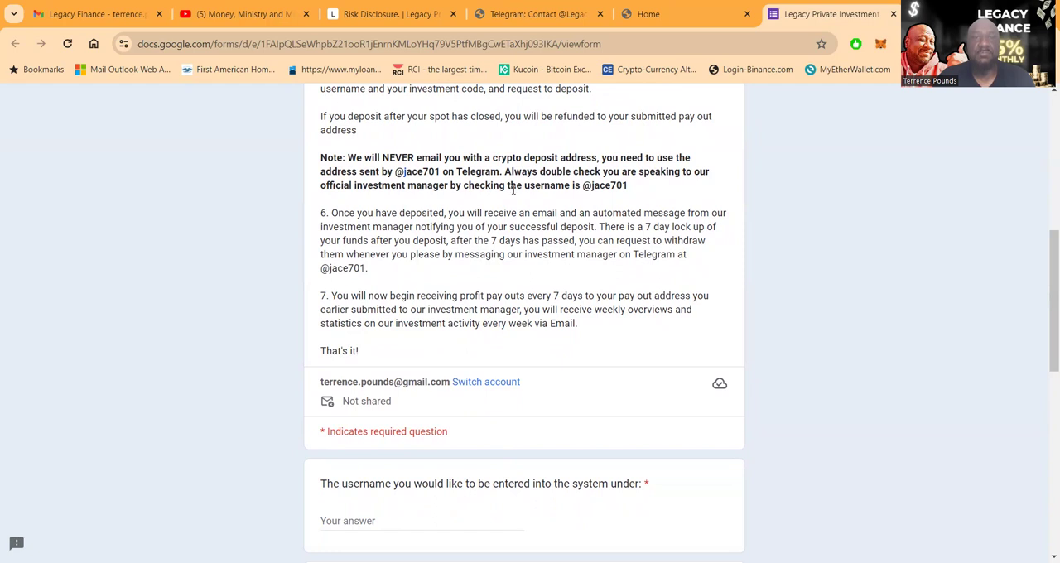
pyautogui.moveTo(609, 190)
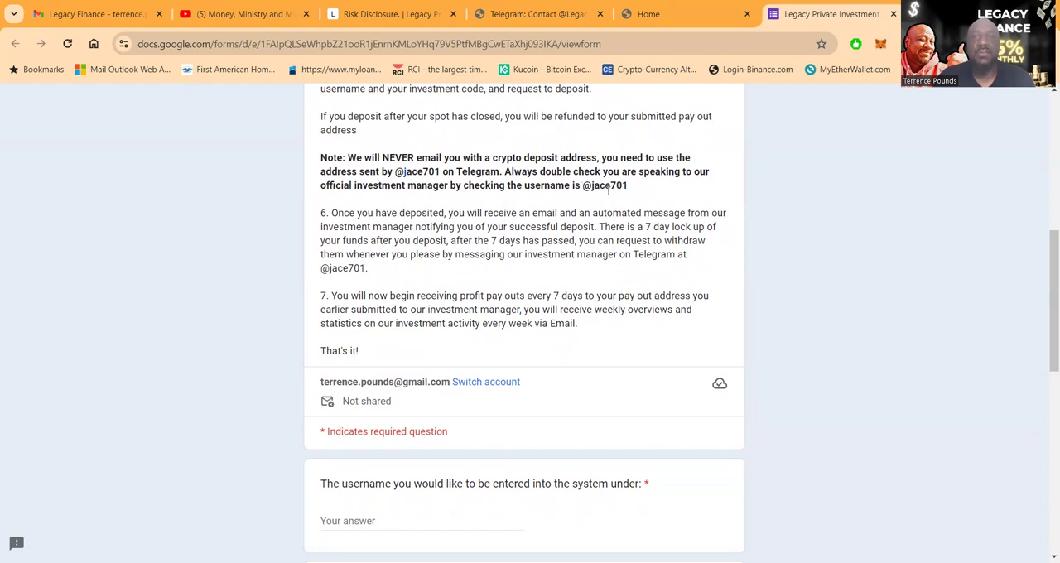
pyautogui.moveTo(406, 228)
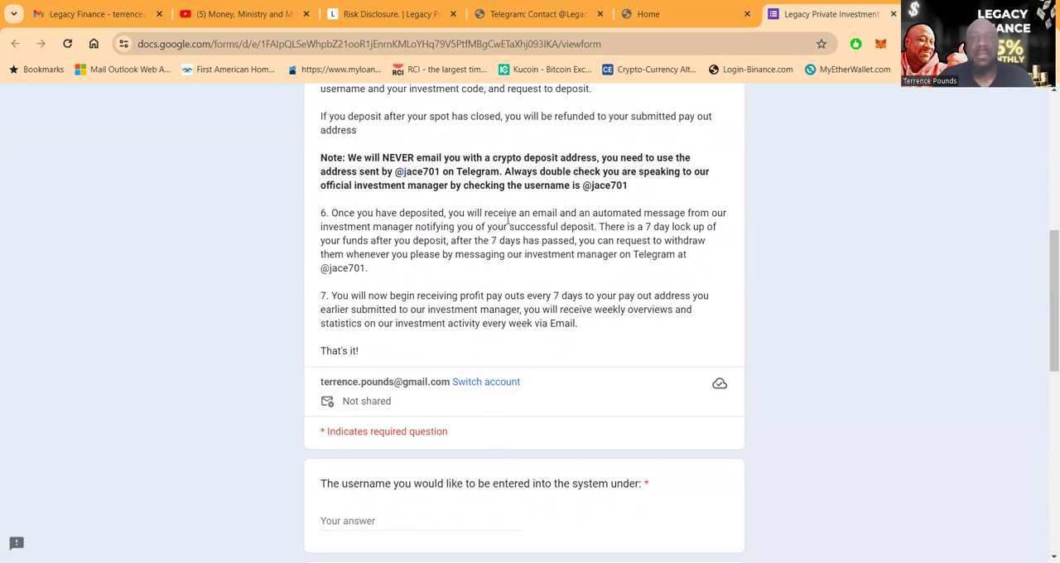
pyautogui.moveTo(741, 227)
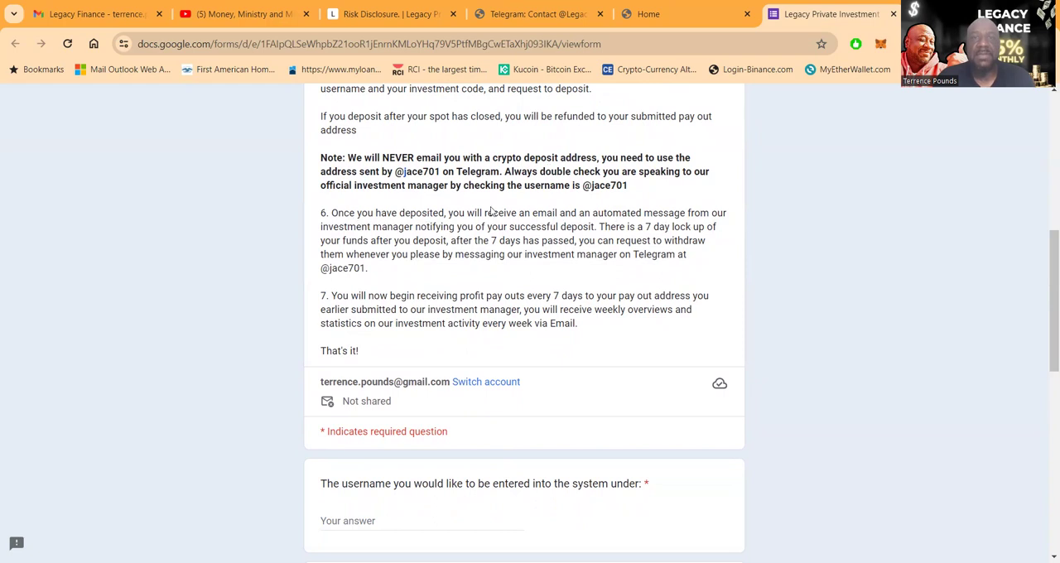
pyautogui.moveTo(539, 207)
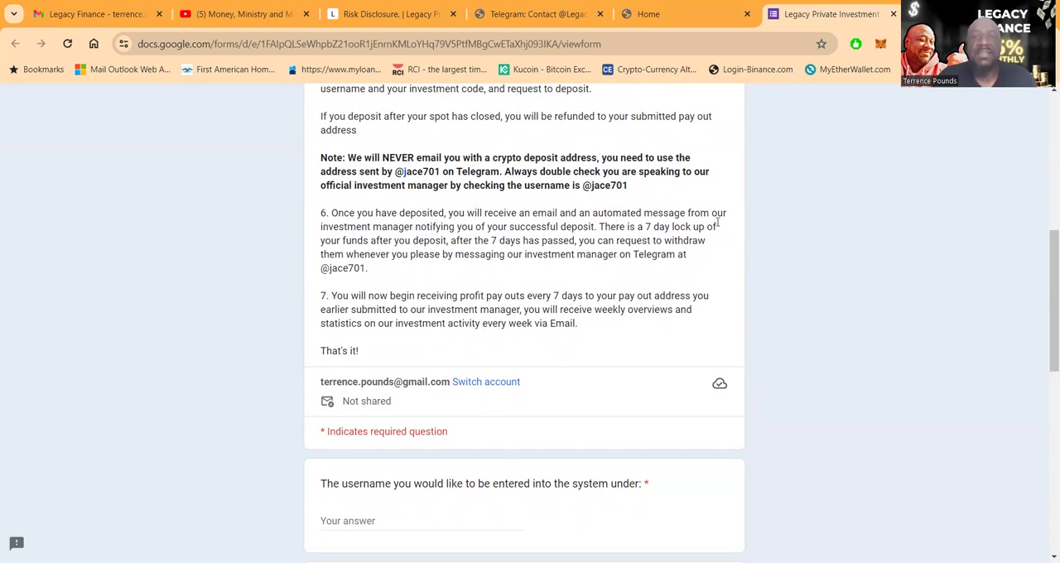
pyautogui.moveTo(512, 250)
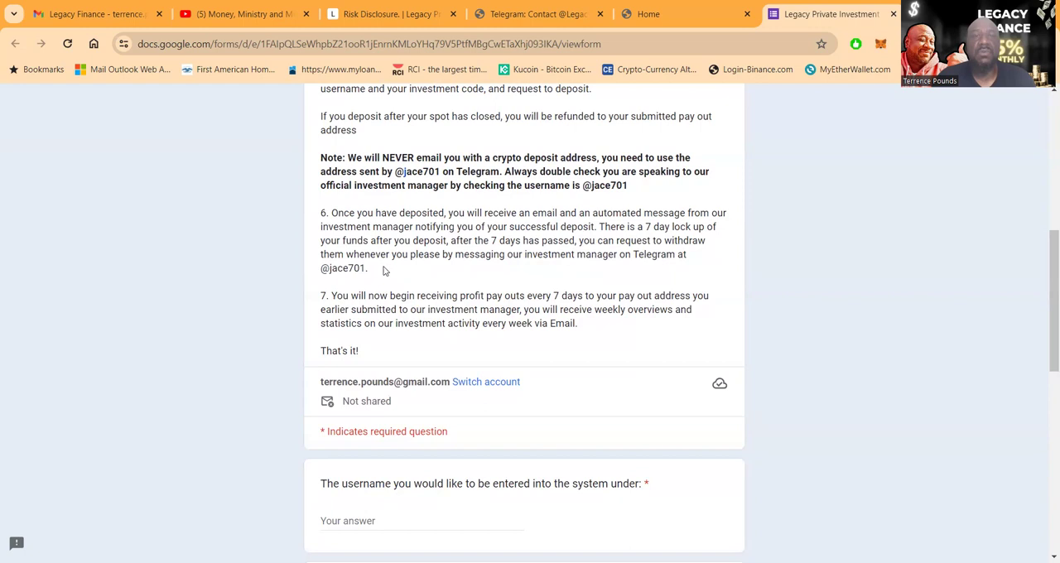
pyautogui.moveTo(475, 275)
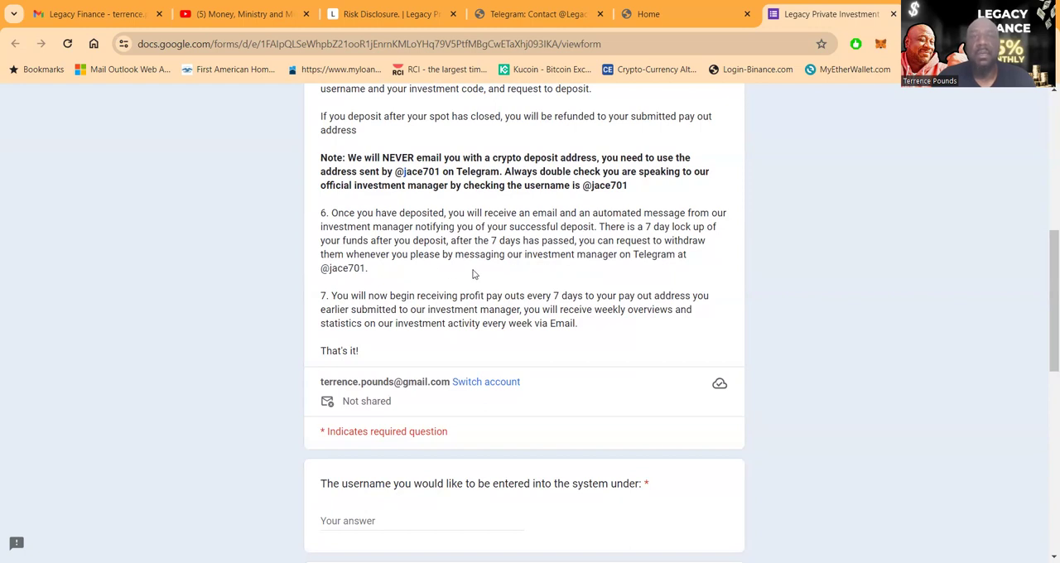
pyautogui.scroll(-3)
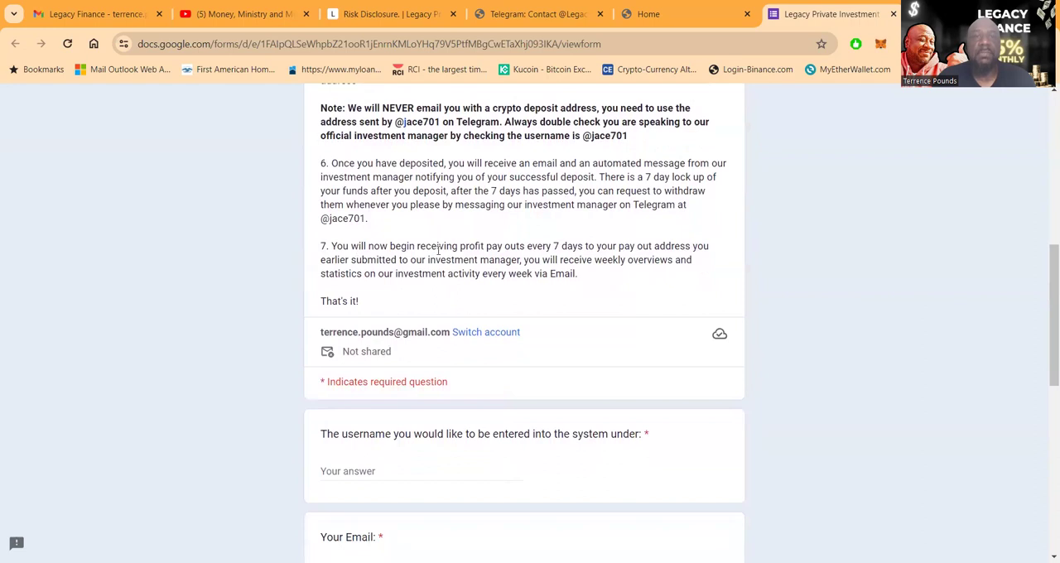
pyautogui.moveTo(584, 252)
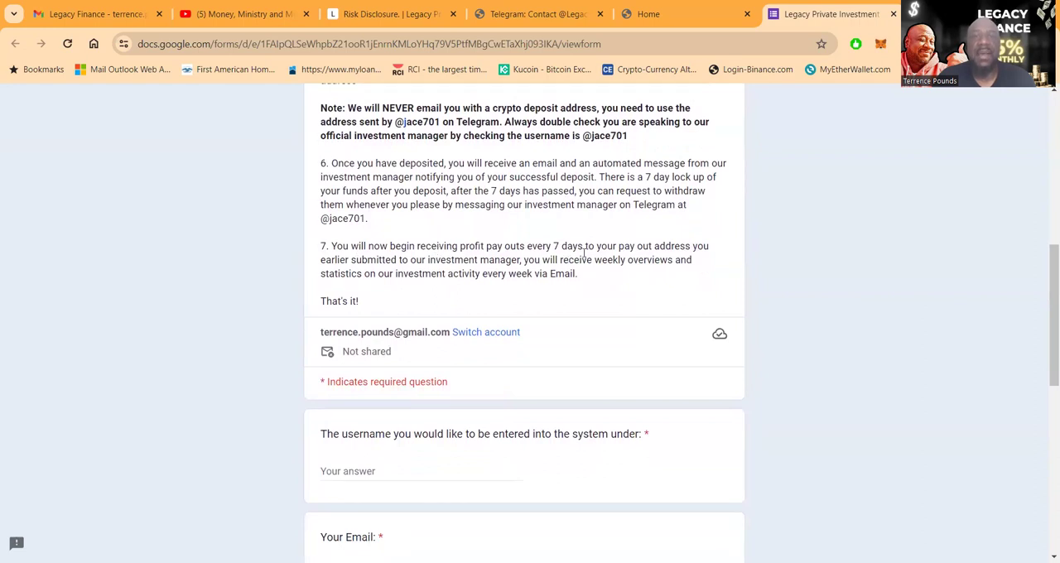
pyautogui.moveTo(724, 258)
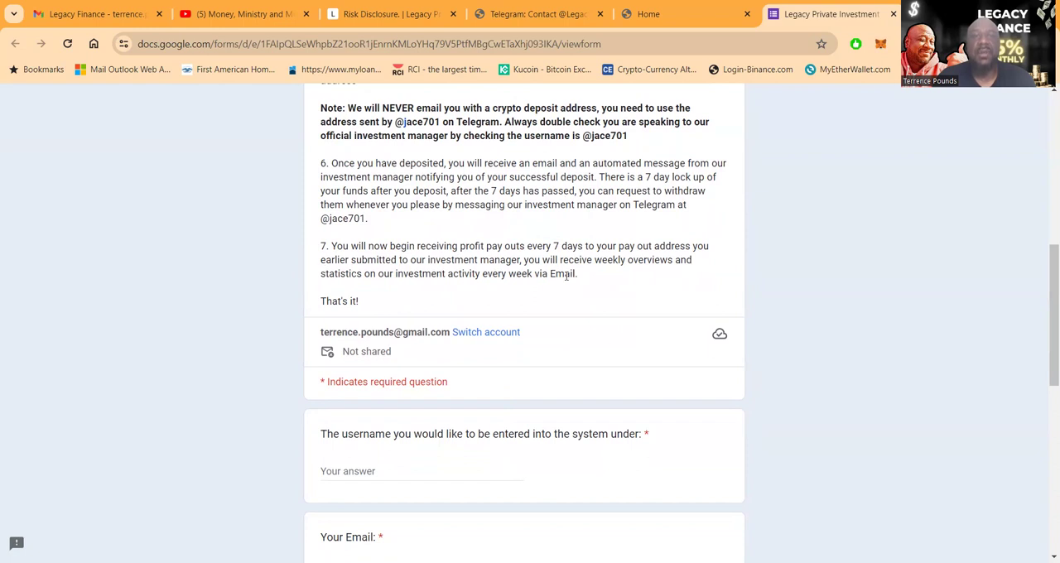
pyautogui.moveTo(607, 282)
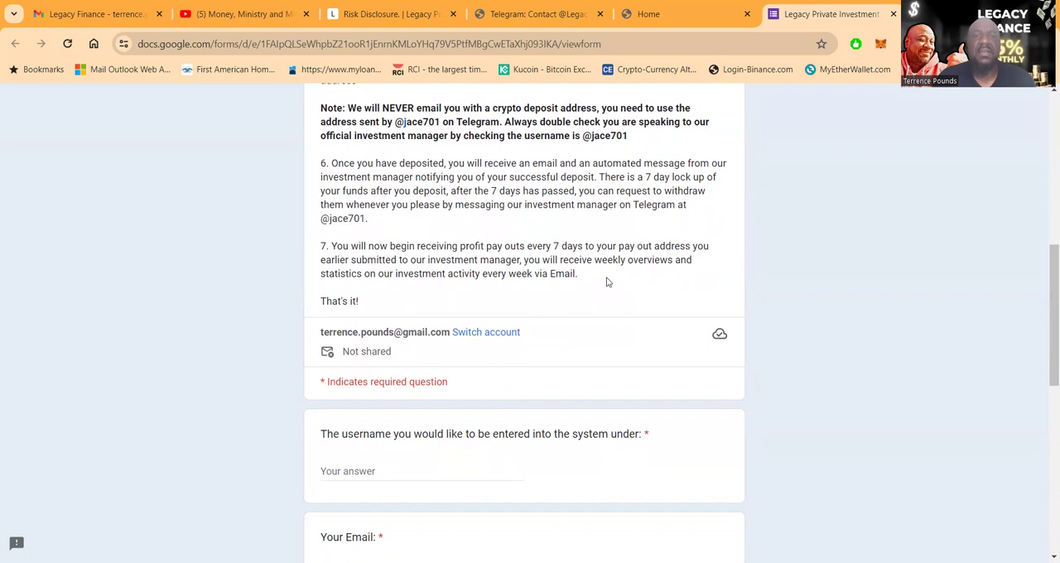
# - Scroll the registration form to its confirmation step, then bring up the home page address menu
pyautogui.scroll(-3)
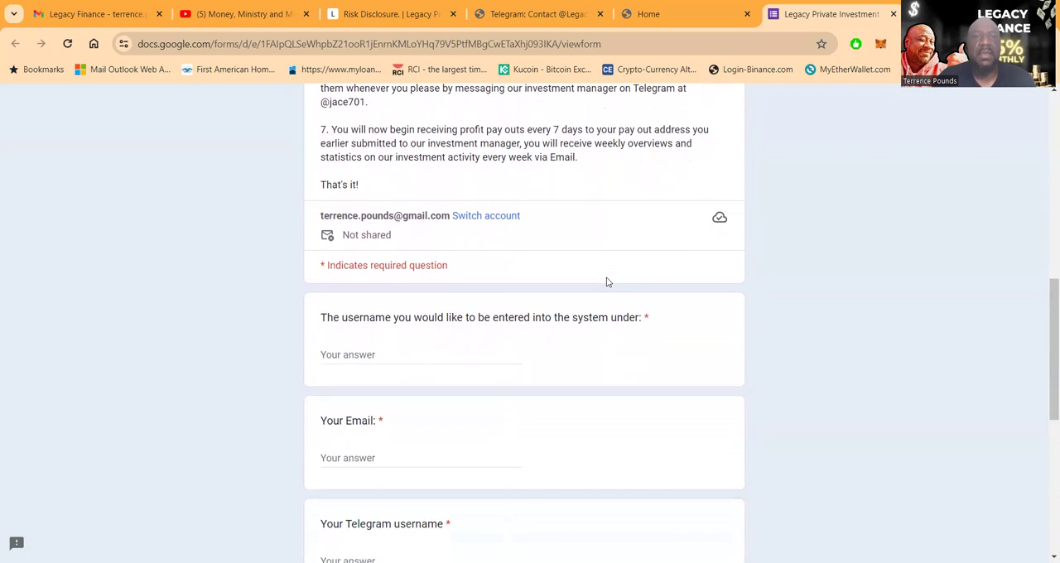
pyautogui.scroll(-3)
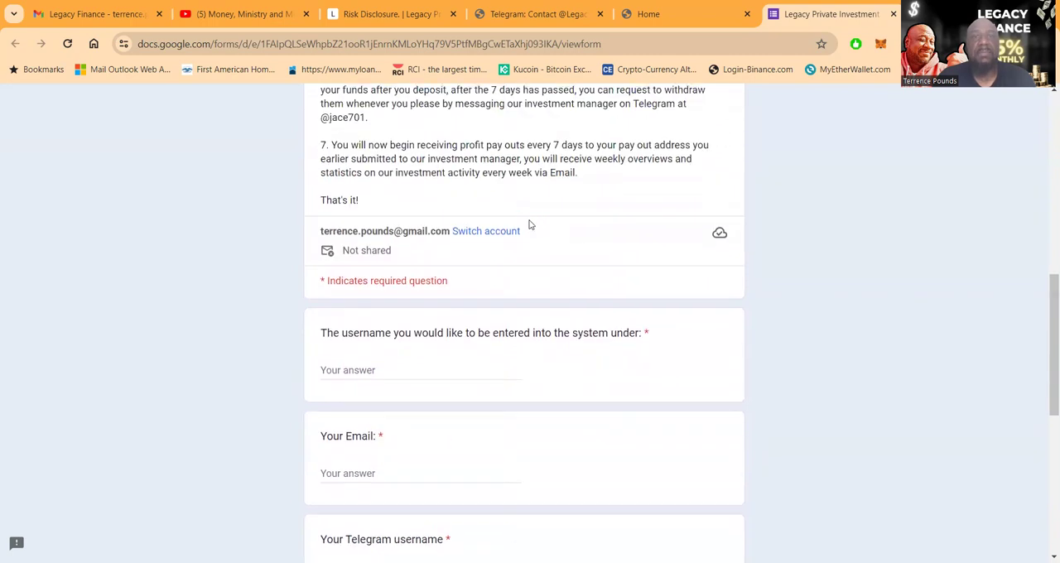
pyautogui.scroll(-3)
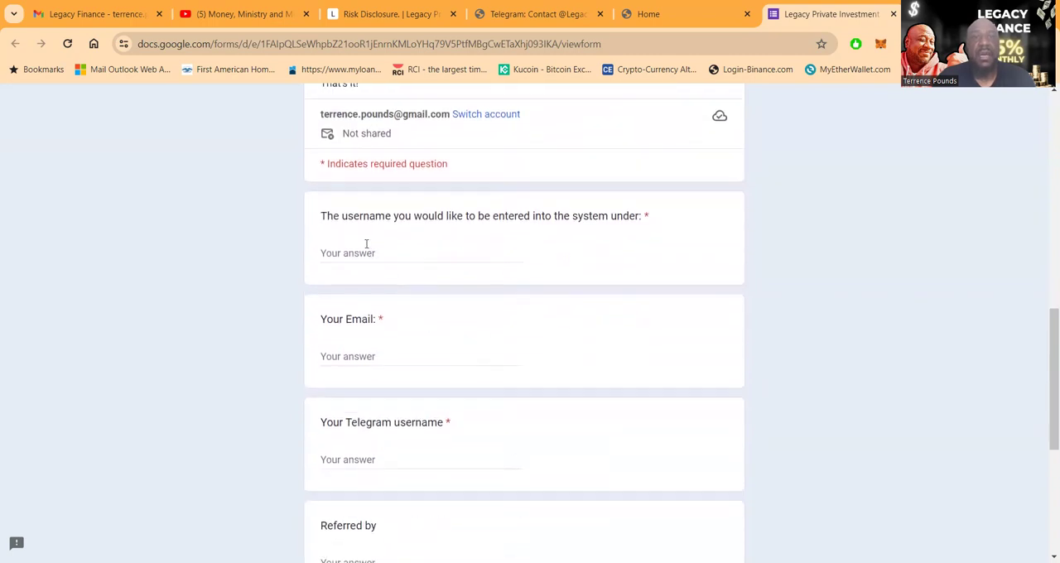
pyautogui.scroll(-3)
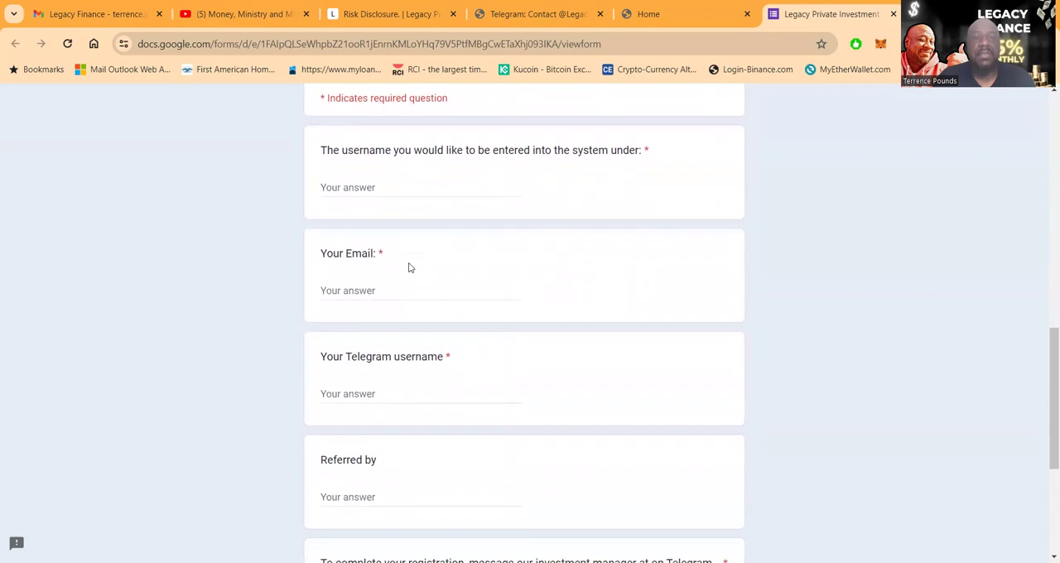
pyautogui.scroll(-3)
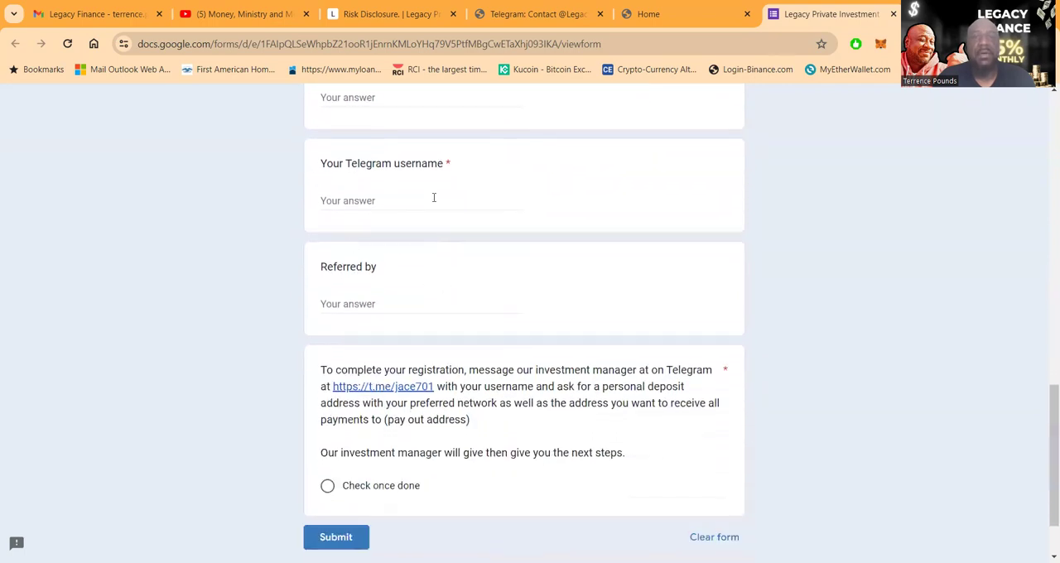
pyautogui.scroll(-3)
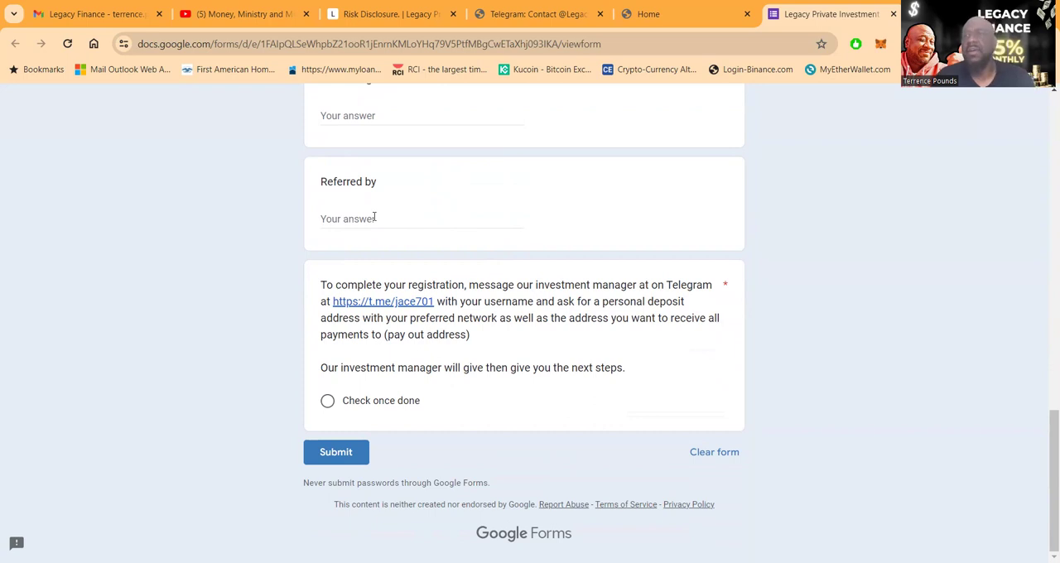
pyautogui.moveTo(412, 284)
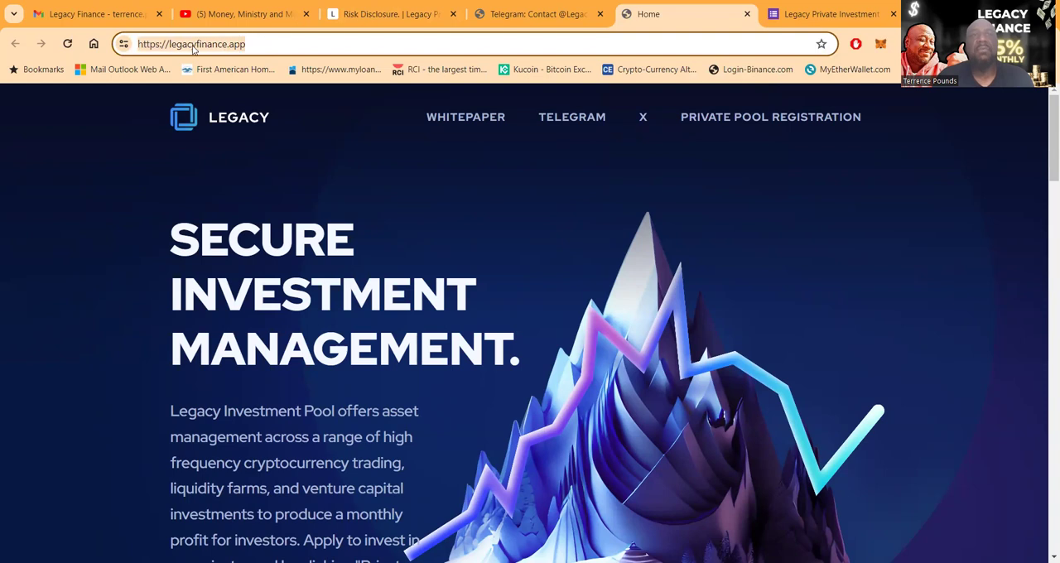
pyautogui.rightClick(191, 44)
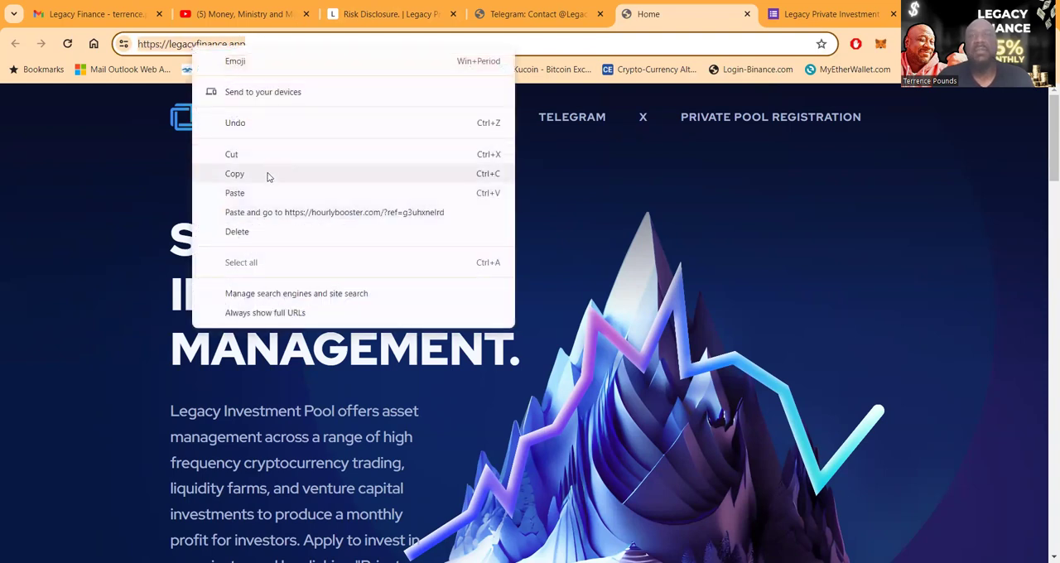